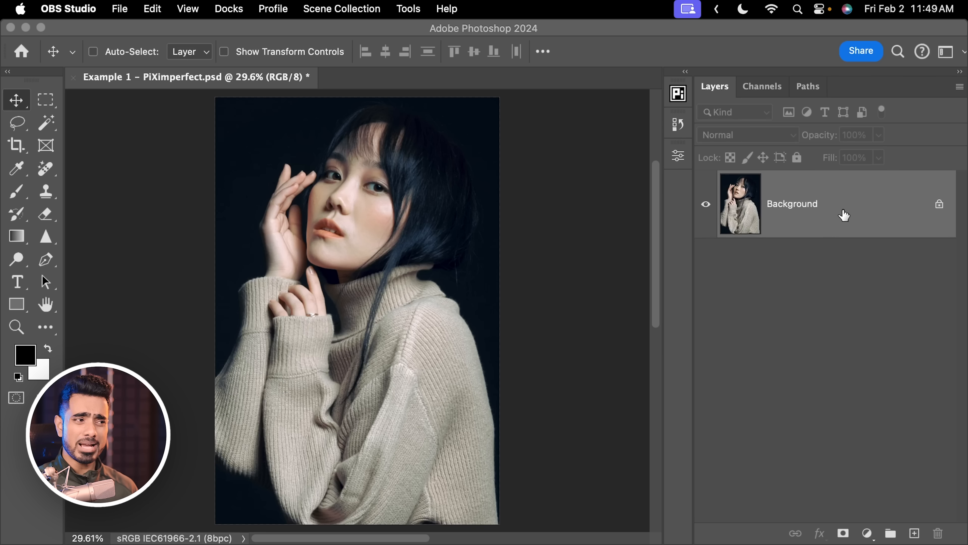
# Duplicate the Background layer as the Averaging copy.
pyautogui.press('cmd+j')
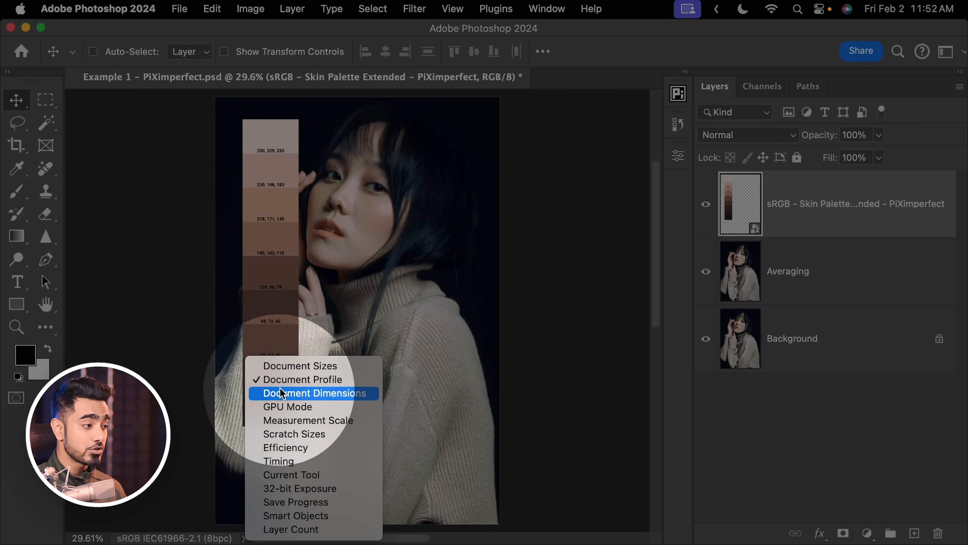
pyautogui.click(313, 393)
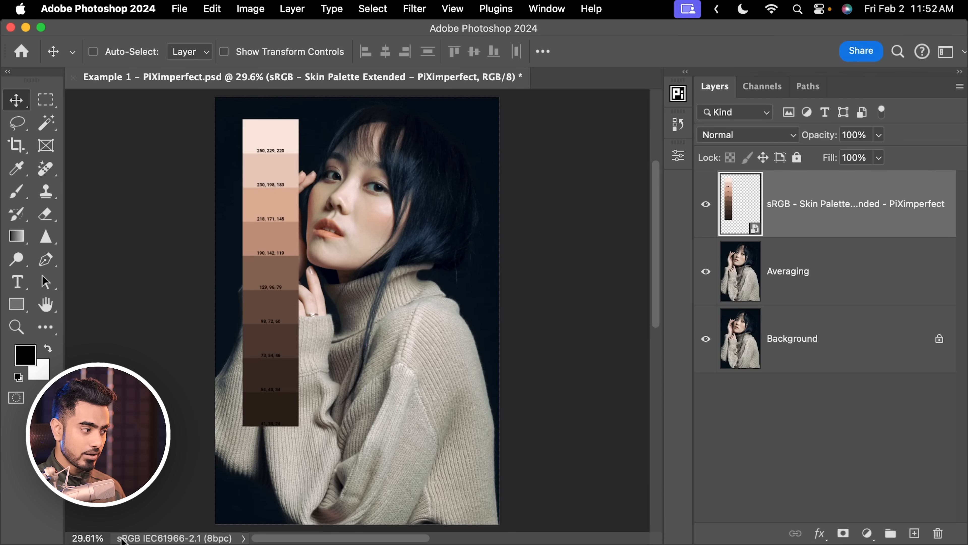
pyautogui.moveTo(195, 440)
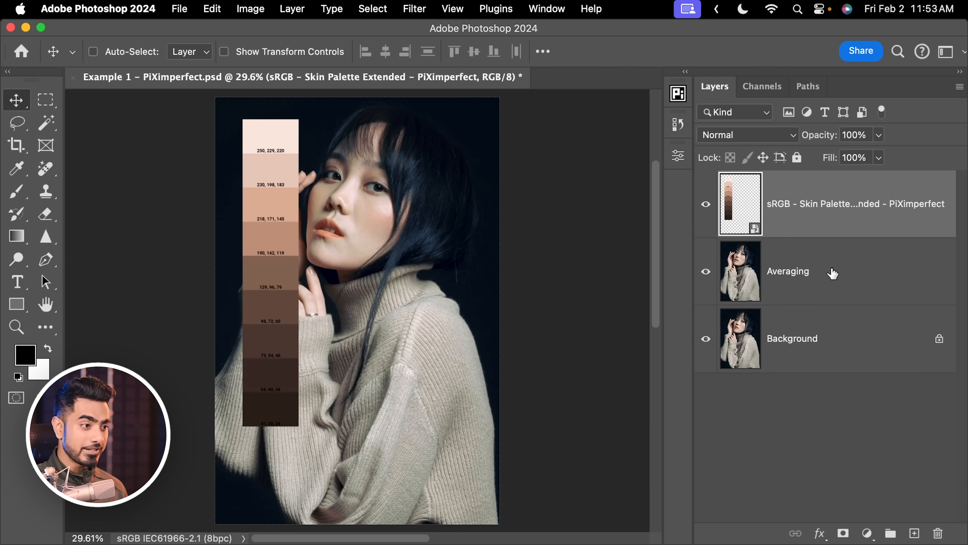
# On the Averaging layer, lasso a small cheek patch below her right eye and average it to one tone.
pyautogui.click(803, 271)
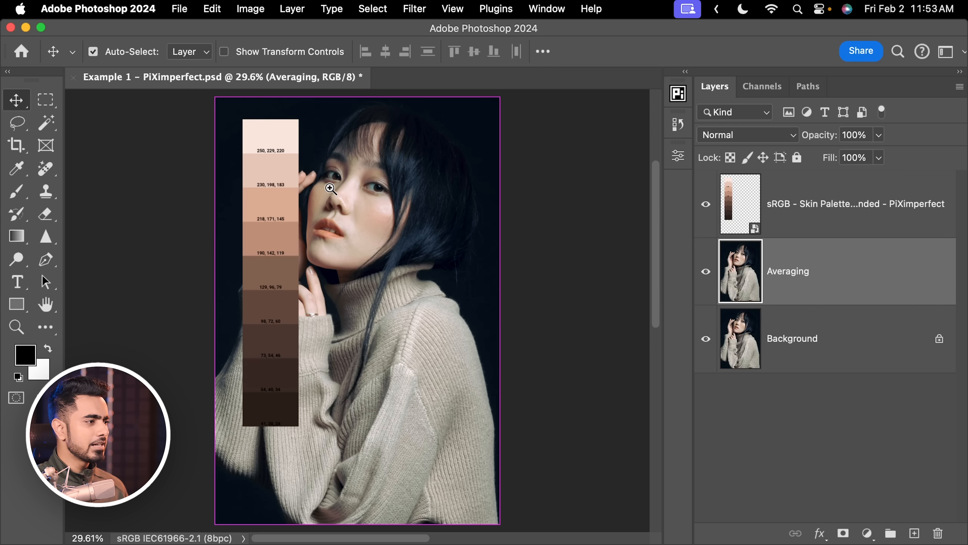
pyautogui.click(330, 187)
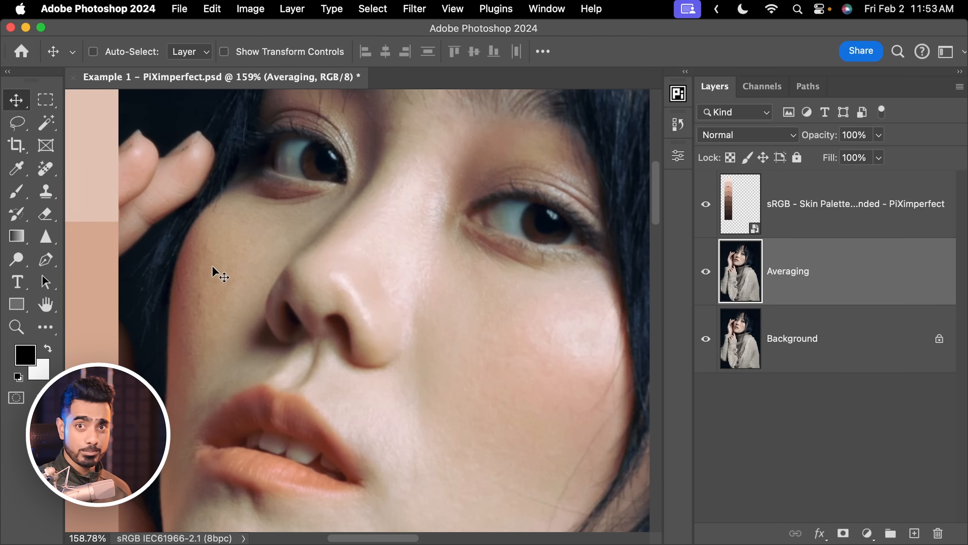
pyautogui.click(17, 122)
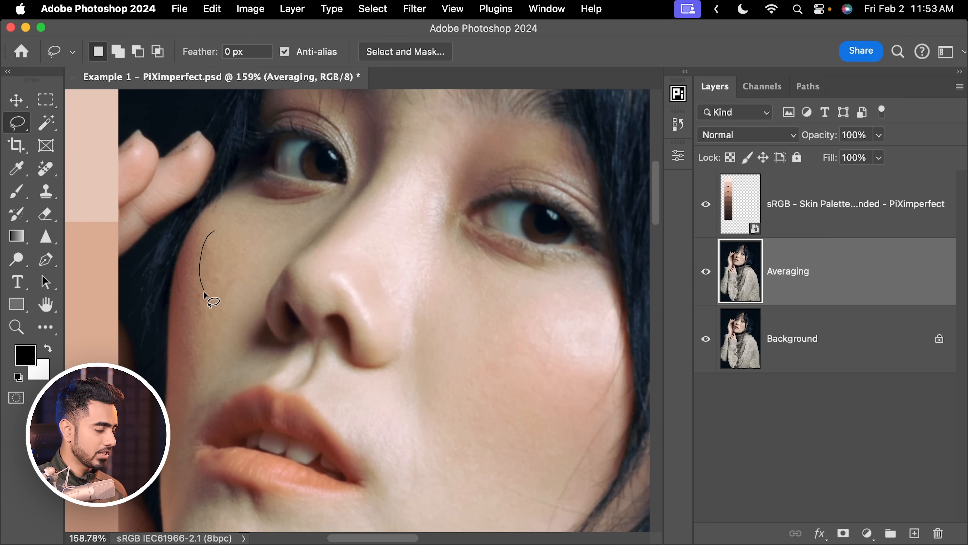
pyautogui.click(414, 9)
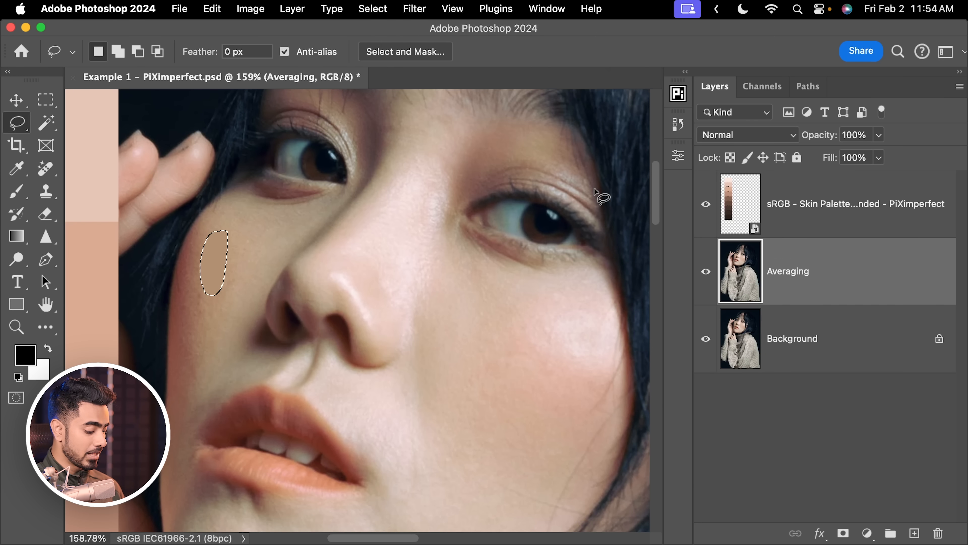
pyautogui.press('cmd+d')
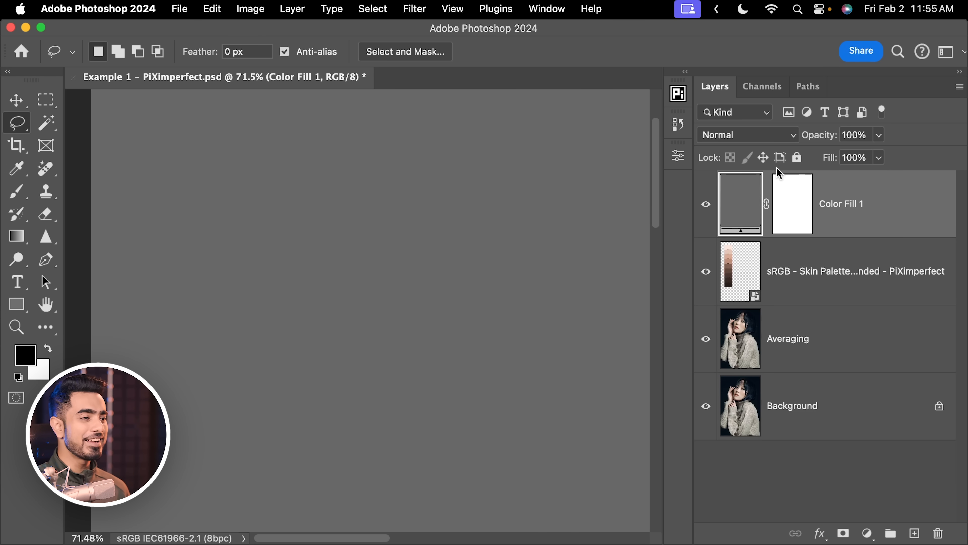
# Set the 50% grey Color Fill 1 to Color mode, move the palette beside the face, then hide the fill.
pyautogui.click(747, 135)
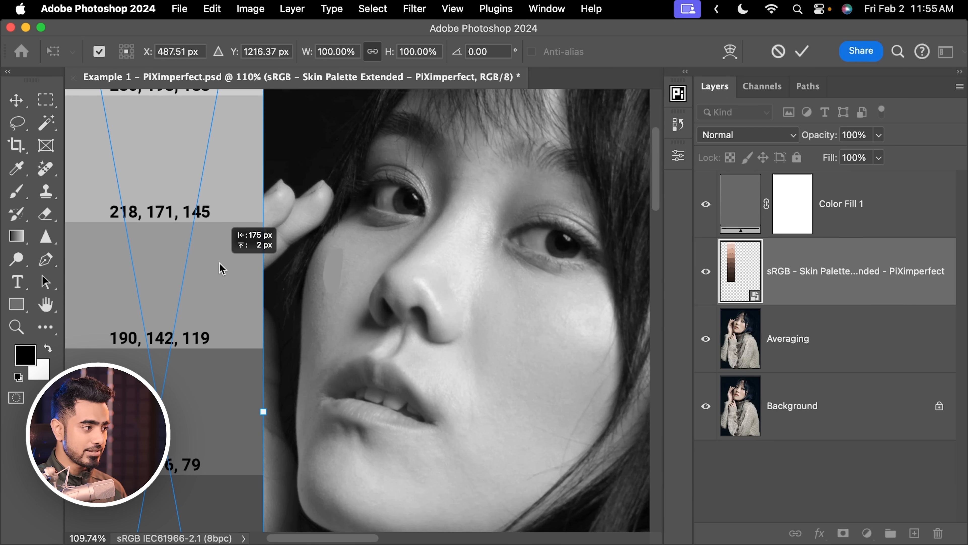
pyautogui.click(17, 121)
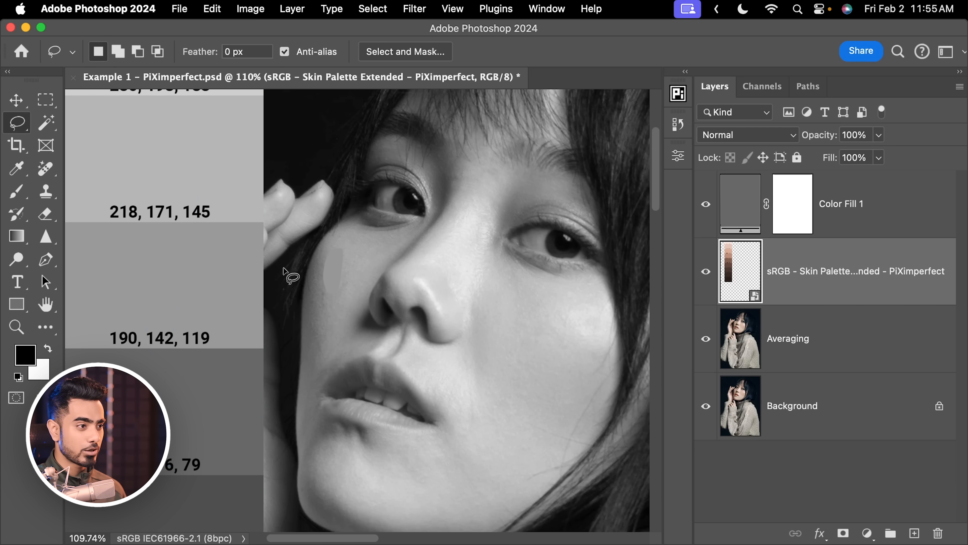
pyautogui.click(706, 204)
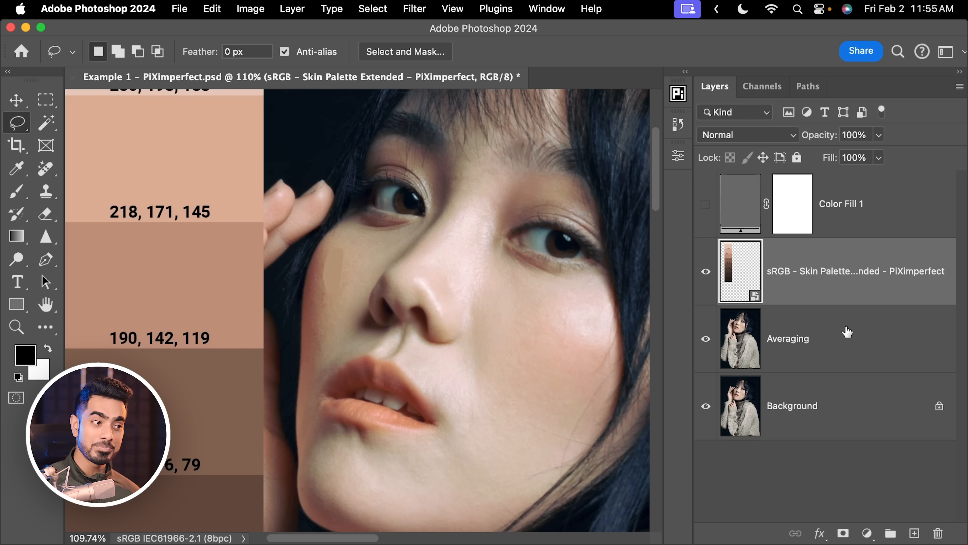
# Add a Curves 1 adjustment layer above Averaging and select it for editing.
pyautogui.click(803, 338)
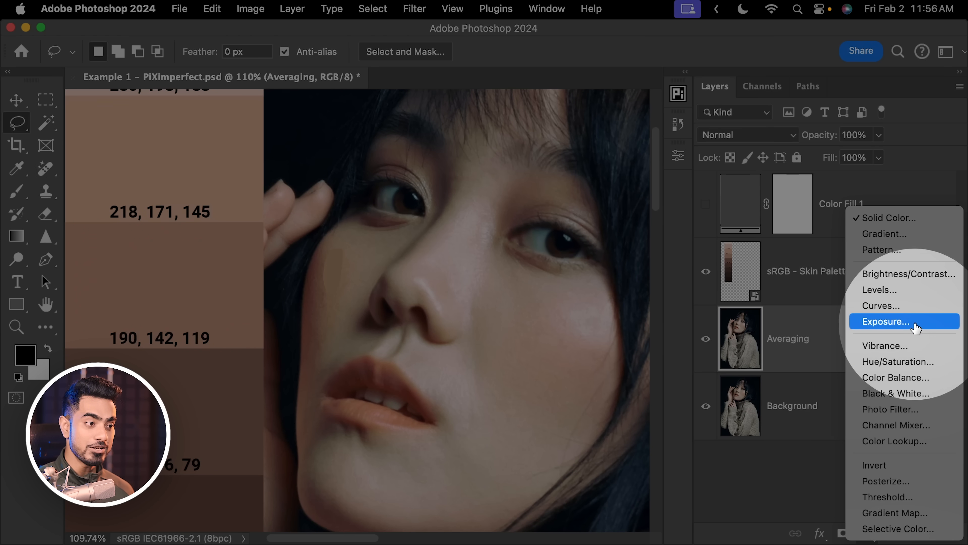
pyautogui.click(881, 305)
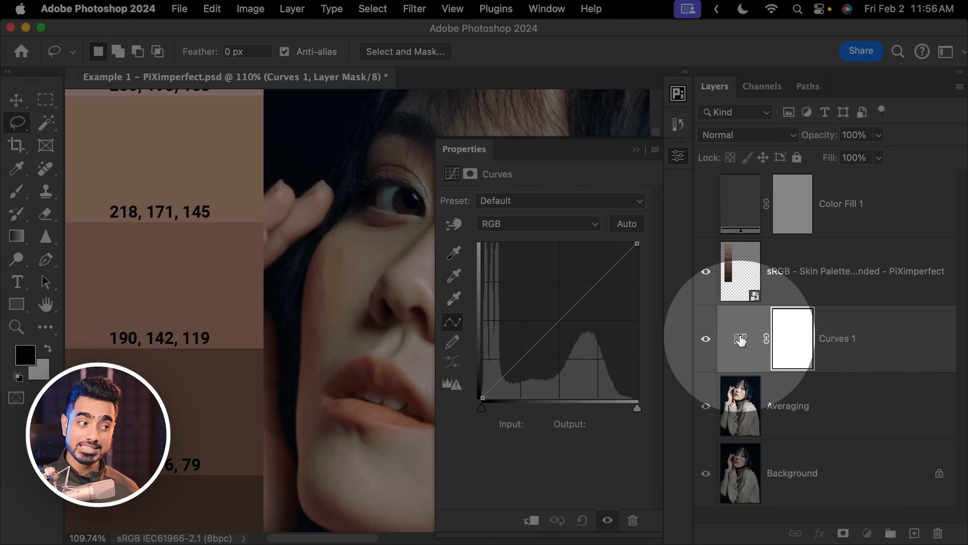
pyautogui.click(740, 339)
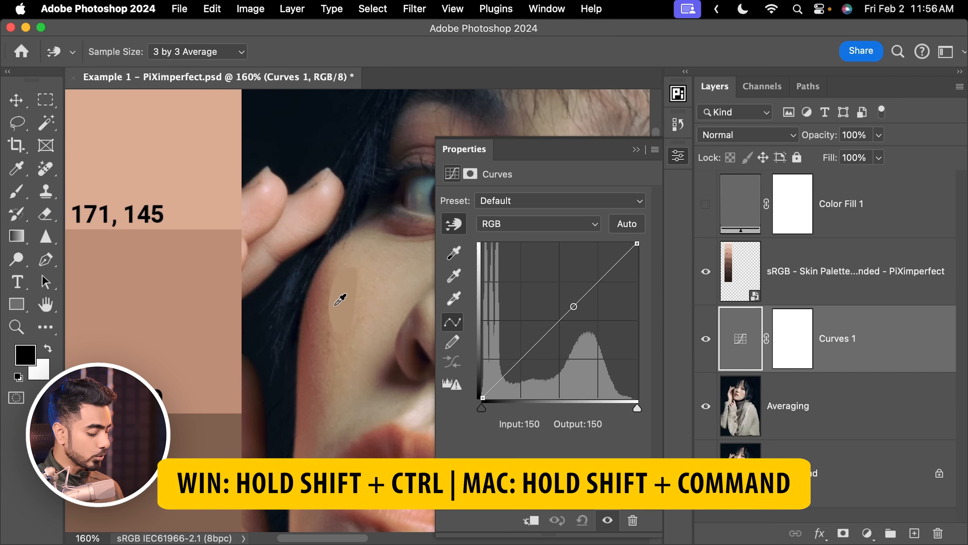
# Sample the averaged cheek patch onto the curves and step through the Red and Green channels.
pyautogui.click(350, 288)
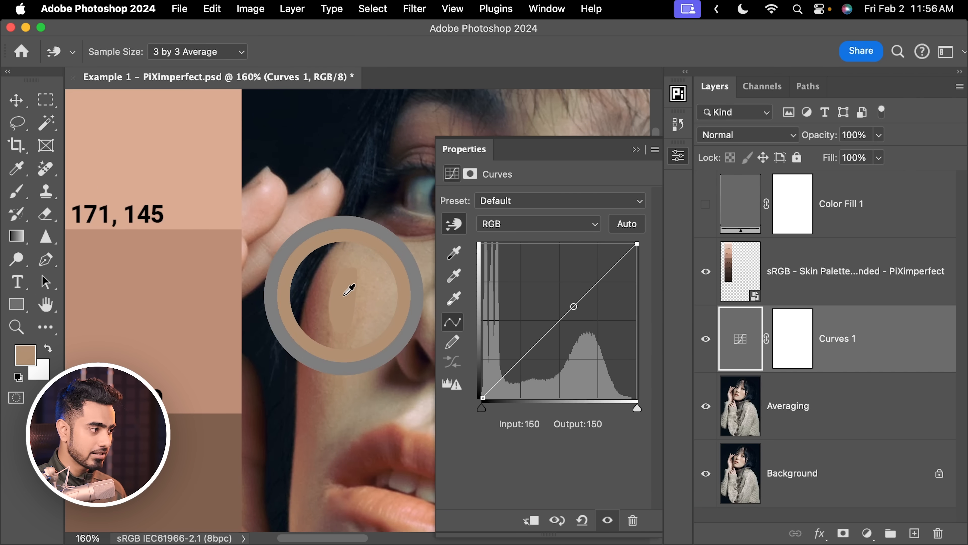
pyautogui.click(537, 224)
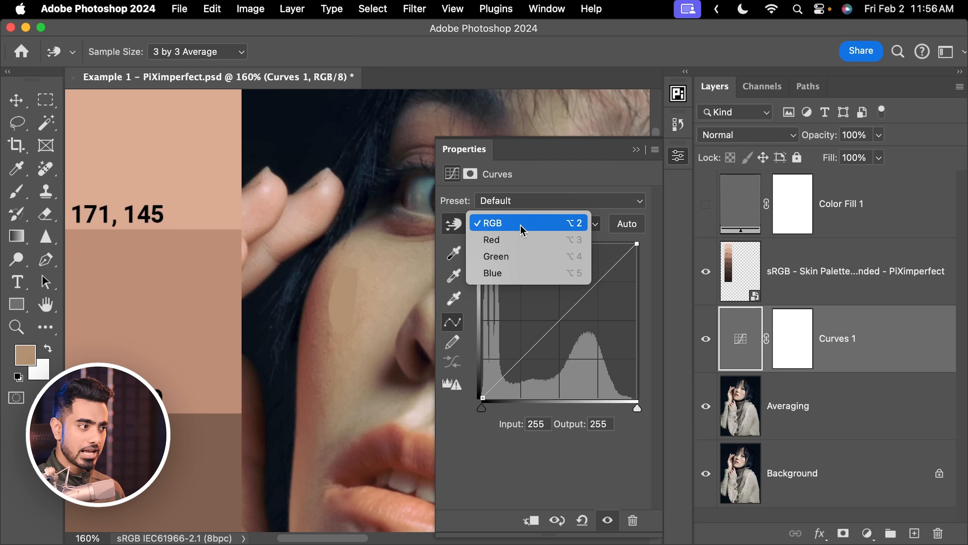
pyautogui.click(492, 240)
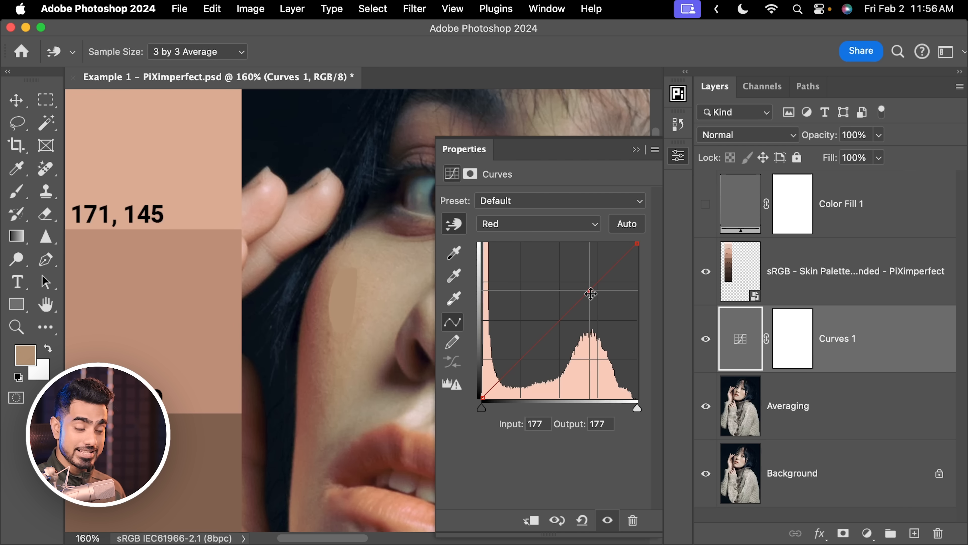
pyautogui.click(537, 224)
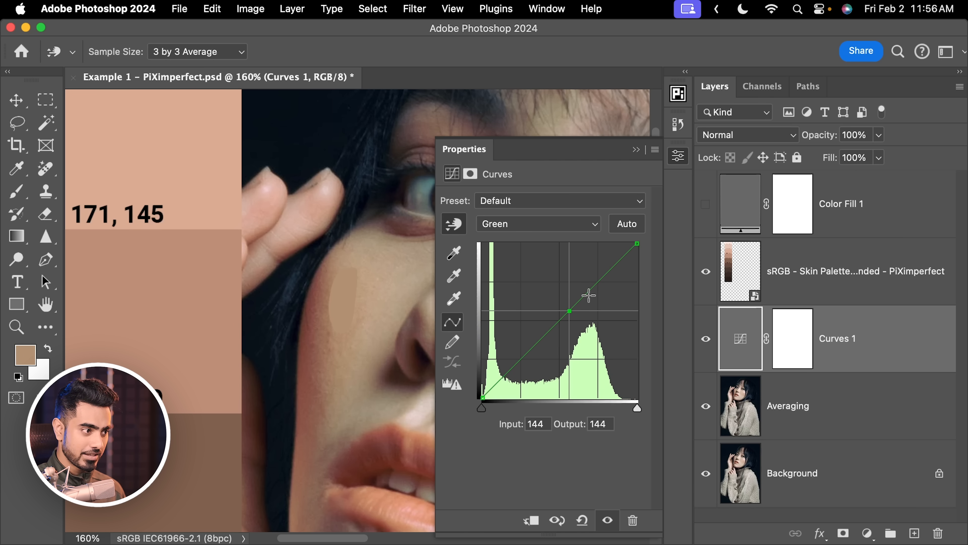
pyautogui.click(536, 223)
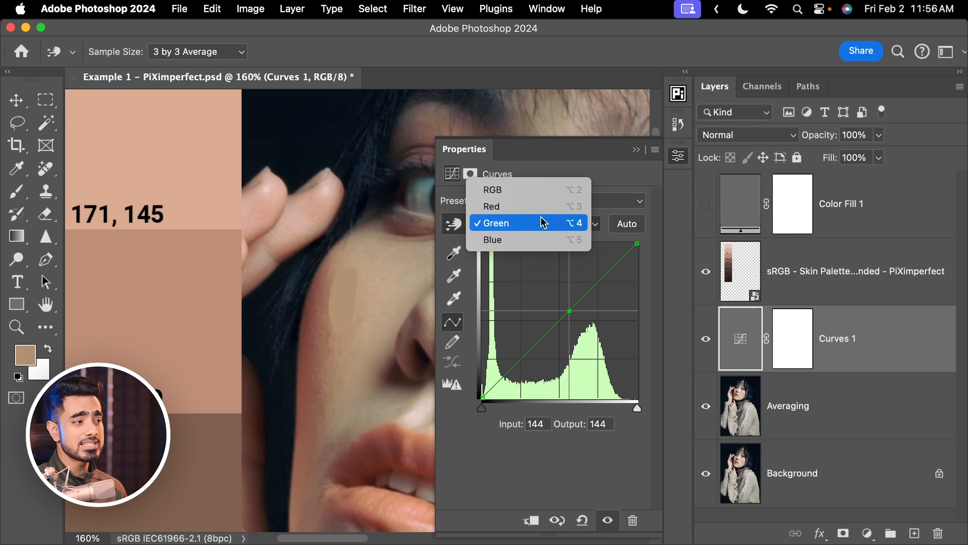
pyautogui.moveTo(525, 206)
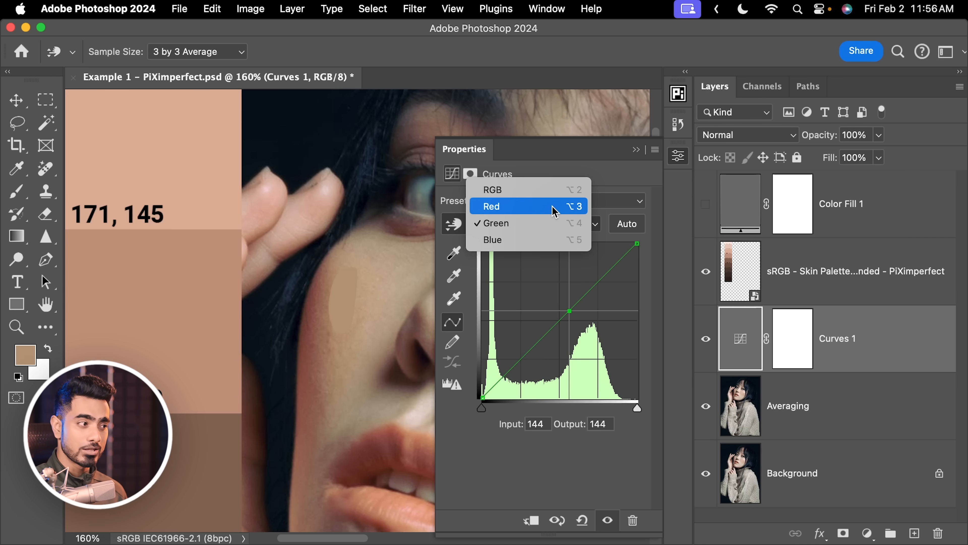
pyautogui.click(491, 206)
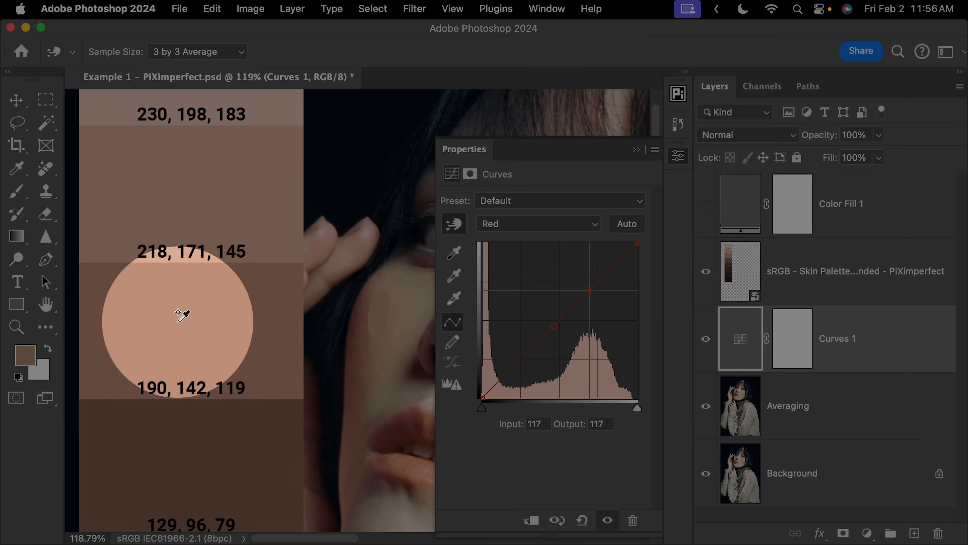
# Match the 190, 142, 119 swatch: set Red output 190, then shape the Green and Blue curves.
pyautogui.moveTo(553, 326); pyautogui.dragTo(589, 291)
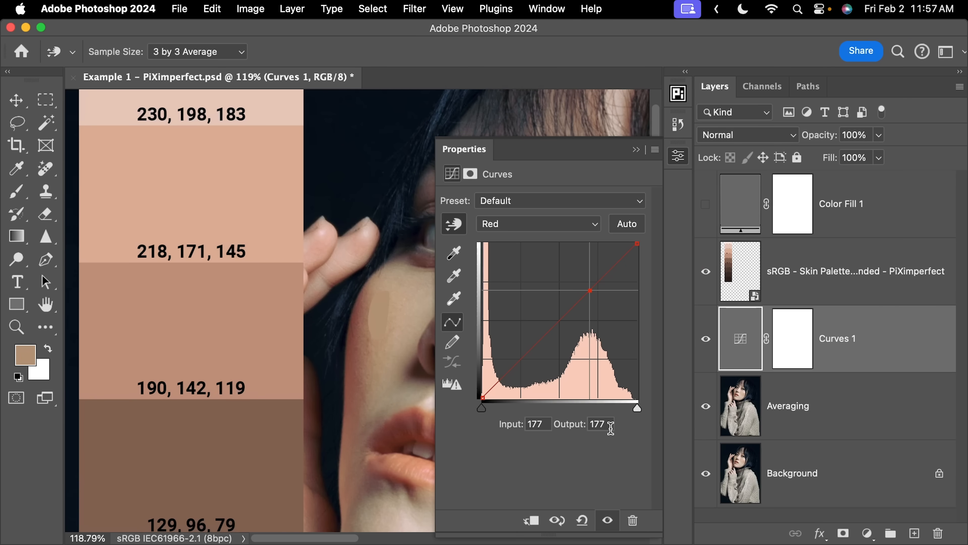
pyautogui.write('190')
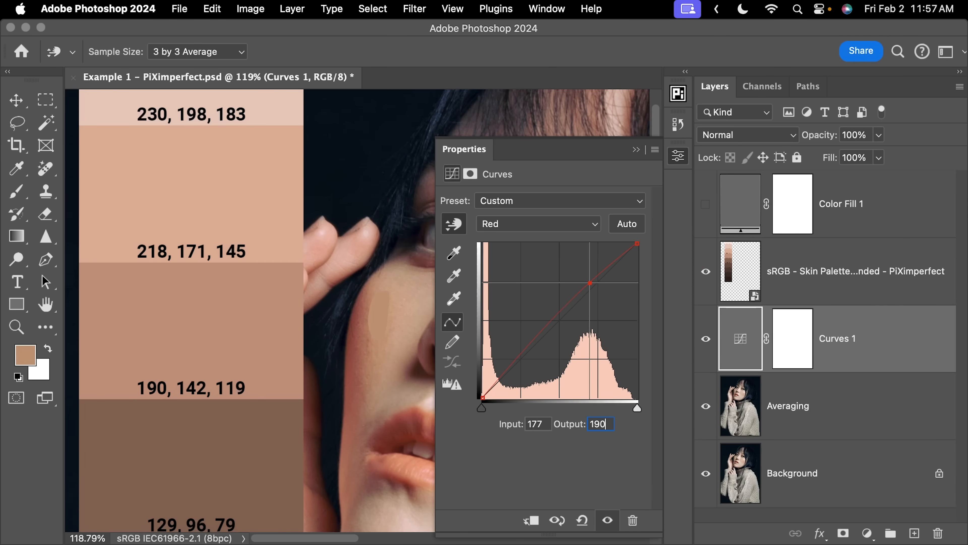
pyautogui.click(537, 223)
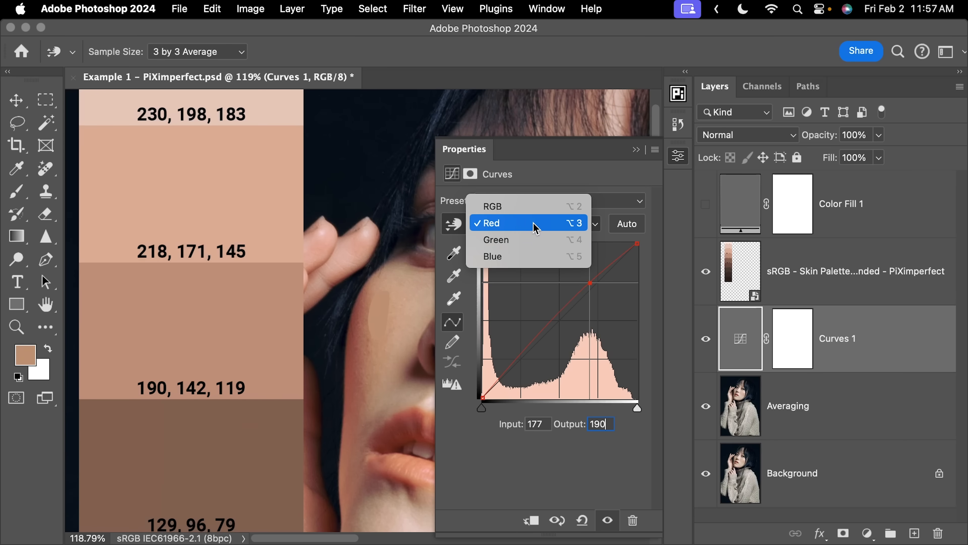
pyautogui.click(495, 240)
pyautogui.write('14')
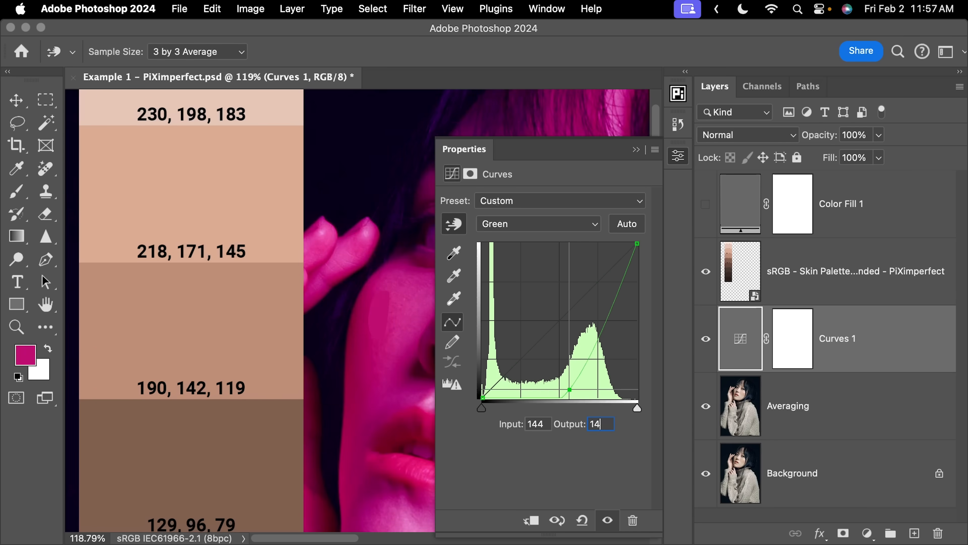
pyautogui.click(537, 223)
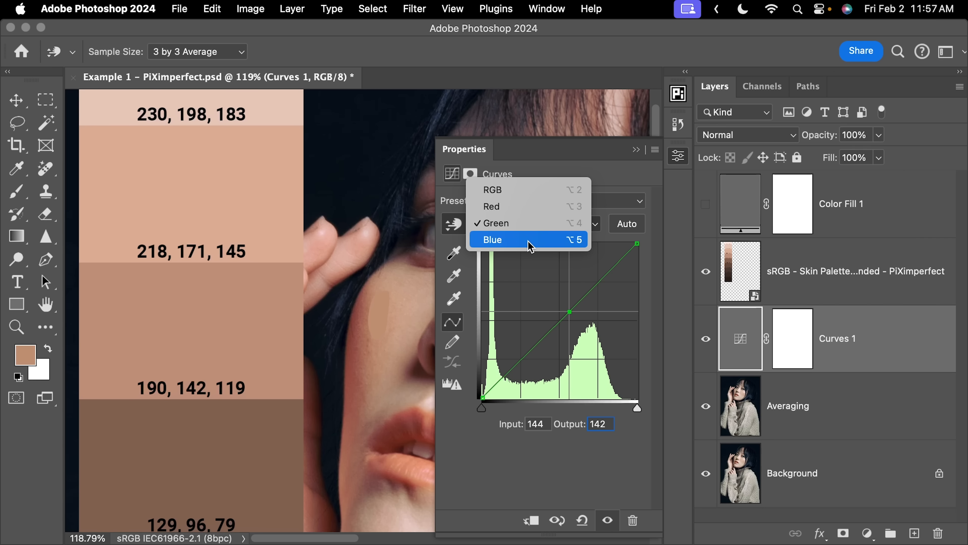
pyautogui.click(493, 239)
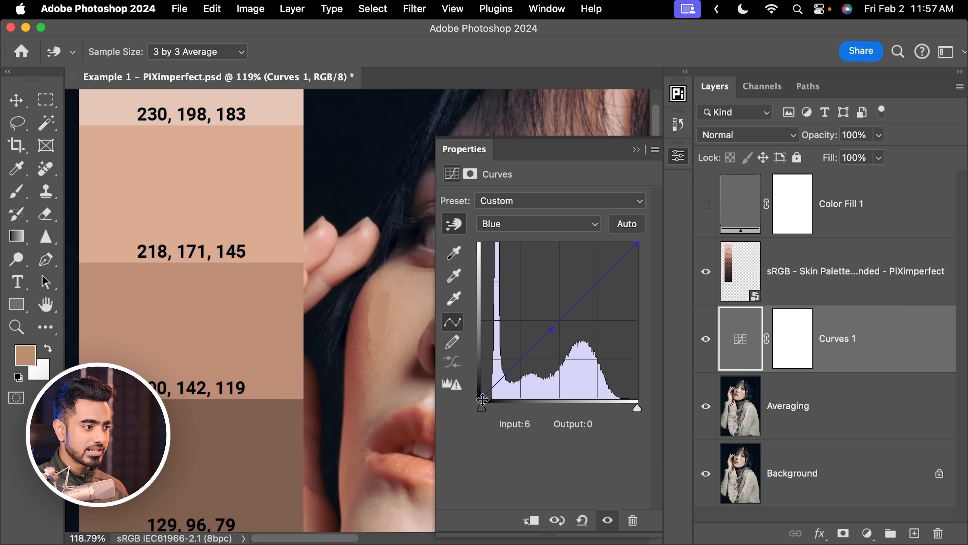
pyautogui.click(599, 424)
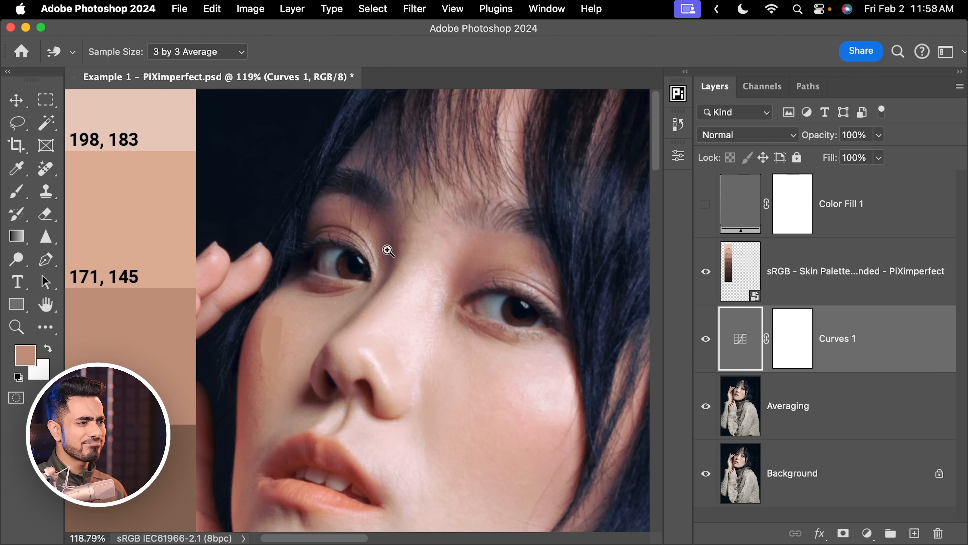
# Lasso a small skin patch beside the left eye's inner corner and fill it with its average colour.
pyautogui.click(388, 250)
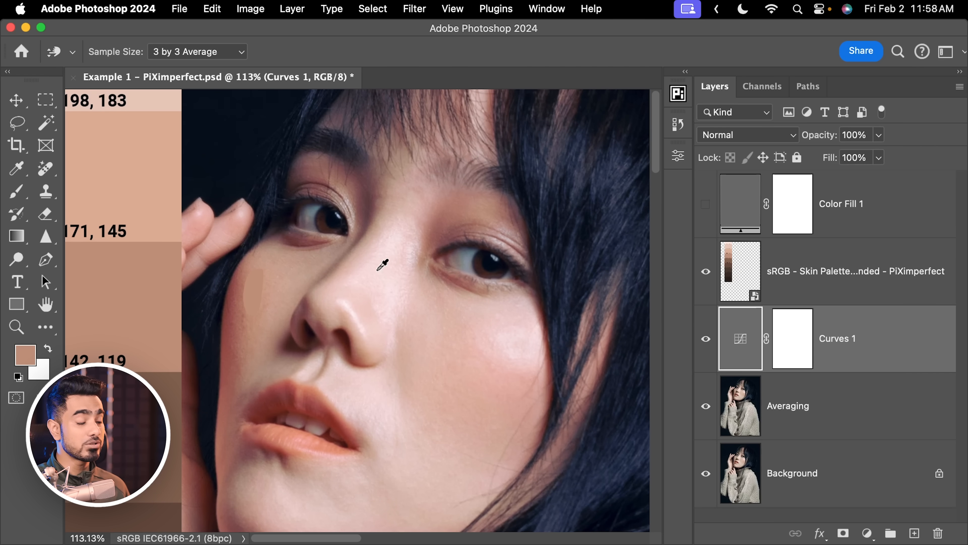
pyautogui.moveTo(376, 267)
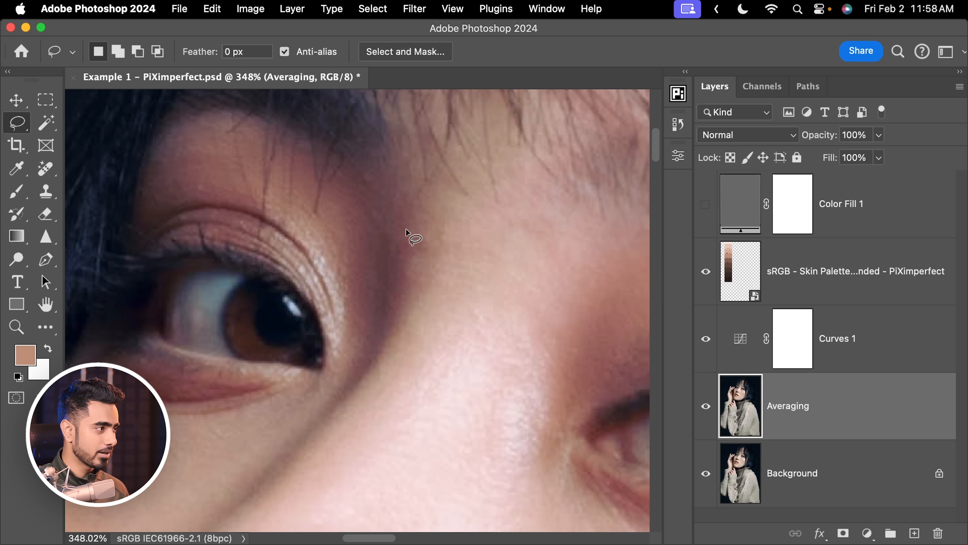
pyautogui.moveTo(379, 204); pyautogui.dragTo(388, 333)
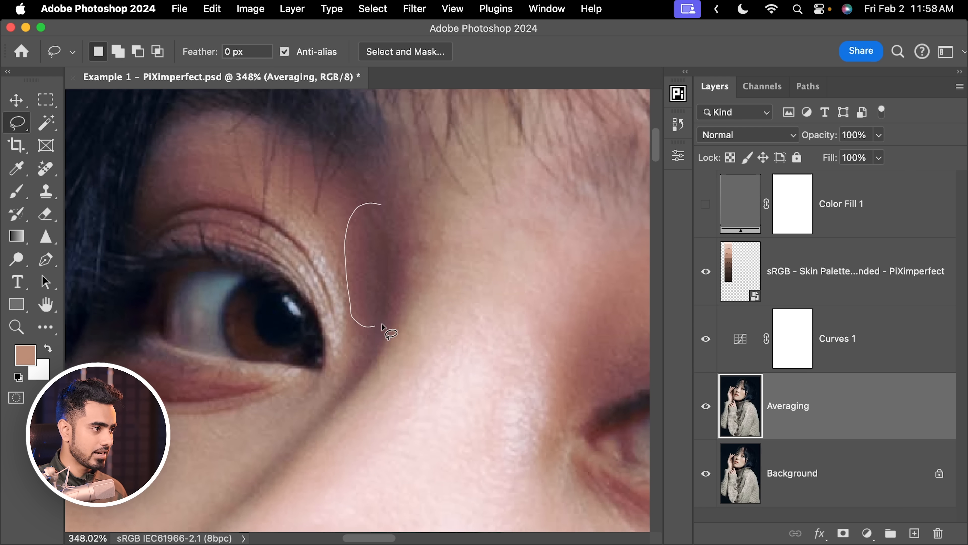
pyautogui.click(414, 9)
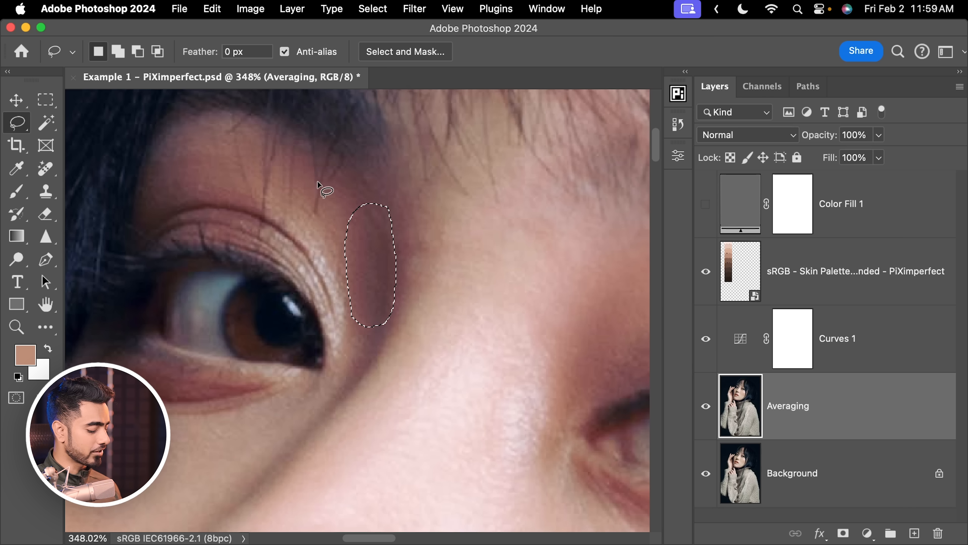
pyautogui.press('cmd+ctrl+f')
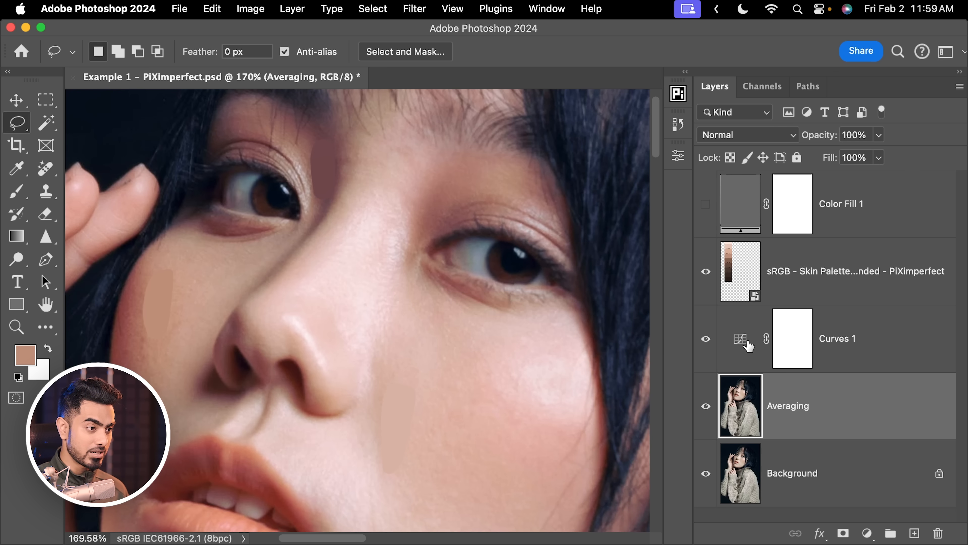
# In Curves 1, map the sampled skin to the 218, 171, 145 swatch across Red, Green and Blue.
pyautogui.doubleClick(740, 339)
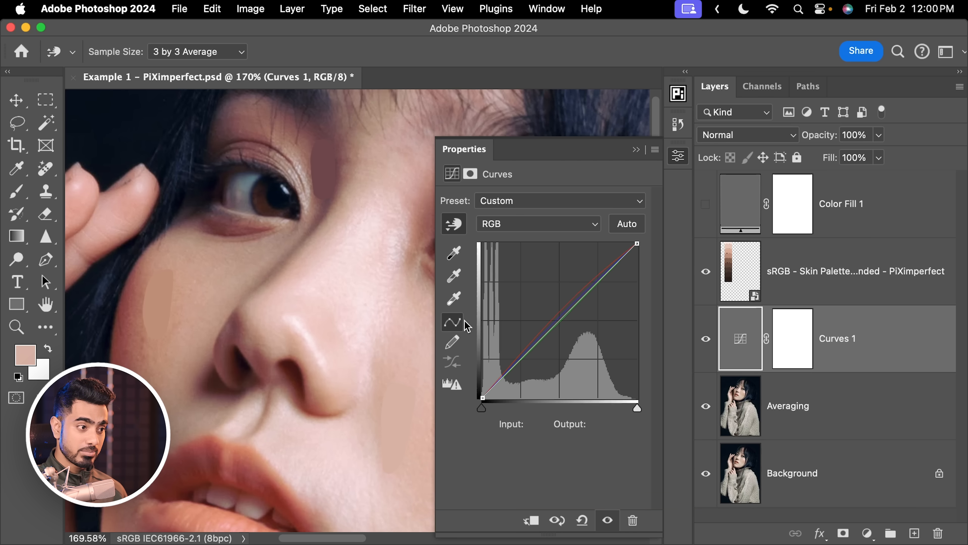
pyautogui.click(589, 268)
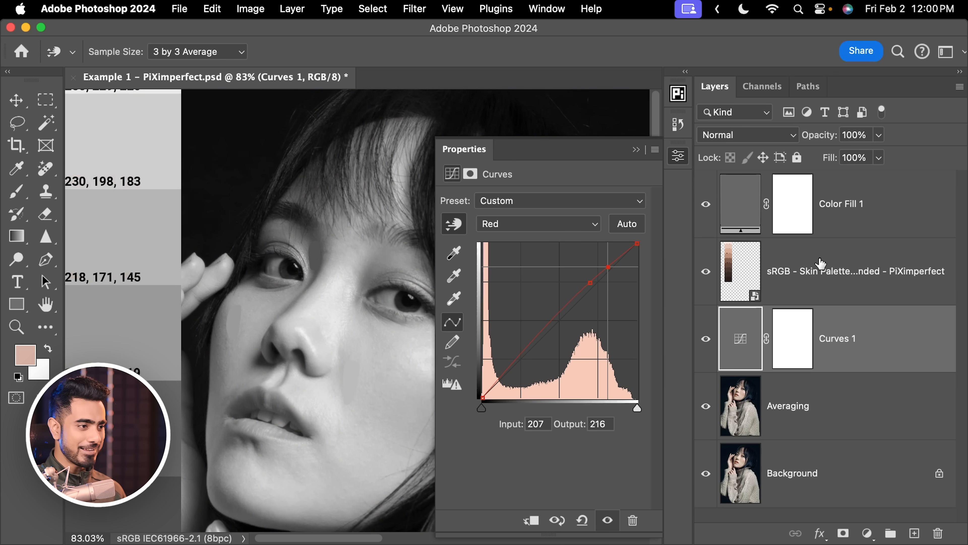
pyautogui.click(855, 270)
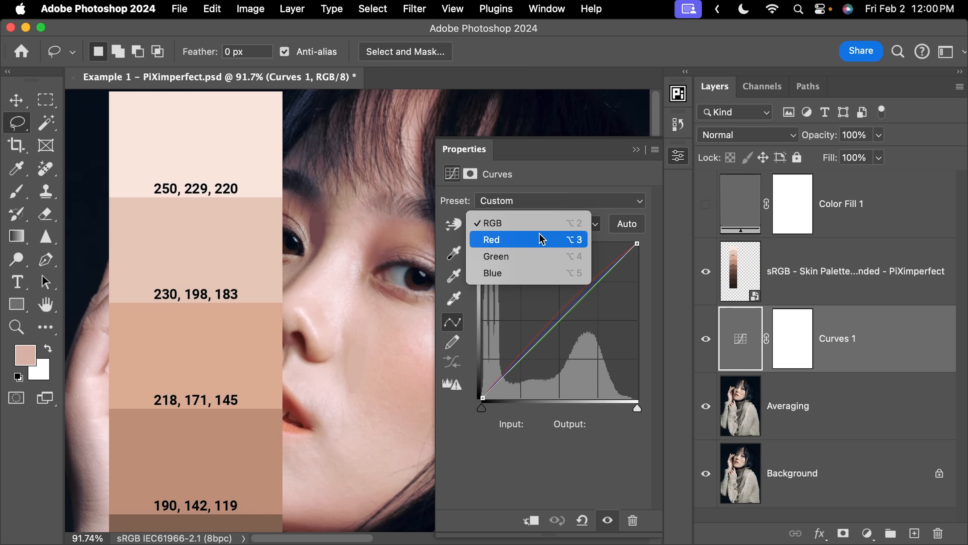
pyautogui.click(491, 239)
pyautogui.write('21')
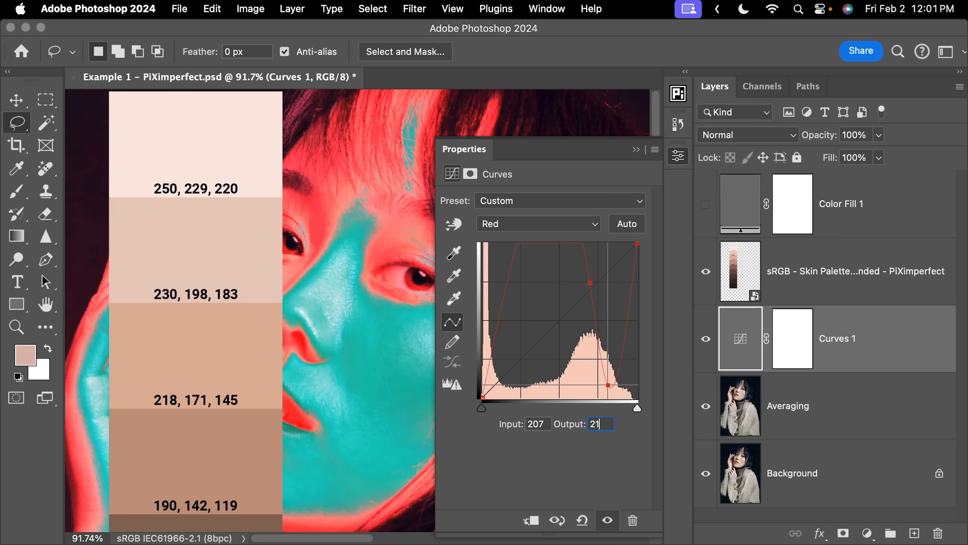
pyautogui.click(538, 223)
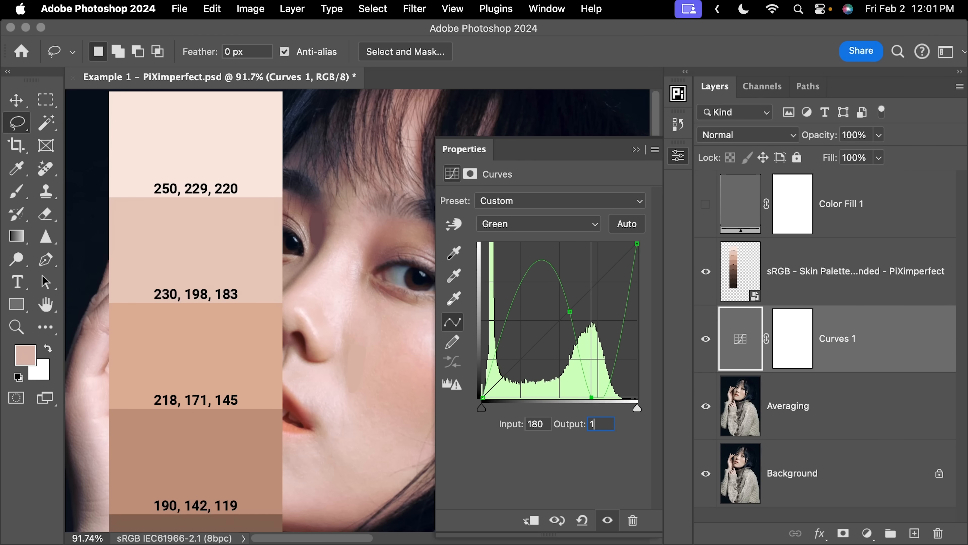
pyautogui.write('171')
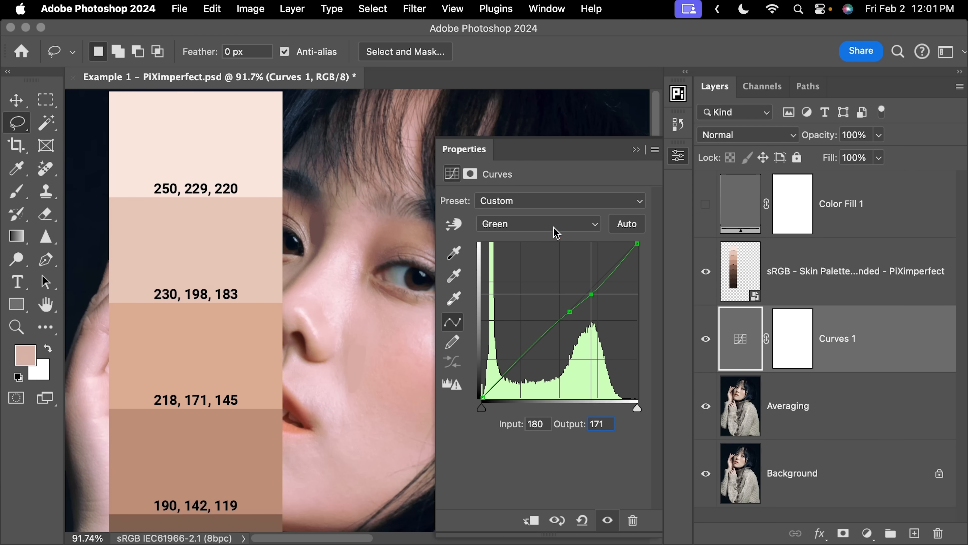
pyautogui.click(537, 223)
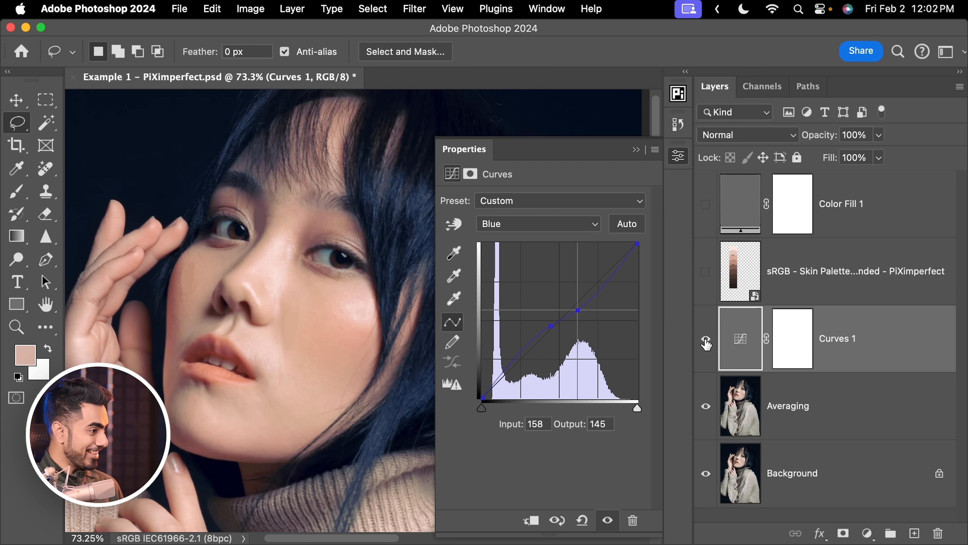
# Compare the curves result, move the palette's darker swatches beside the face and sample a darker skin tone.
pyautogui.click(706, 338)
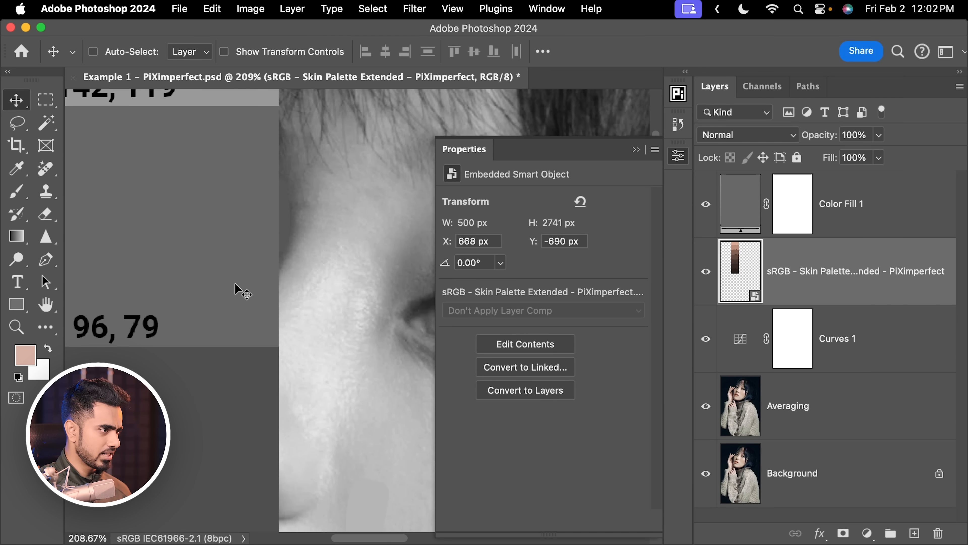
pyautogui.moveTo(241, 290); pyautogui.dragTo(220, 202)
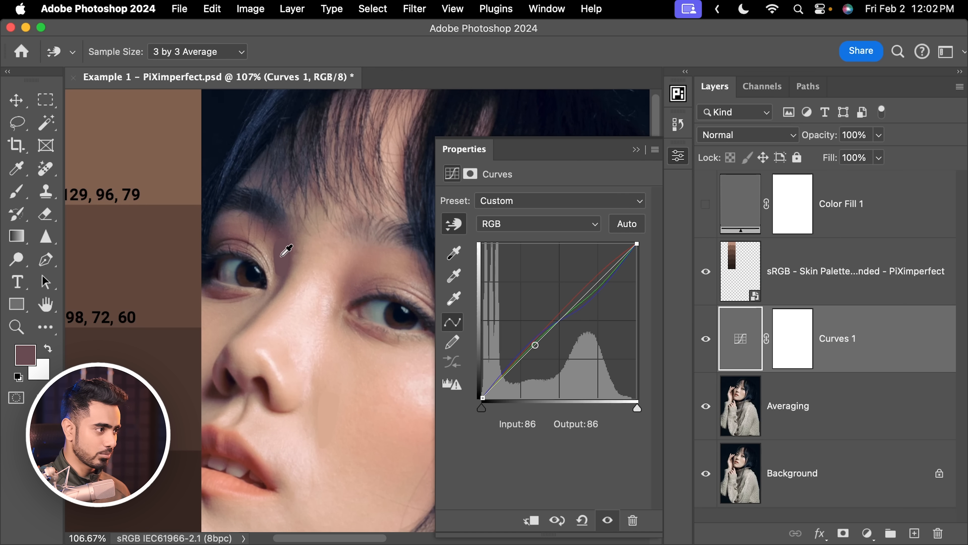
pyautogui.click(536, 224)
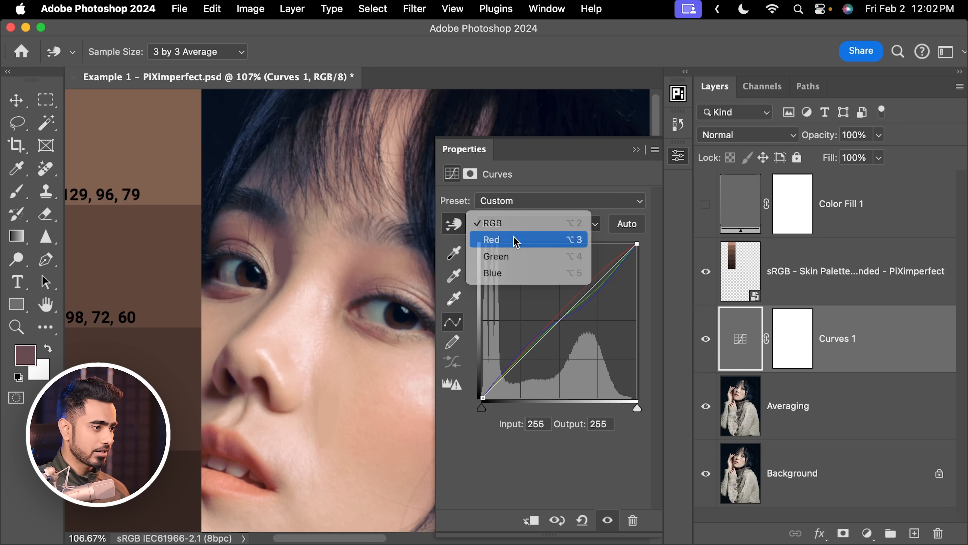
# Add shadow points setting Red, Green and Blue outputs to 98, 72 and 60.
pyautogui.click(493, 240)
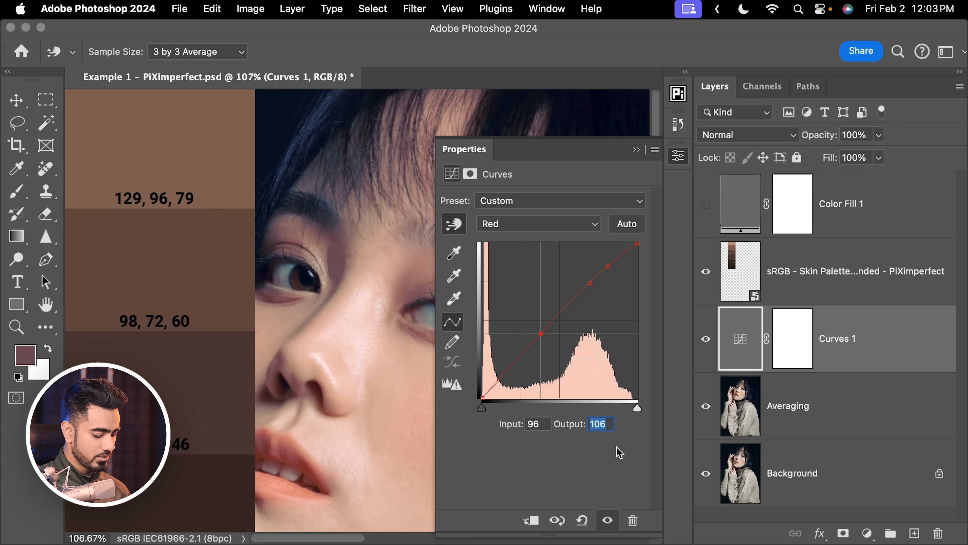
pyautogui.click(537, 223)
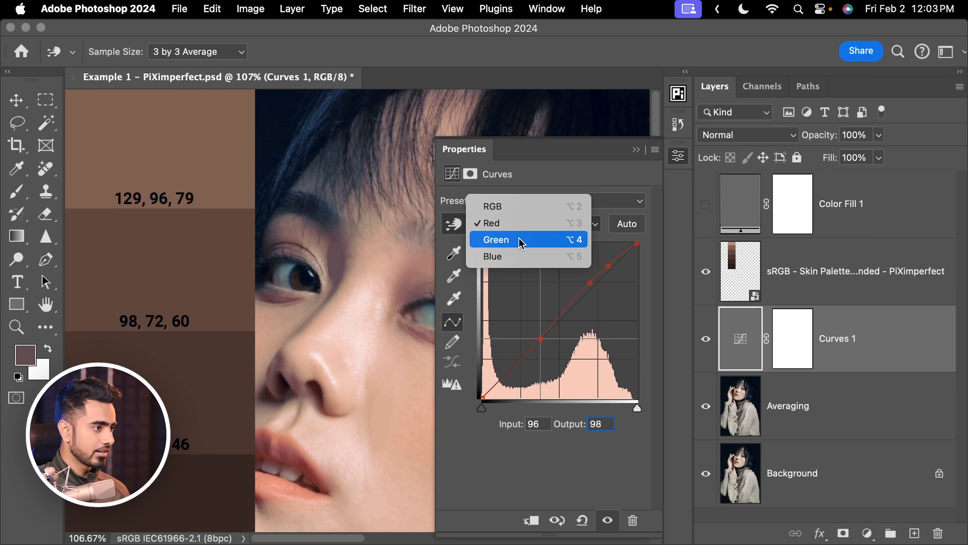
pyautogui.click(495, 240)
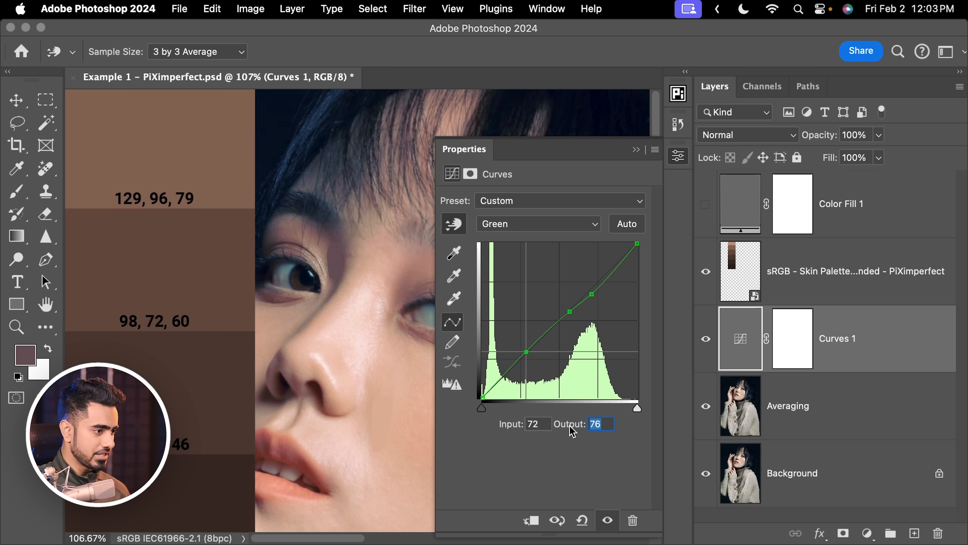
pyautogui.click(536, 224)
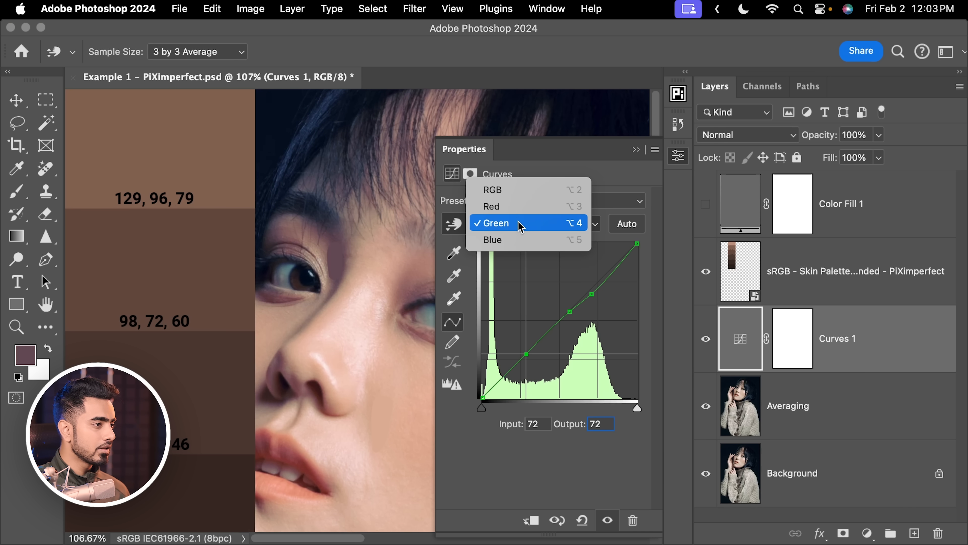
pyautogui.click(492, 240)
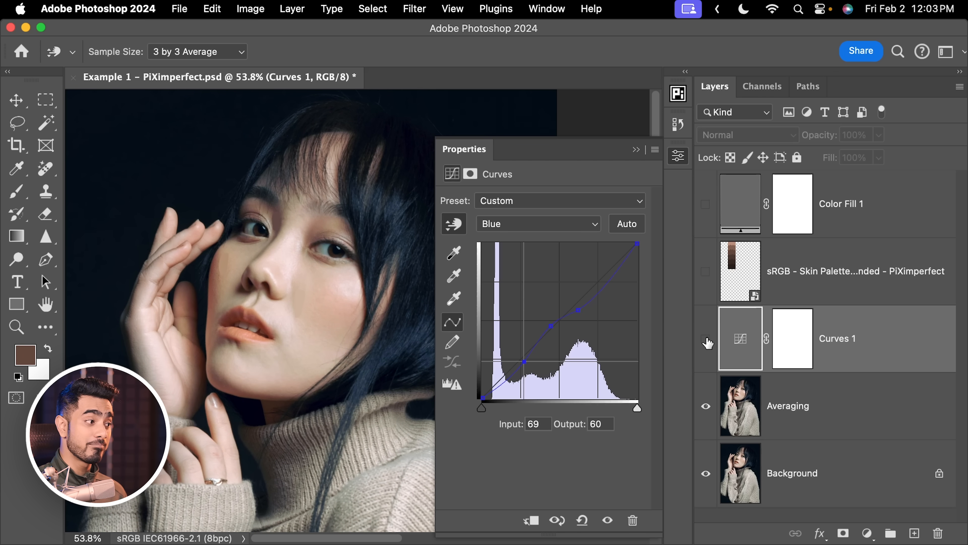
# Hide the Averaging layer and set Curves 1 to Color blend mode.
pyautogui.click(787, 405)
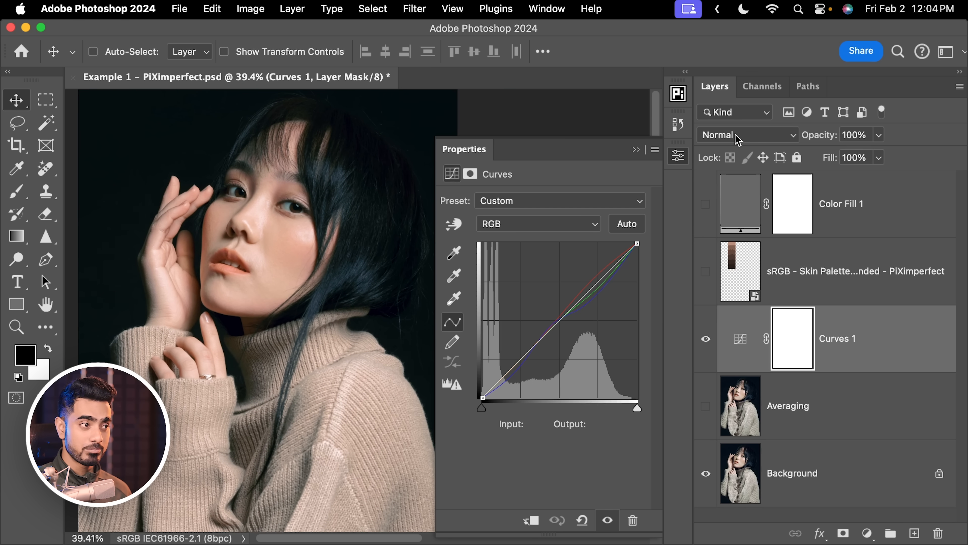
pyautogui.click(747, 135)
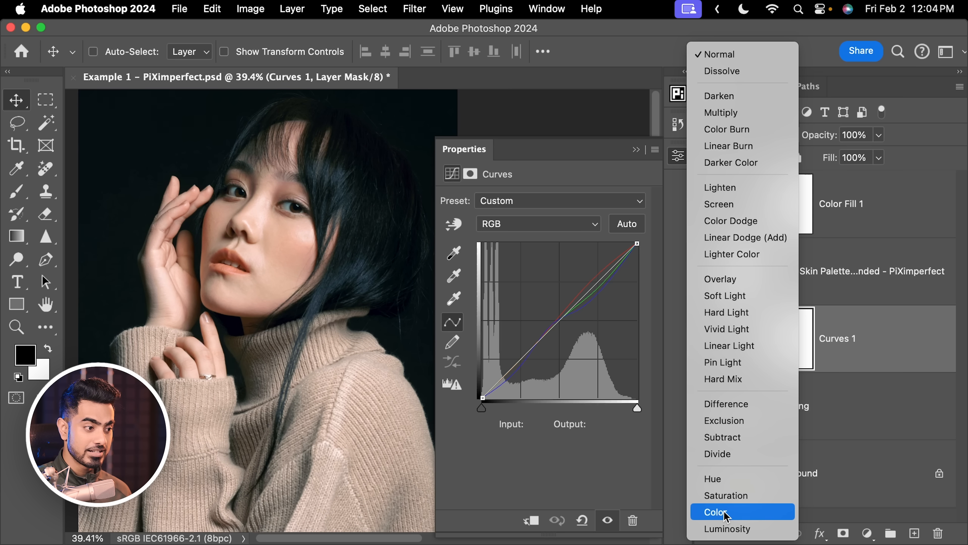
pyautogui.click(715, 512)
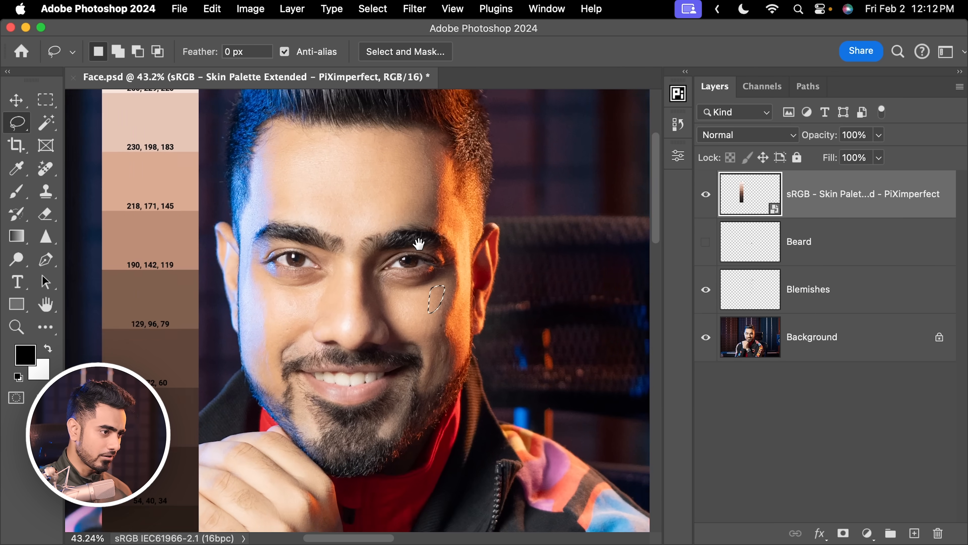
# Toggle the Blemishes and Beard layers, select the cheek patch layer and average it to one flat colour.
pyautogui.click(706, 289)
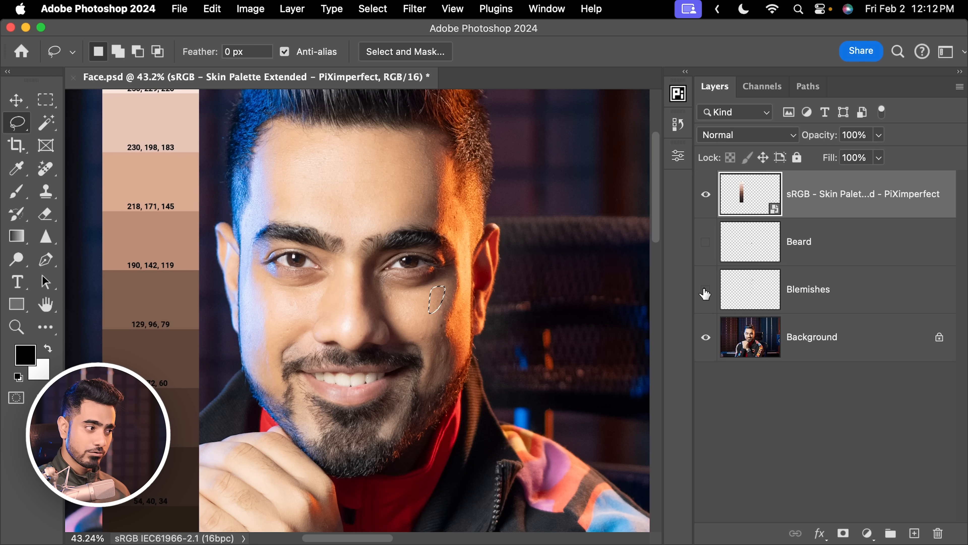
pyautogui.click(705, 250)
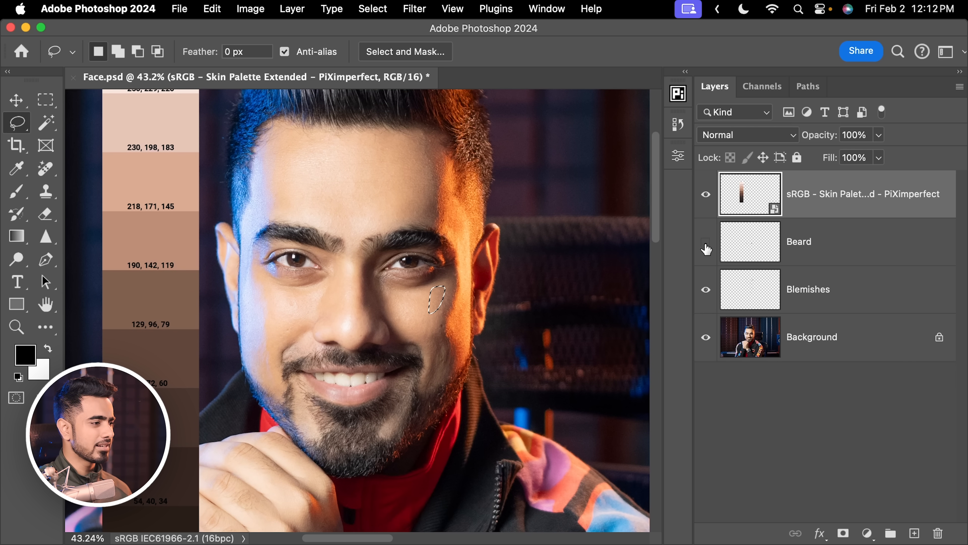
pyautogui.click(707, 248)
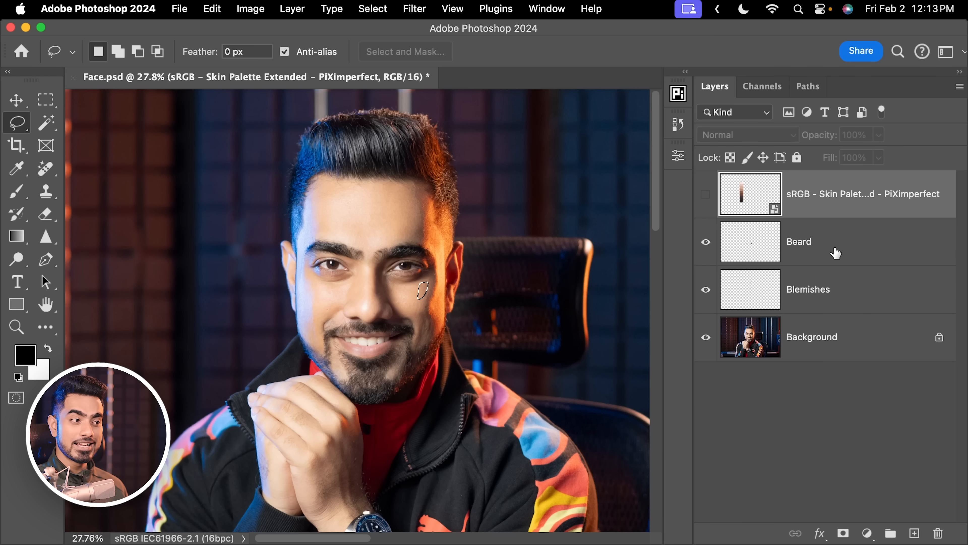
pyautogui.click(799, 241)
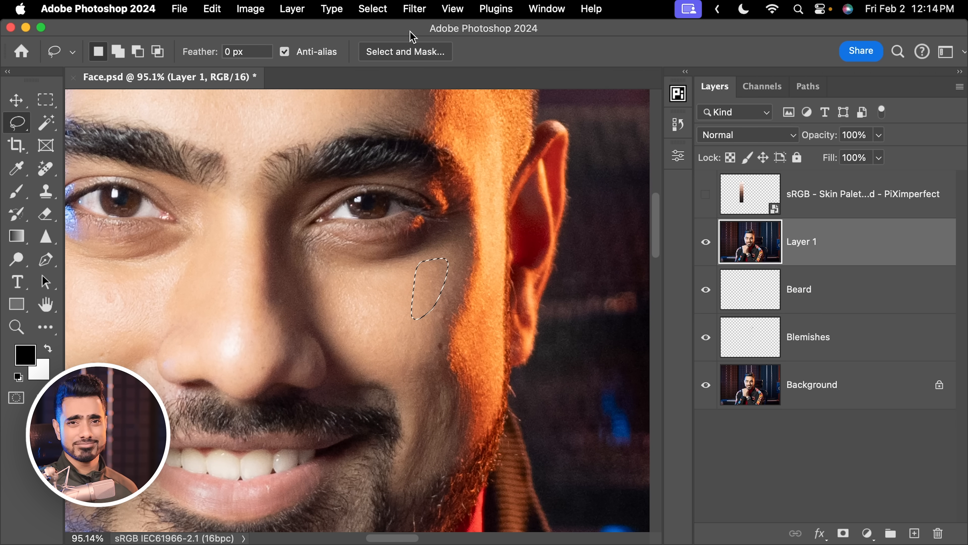
pyautogui.press('cmd+ctrl+f')
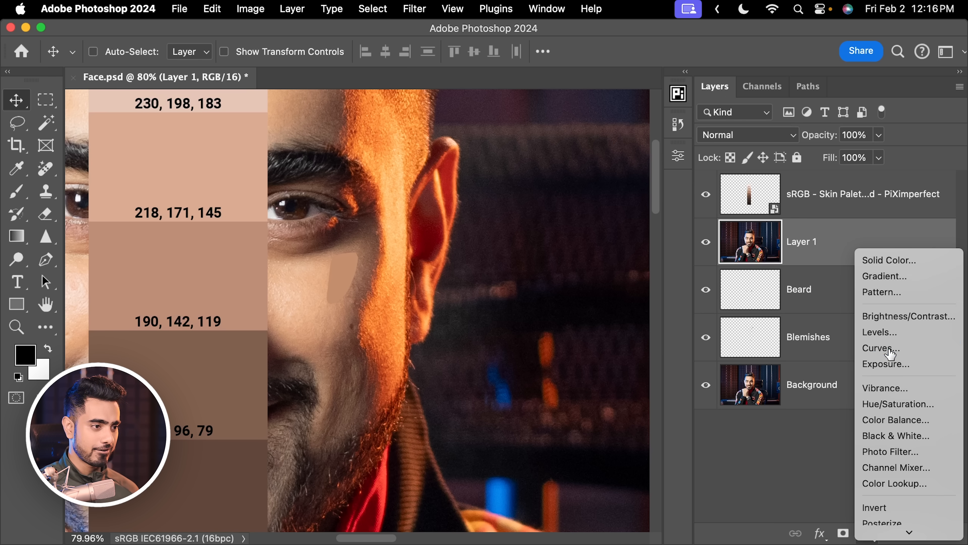
# Add Curves 1 sampling the cheek patch, shifting Red 196→190, Green 142 and Blue 109→119.
pyautogui.click(877, 348)
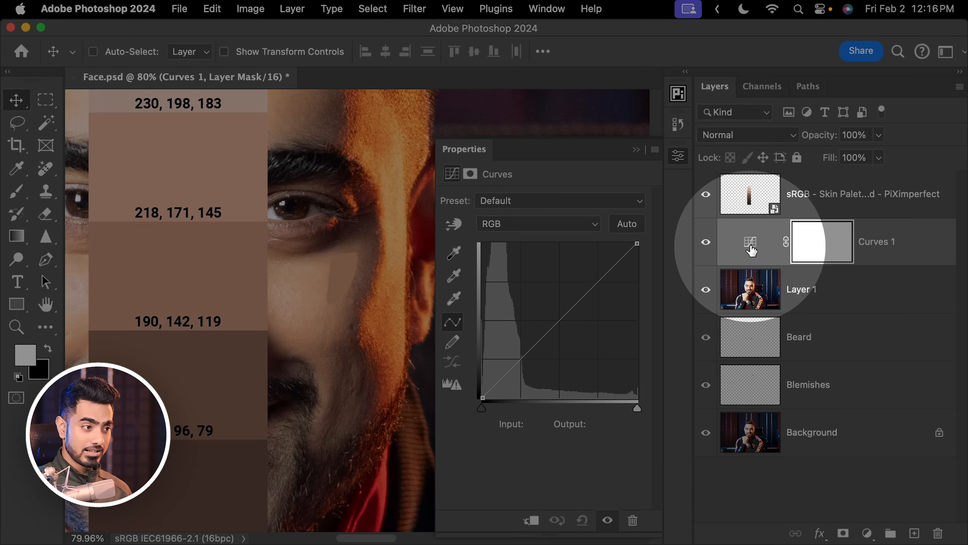
pyautogui.click(750, 242)
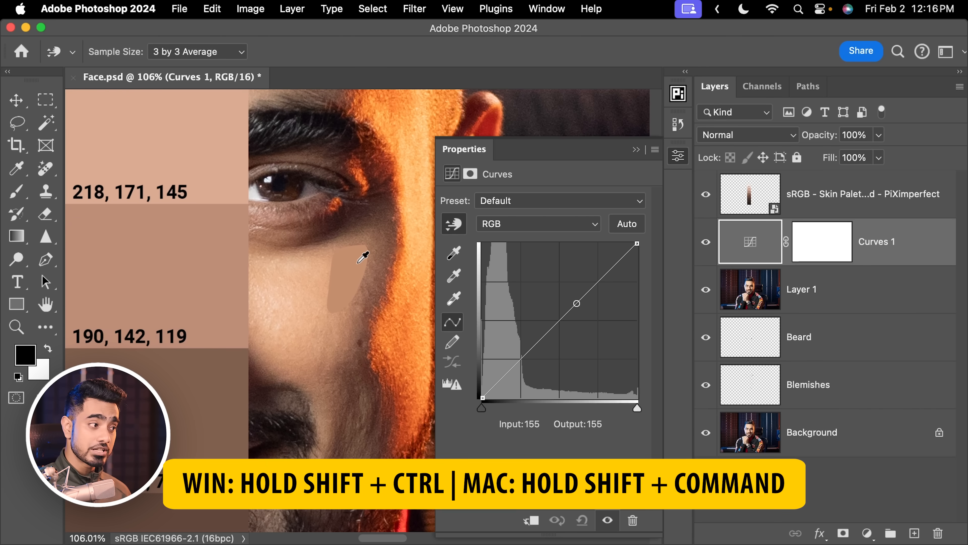
pyautogui.click(360, 256)
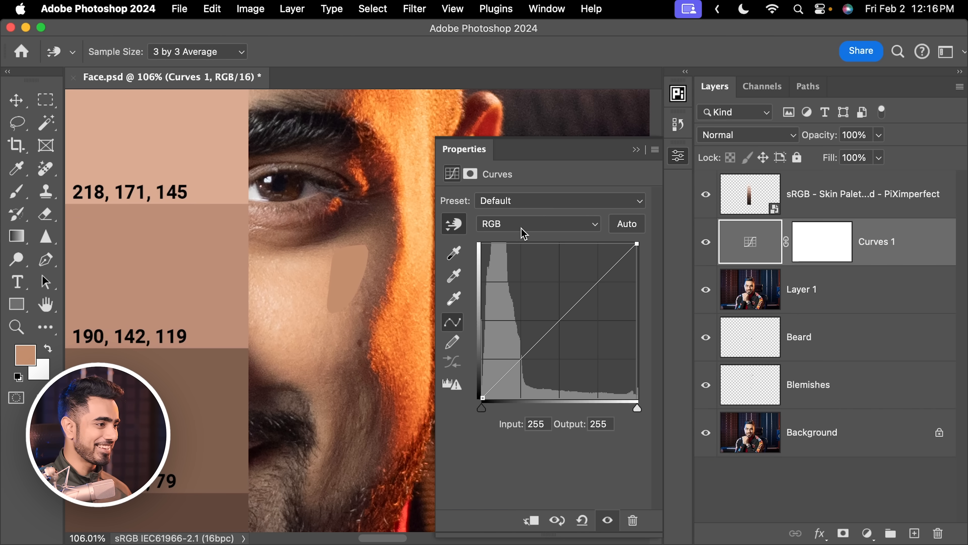
pyautogui.click(536, 224)
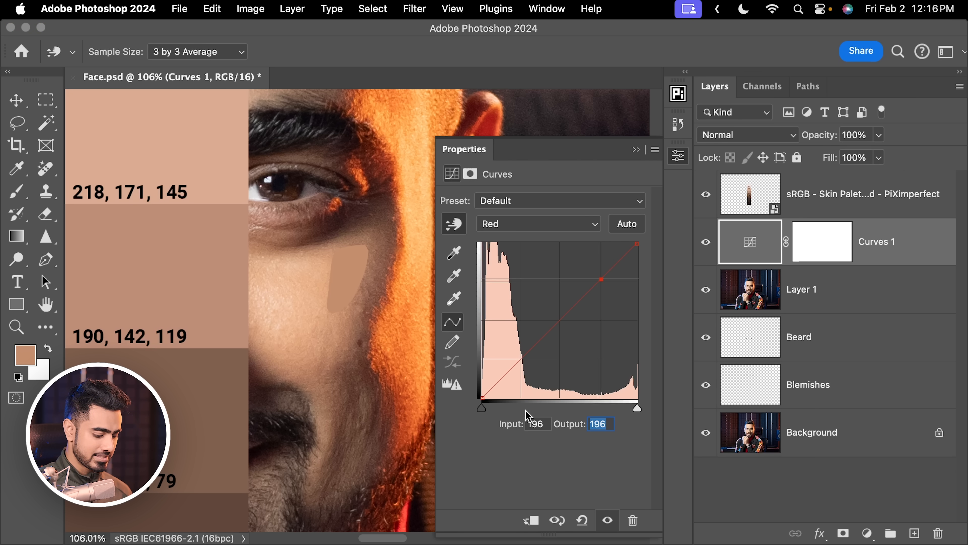
pyautogui.click(537, 224)
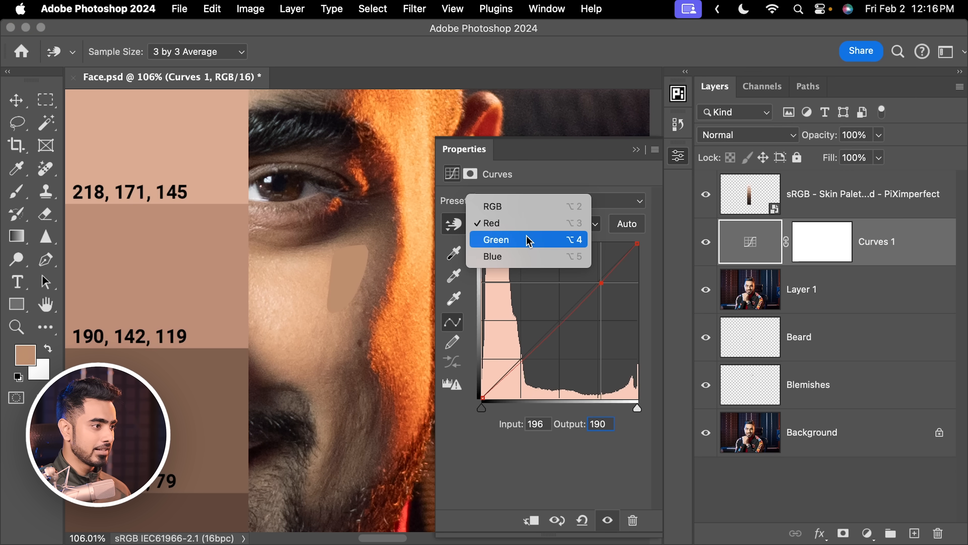
pyautogui.click(495, 239)
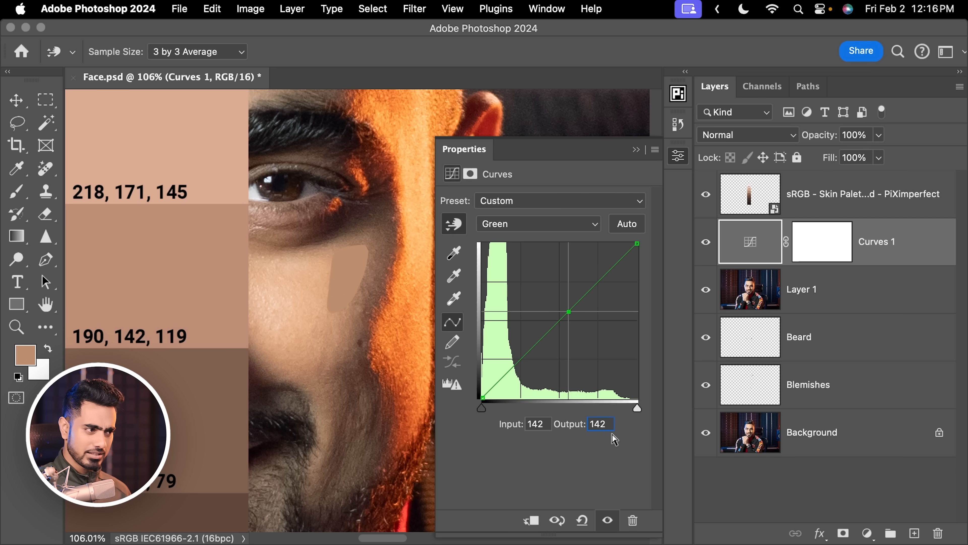
pyautogui.click(537, 223)
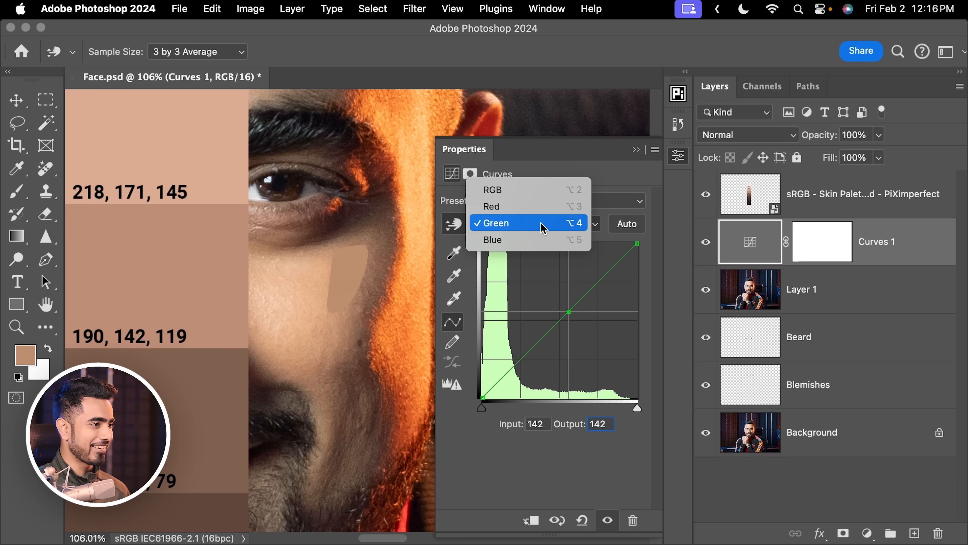
pyautogui.click(493, 240)
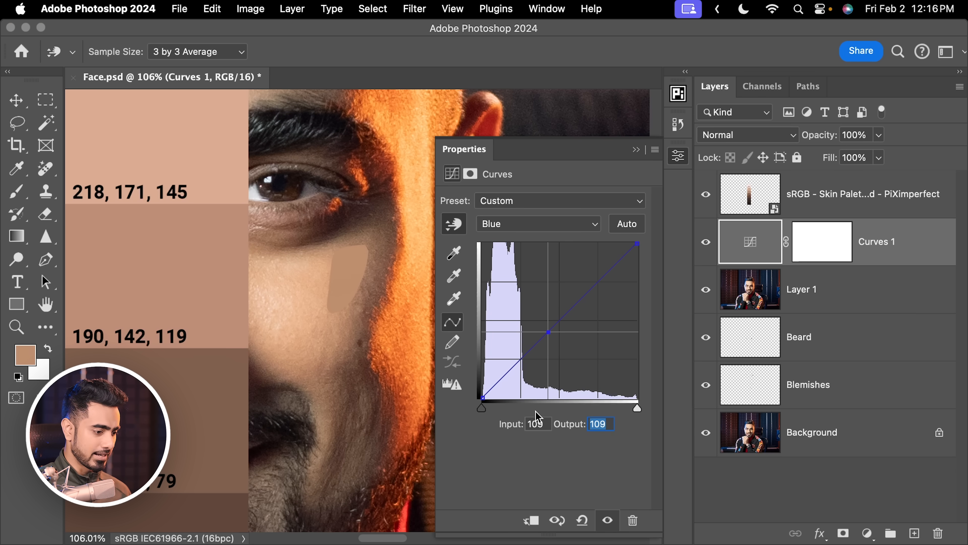
# Compare the correction on the whole face and set Curves 1 to Color blend mode.
pyautogui.moveTo(549, 333); pyautogui.dragTo(548, 327)
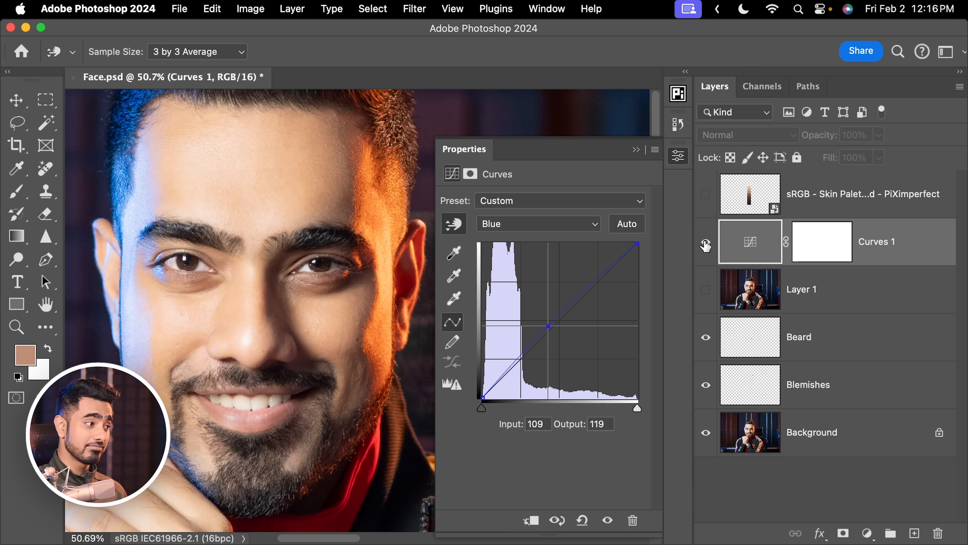
pyautogui.click(706, 242)
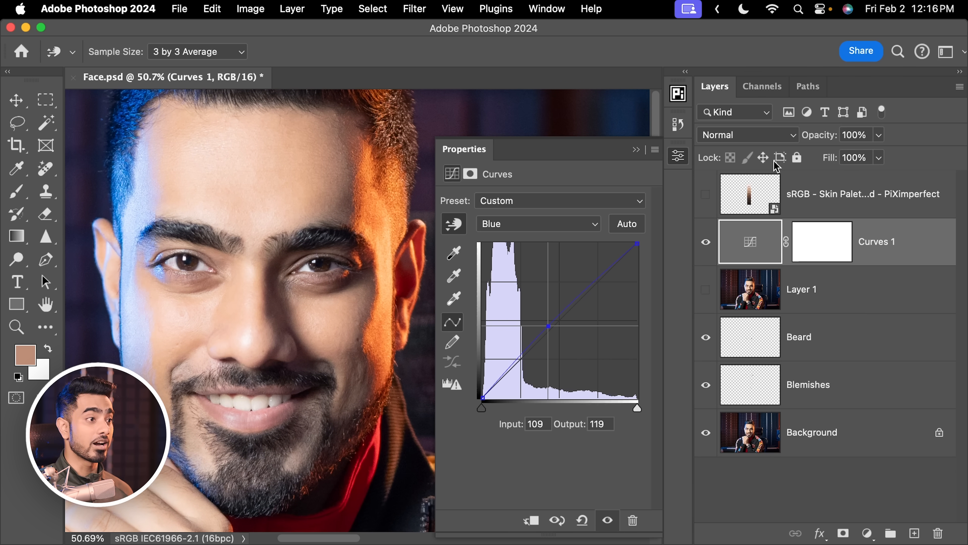
pyautogui.click(748, 135)
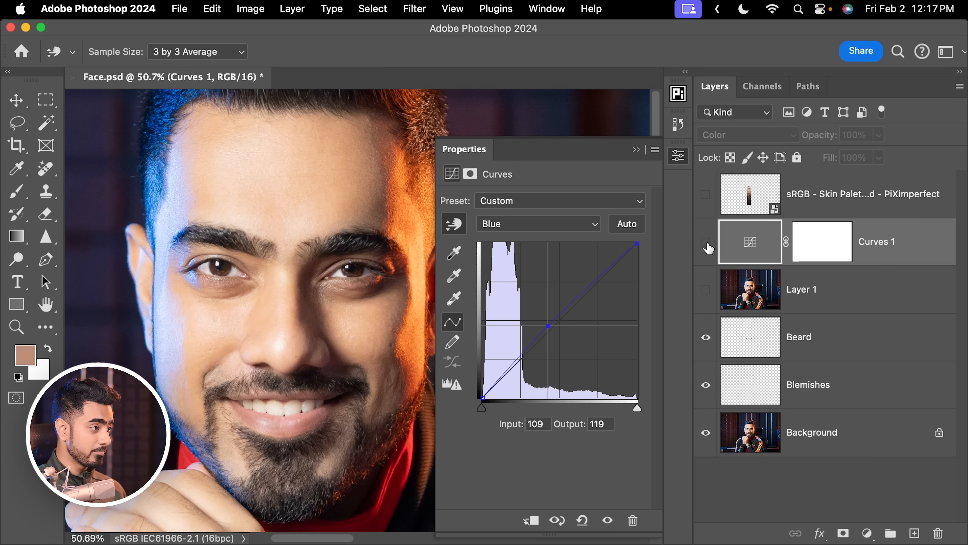
# Re-enable Curves 1 and invert its mask to black so the correction is hidden everywhere.
pyautogui.click(707, 242)
pyautogui.write('7')
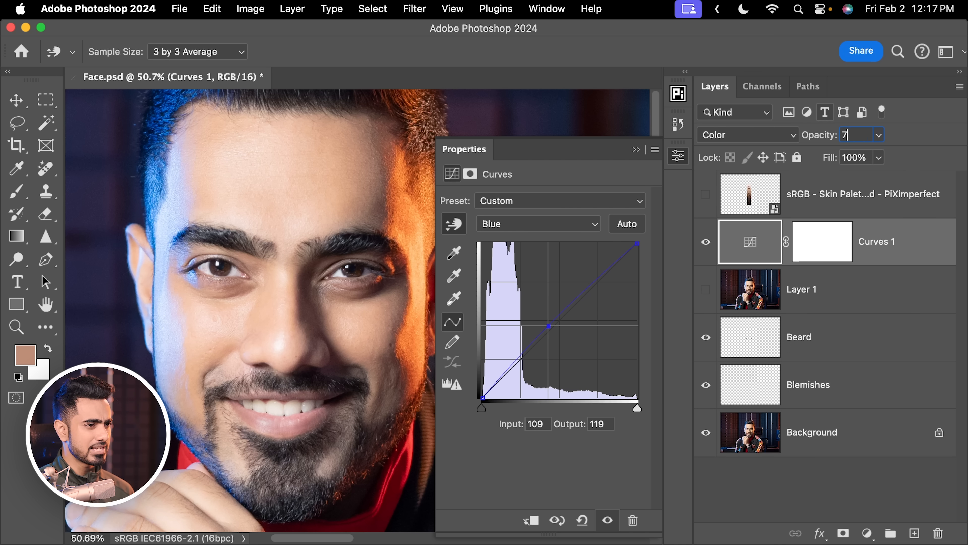
pyautogui.click(821, 241)
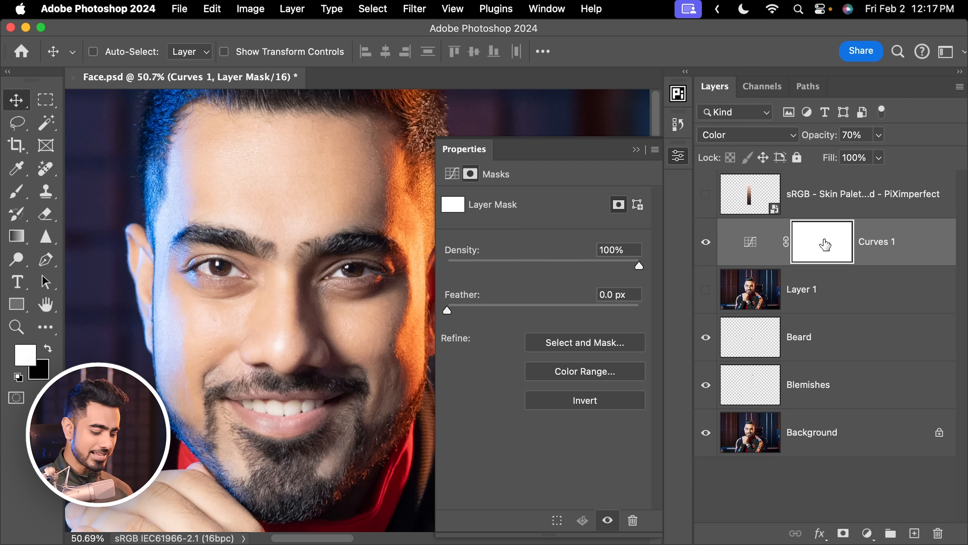
pyautogui.press('cmd+i')
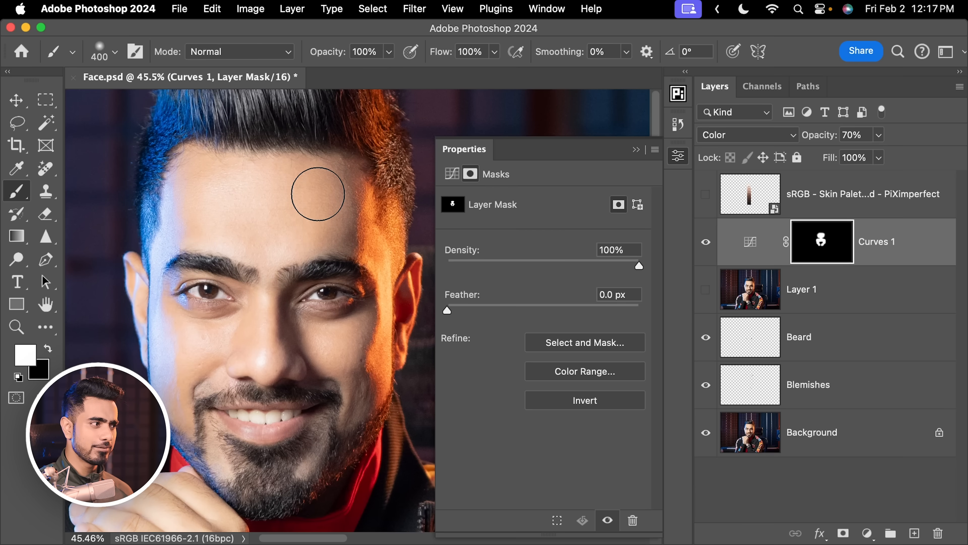
pyautogui.moveTo(327, 377)
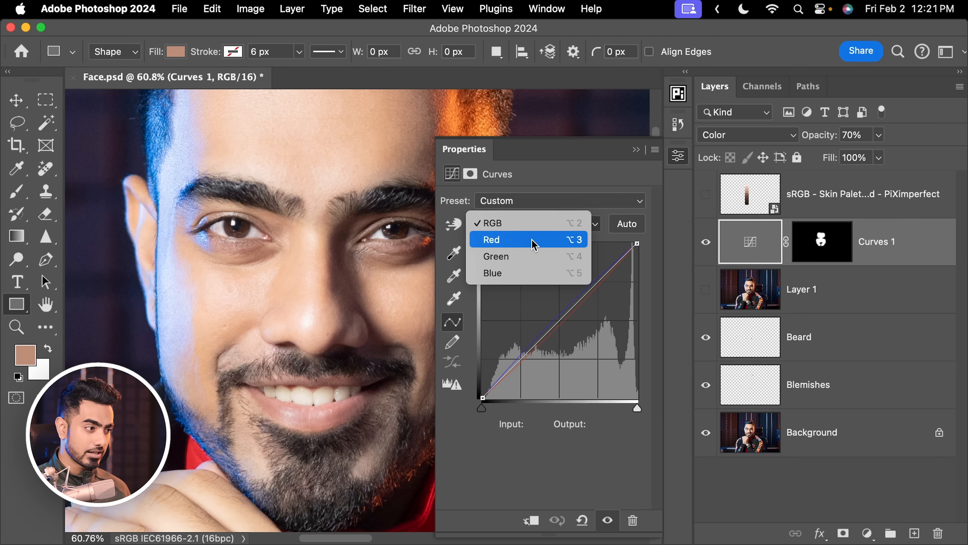
# On the Red channel, click-drag under the eye to add a shadow curve point at 70.
pyautogui.click(492, 239)
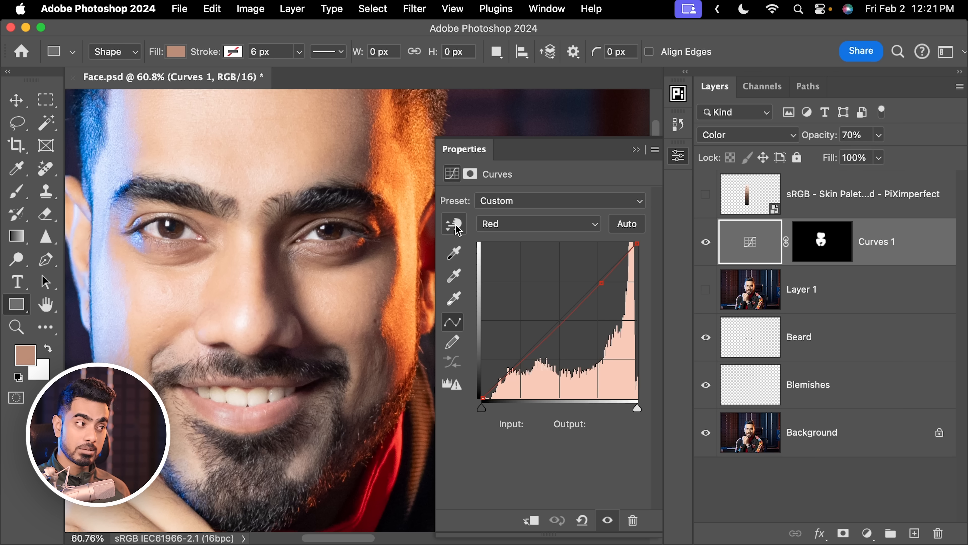
pyautogui.click(278, 253)
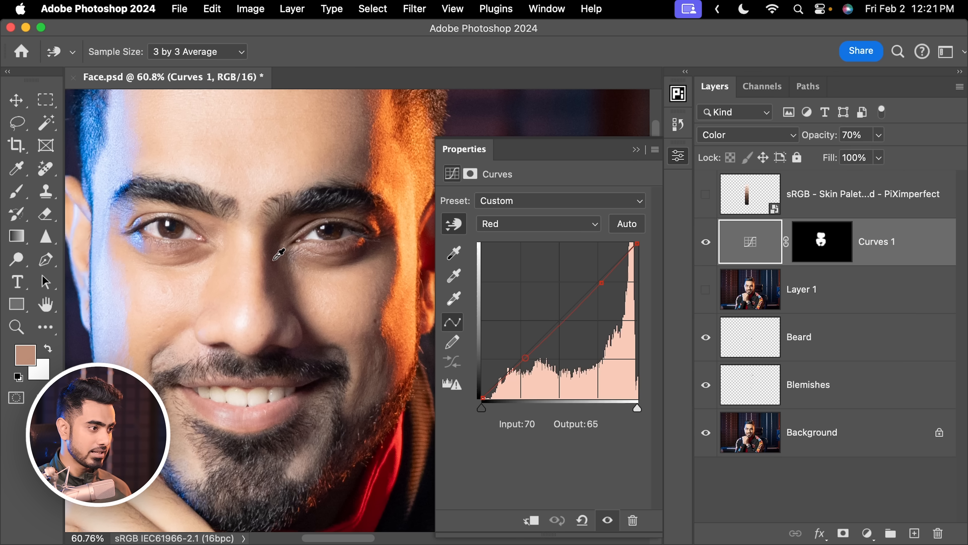
pyautogui.moveTo(523, 359); pyautogui.dragTo(523, 352)
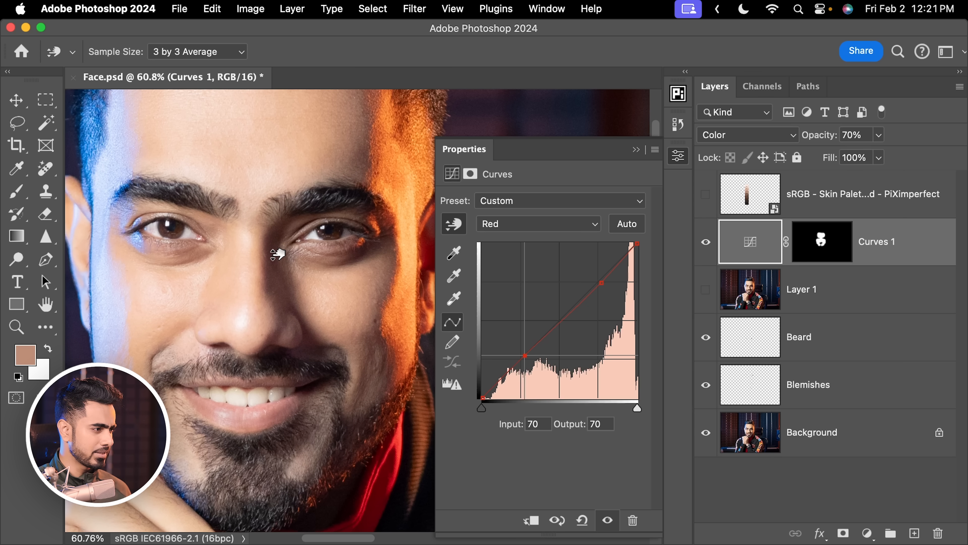
pyautogui.moveTo(523, 357); pyautogui.dragTo(523, 358)
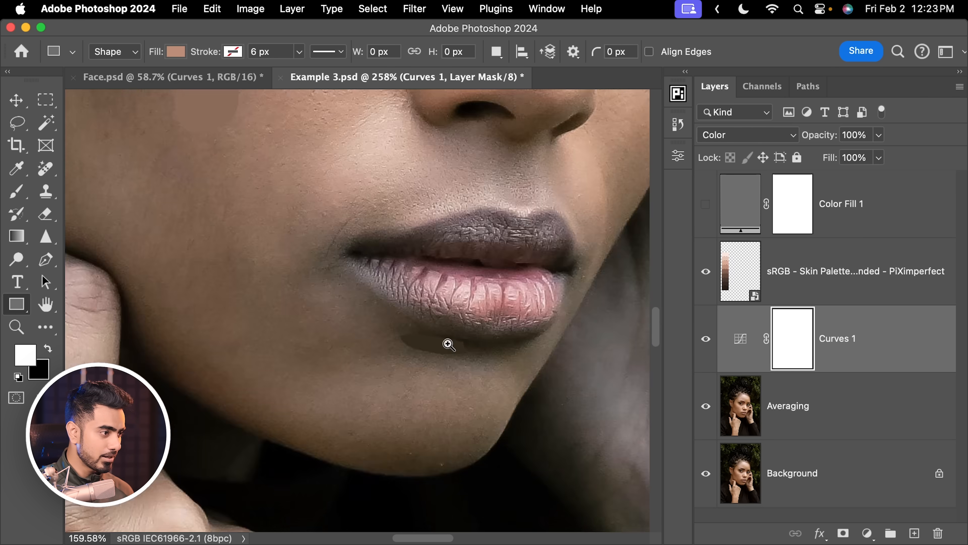
# View the whole Example 3 portrait, set Curves 1 opacity to 60%, and zoom back onto the face.
pyautogui.click(449, 344)
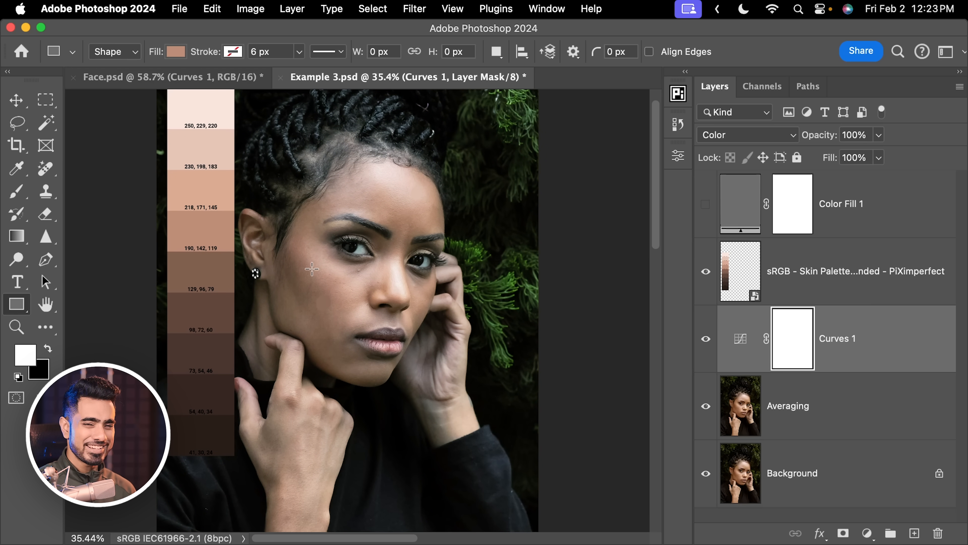
pyautogui.moveTo(641, 277)
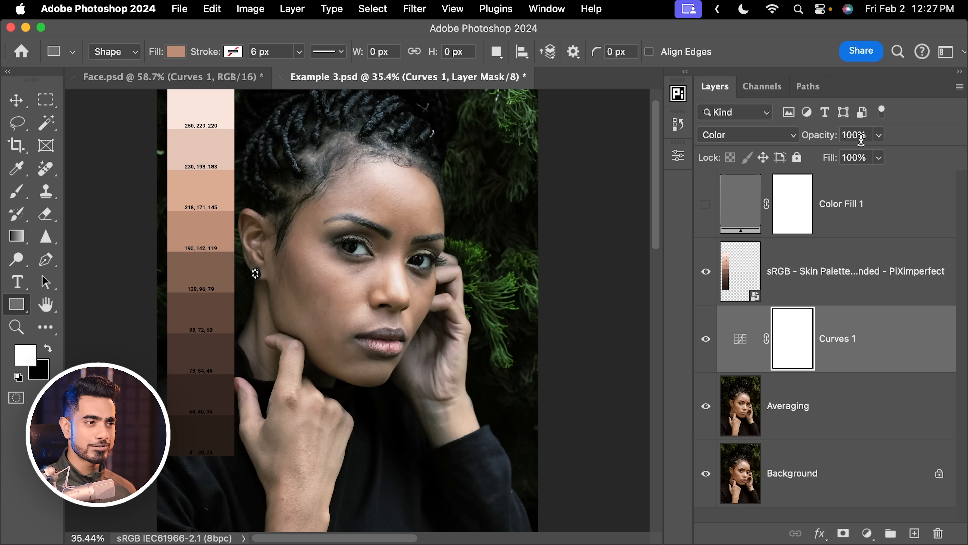
pyautogui.write('60')
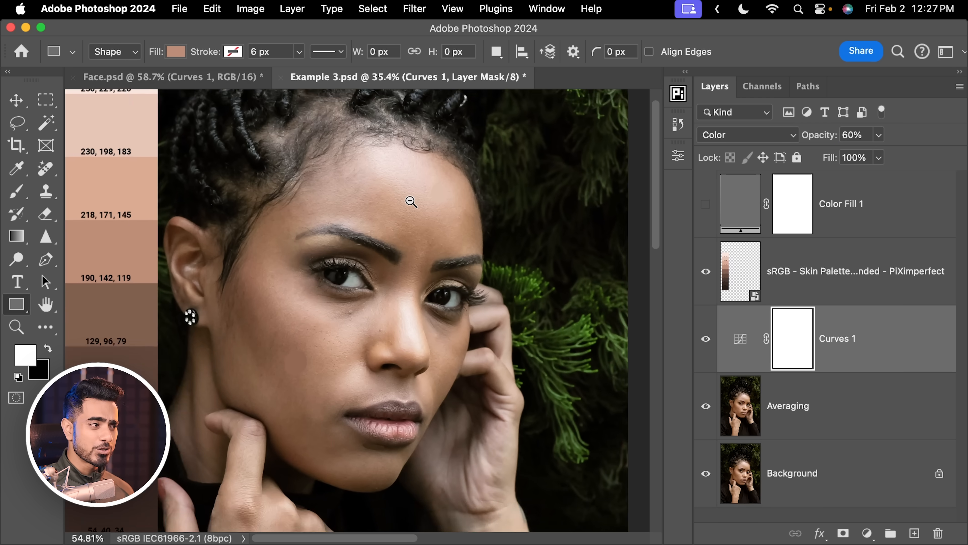
pyautogui.click(410, 201)
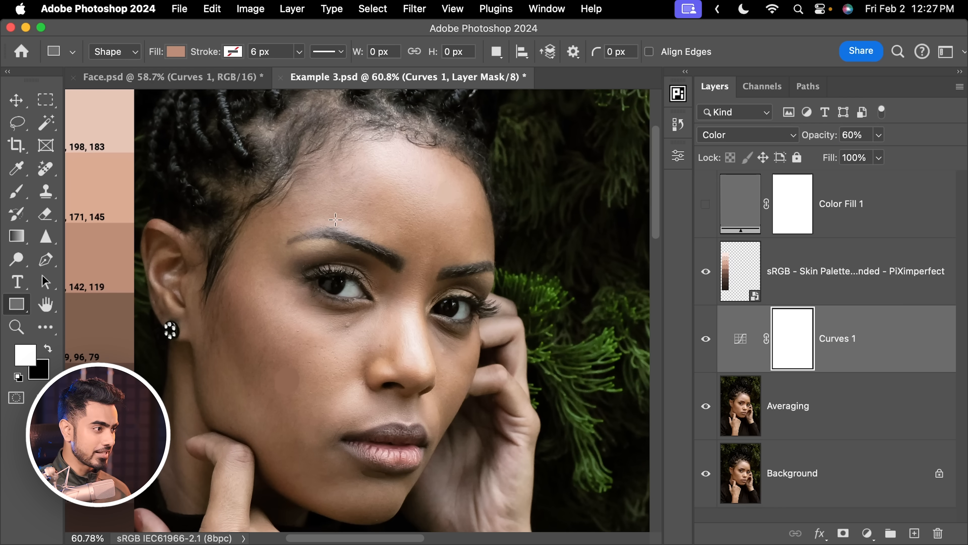
pyautogui.moveTo(253, 415)
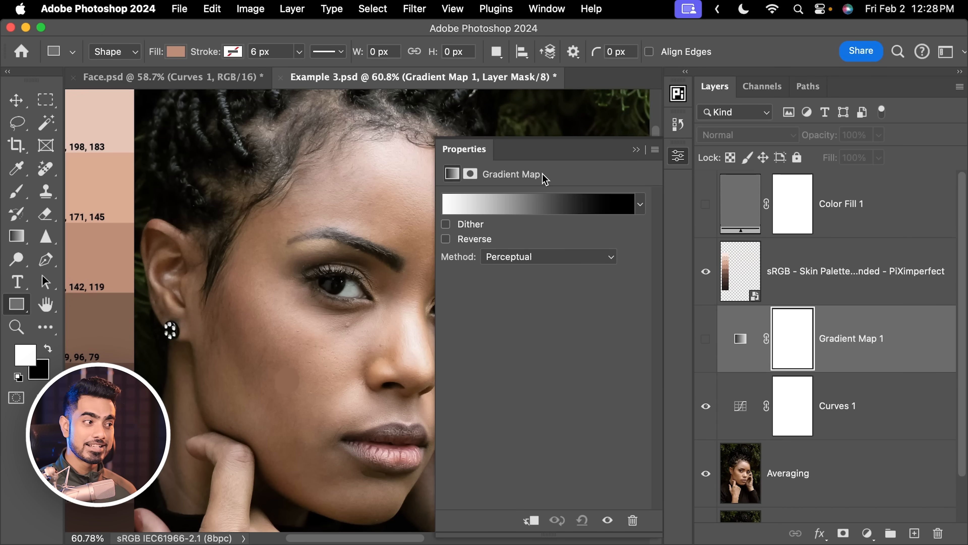
# Recolour Gradient Map 1's stops with skin tones sampled from the photo, giving a dark-brown to pale-skin gradient.
pyautogui.click(537, 204)
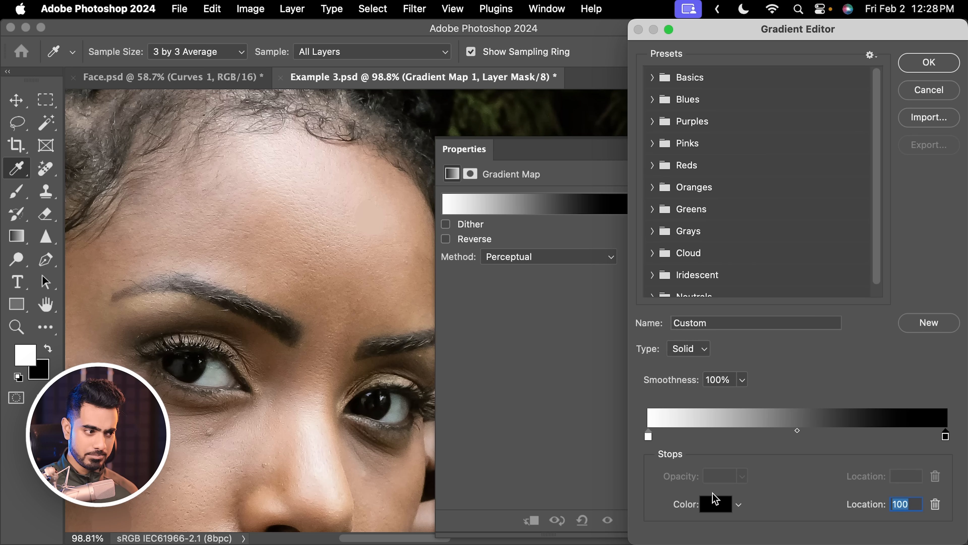
pyautogui.click(715, 503)
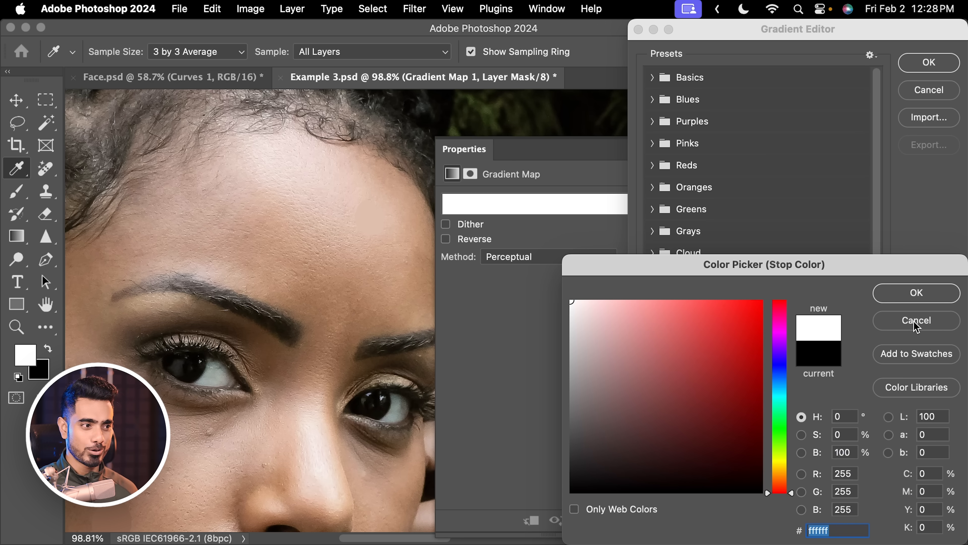
pyautogui.click(916, 321)
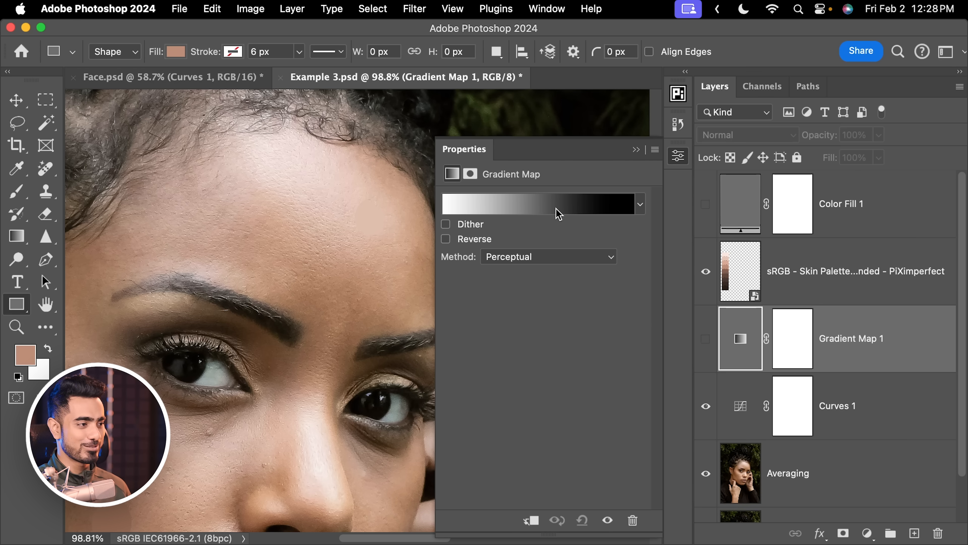
pyautogui.click(537, 204)
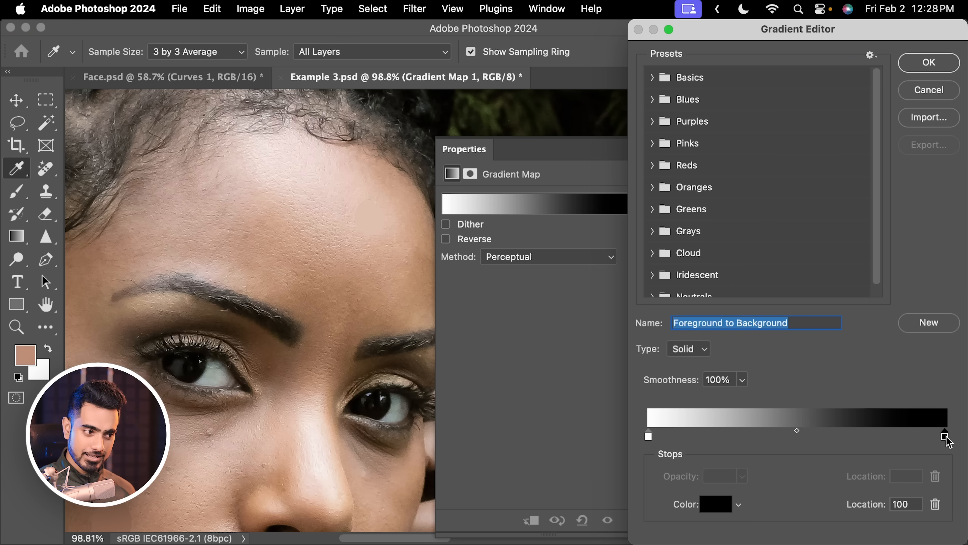
pyautogui.click(715, 504)
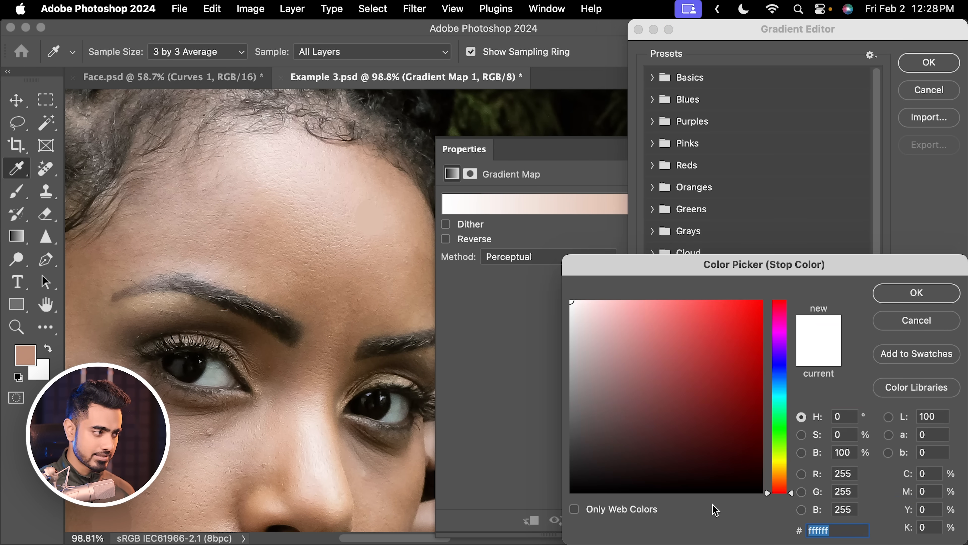
pyautogui.click(685, 453)
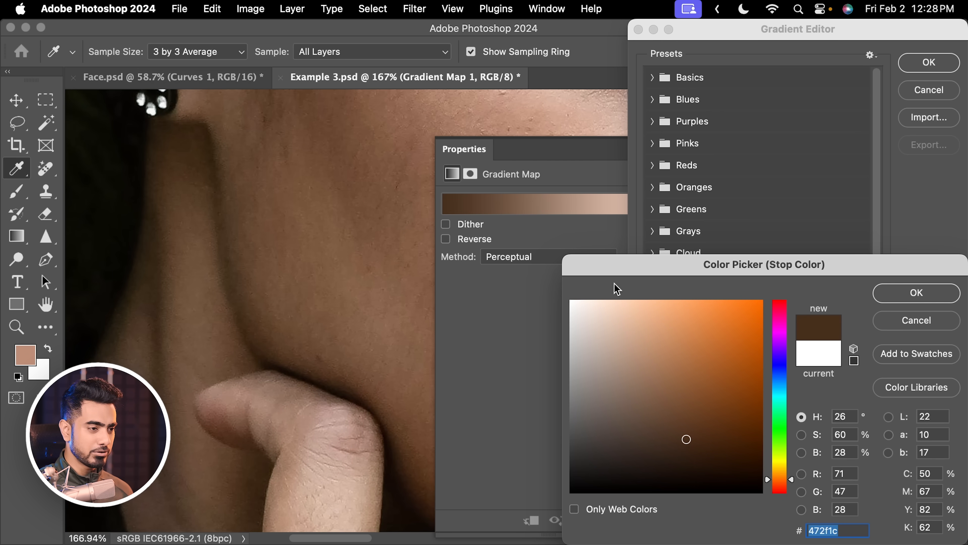
pyautogui.click(915, 293)
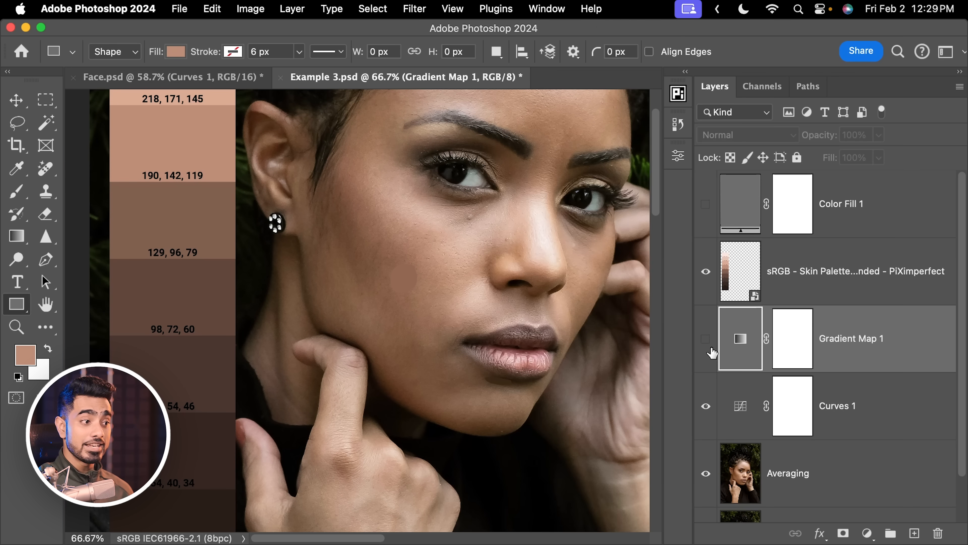
# Show Gradient Map 1 over the portrait and target its layer mask.
pyautogui.click(705, 338)
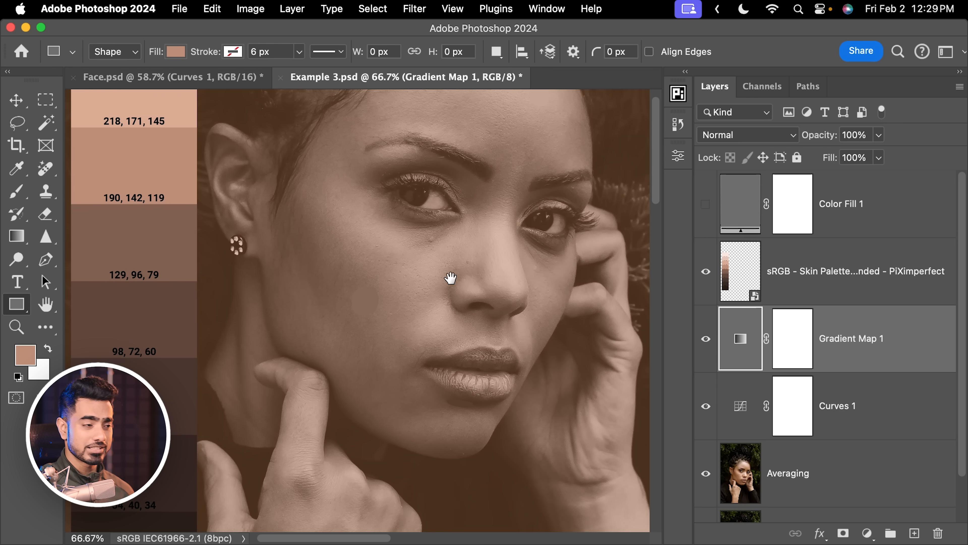
pyautogui.click(793, 339)
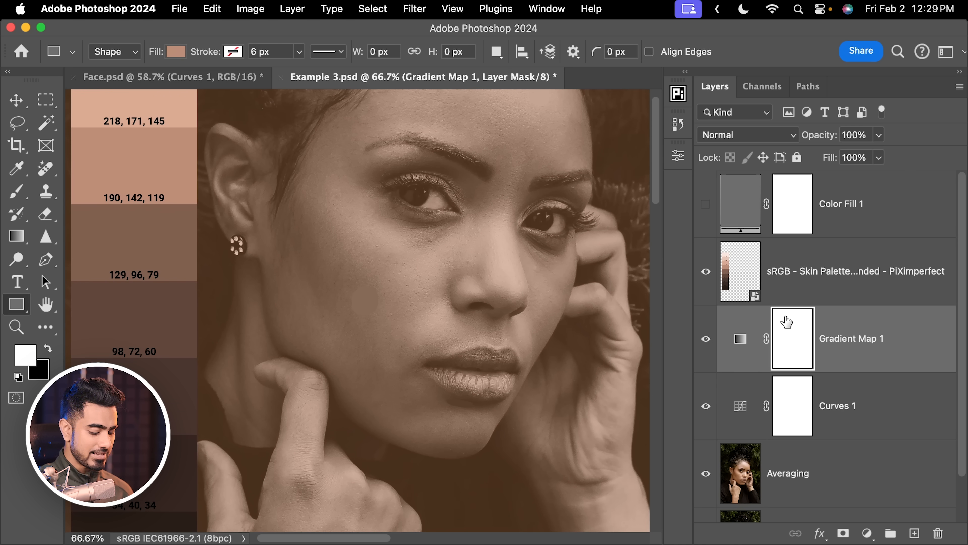
# Fill the mask black, then brush white at size 150 to reveal the tint on the cheek beside the ear.
pyautogui.click(792, 338)
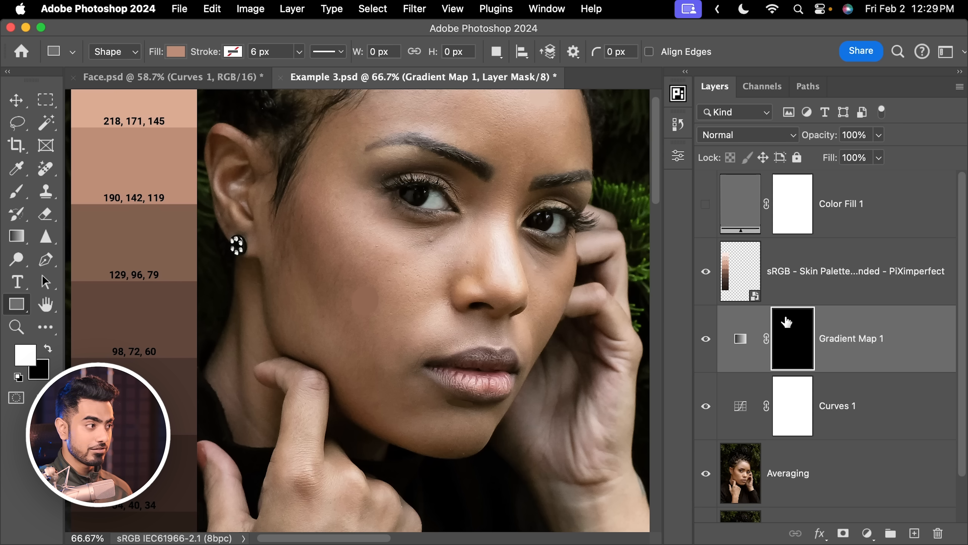
pyautogui.click(17, 190)
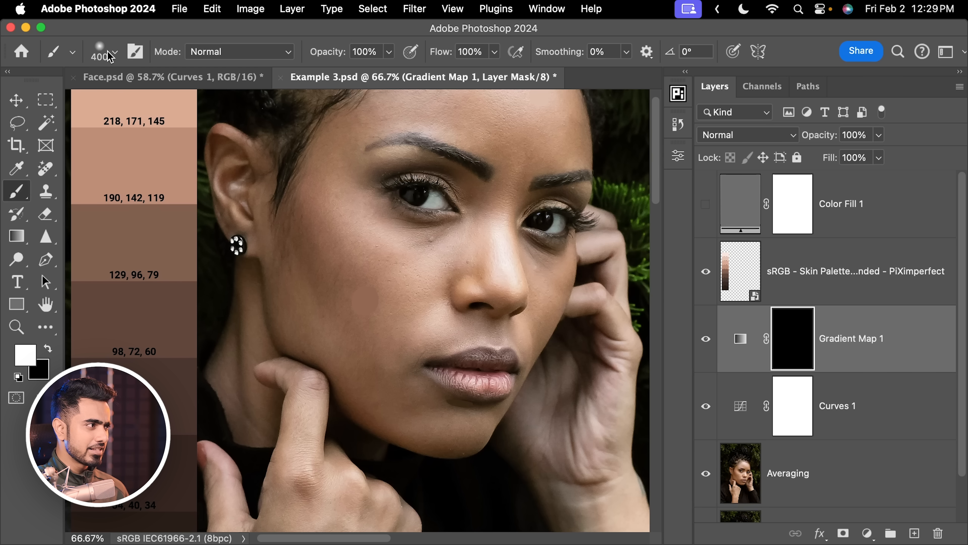
pyautogui.click(113, 52)
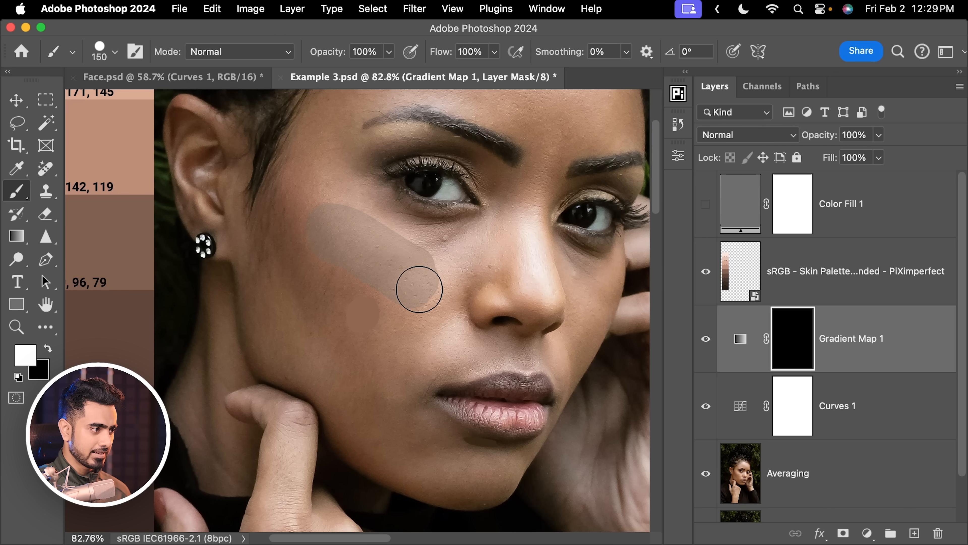
pyautogui.moveTo(418, 289); pyautogui.dragTo(343, 289)
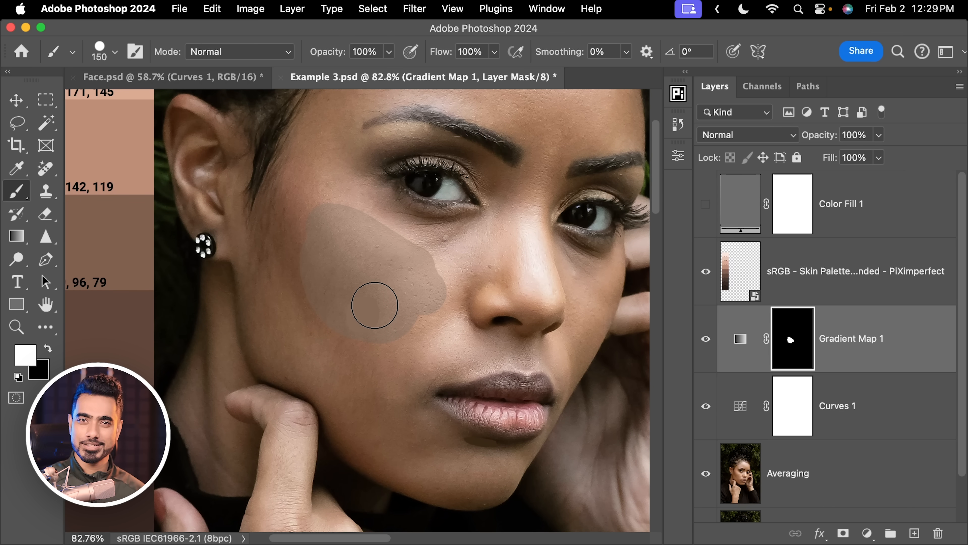
pyautogui.moveTo(375, 304); pyautogui.dragTo(338, 236)
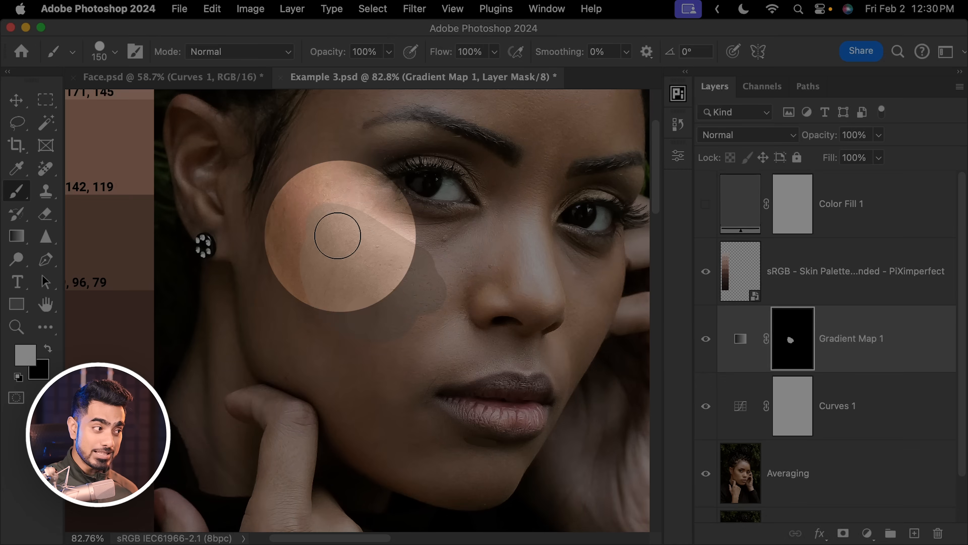
pyautogui.moveTo(338, 235); pyautogui.dragTo(394, 256)
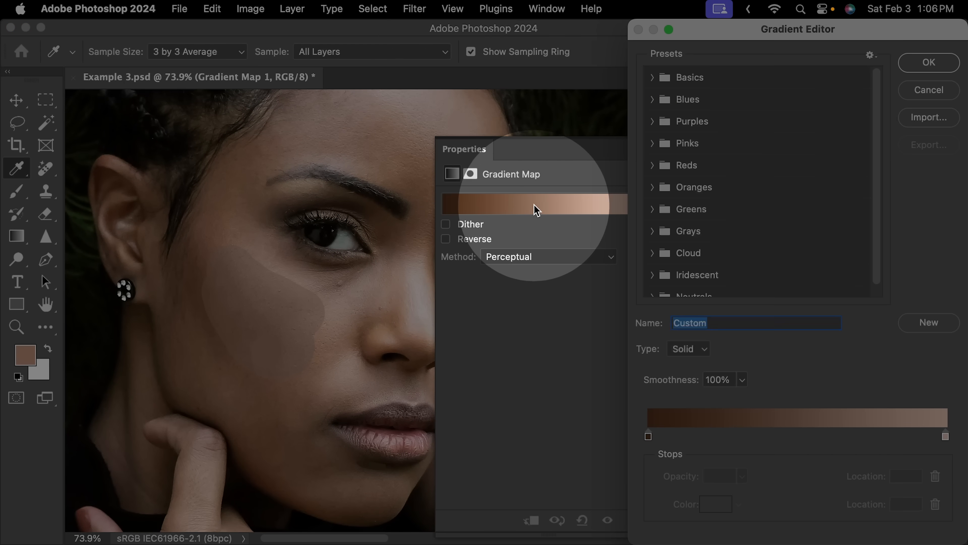
# Add a deep-shadow stop at the dark end and a forehead-highlight stop at the light end of the gradient.
pyautogui.click(649, 435)
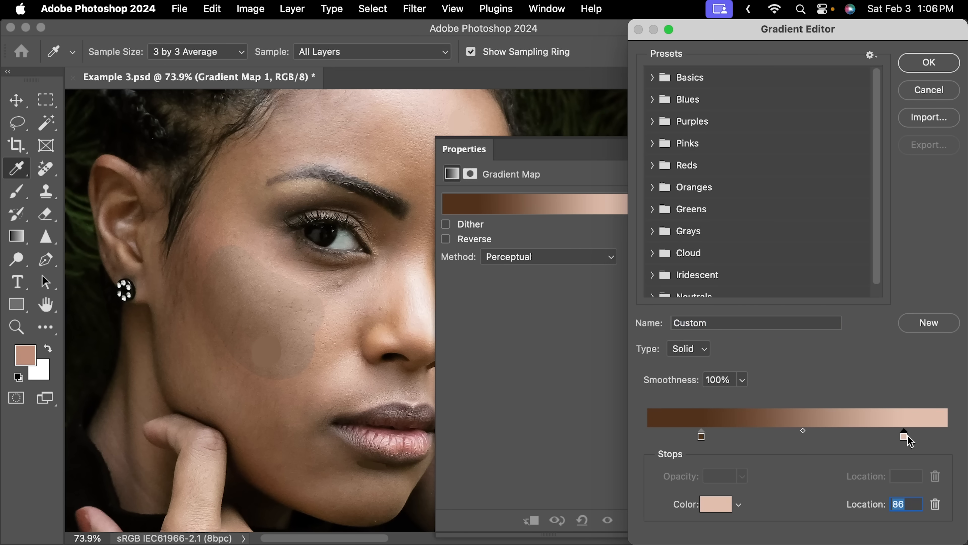
pyautogui.moveTo(904, 436); pyautogui.dragTo(909, 435)
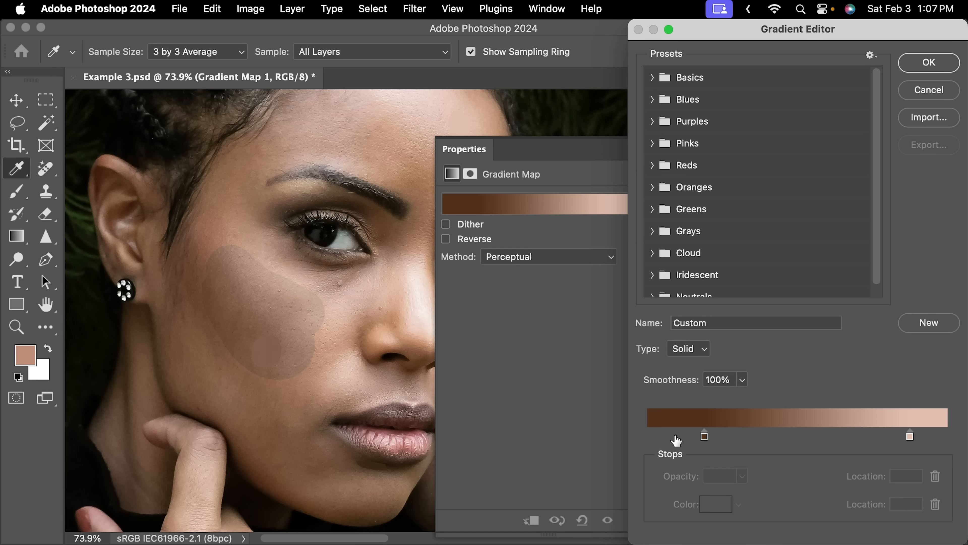
pyautogui.click(662, 437)
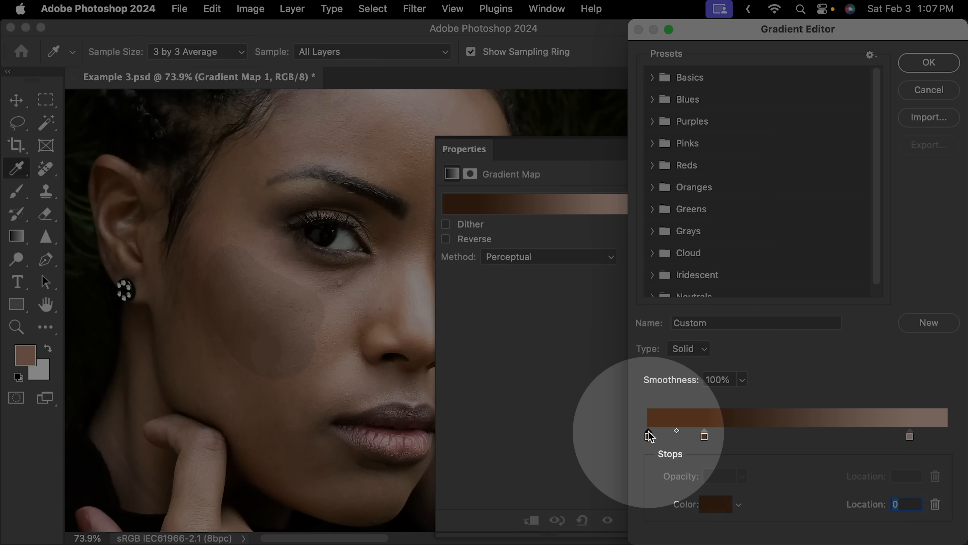
pyautogui.click(716, 504)
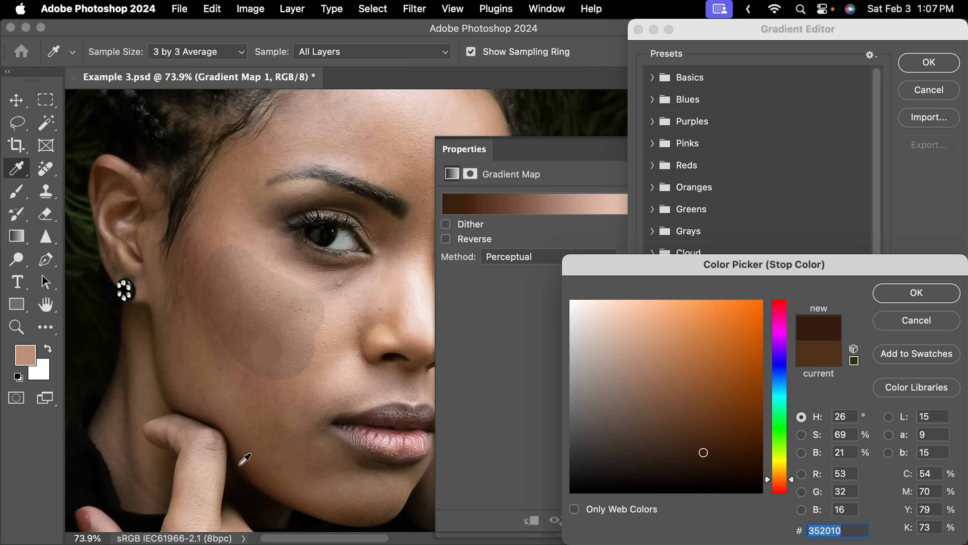
pyautogui.click(915, 292)
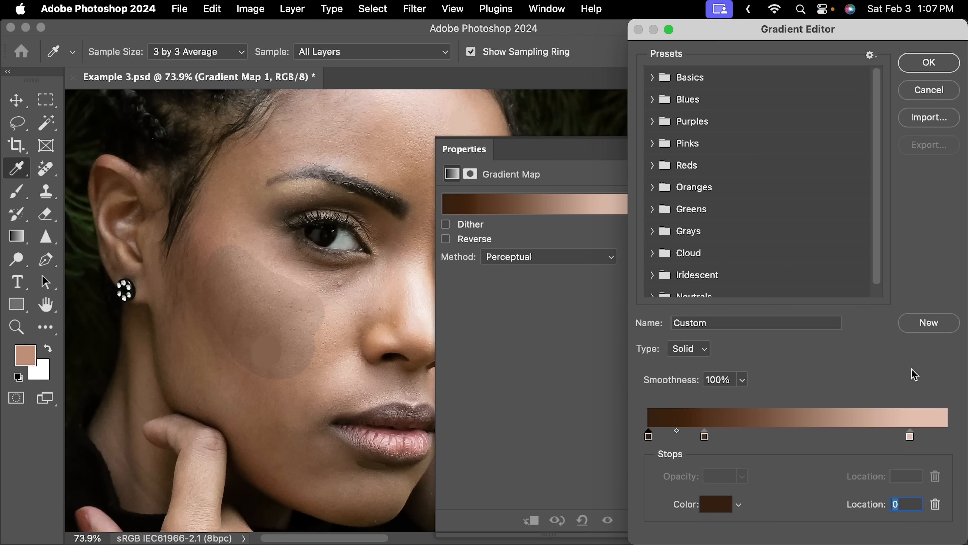
pyautogui.click(910, 435)
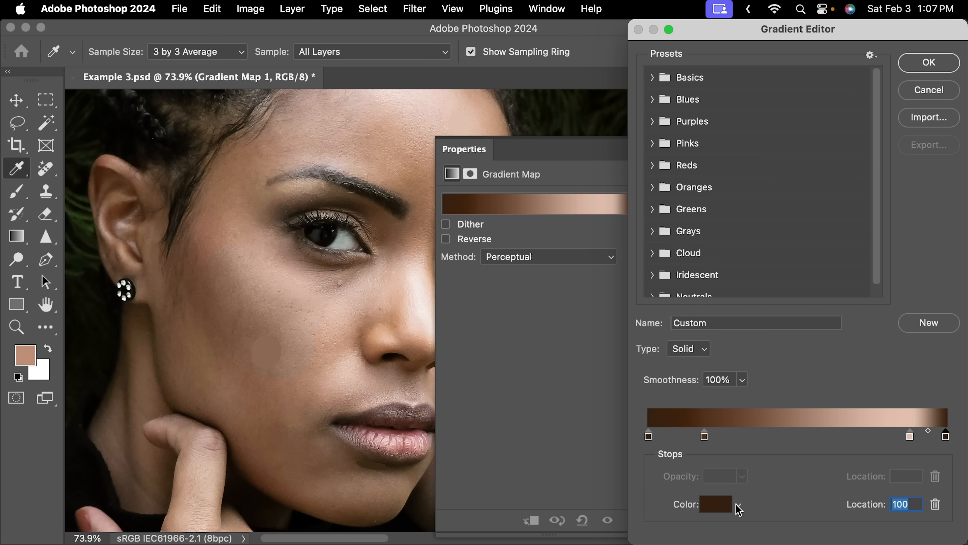
pyautogui.click(716, 504)
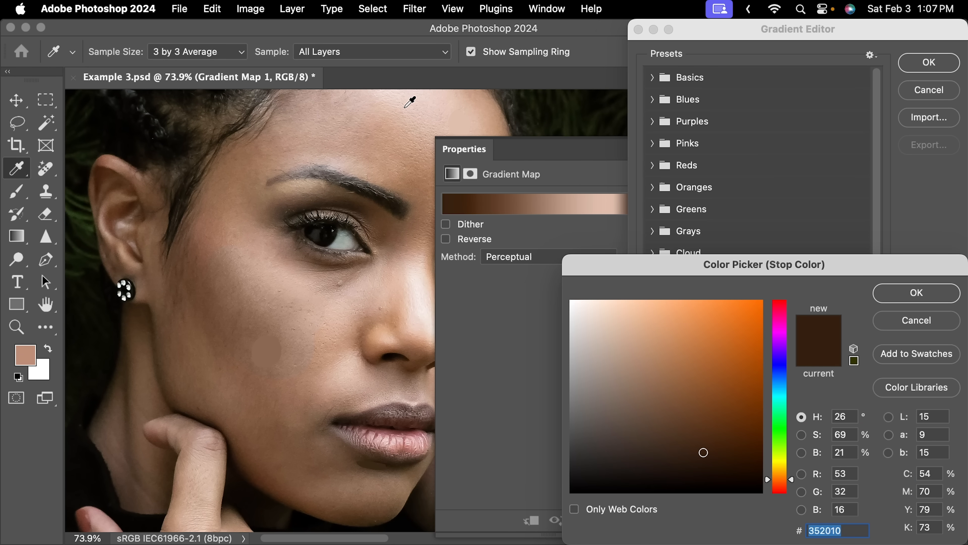
pyautogui.click(598, 314)
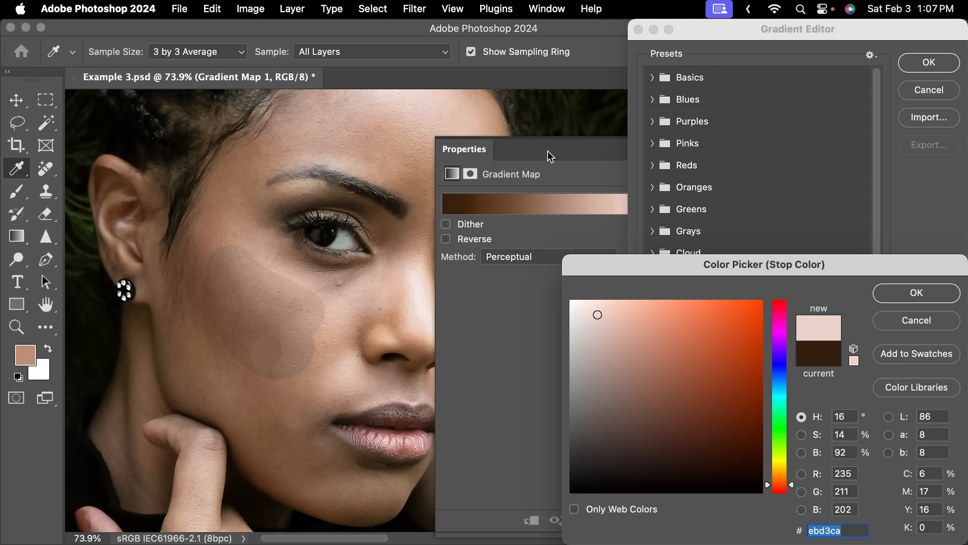
pyautogui.click(916, 292)
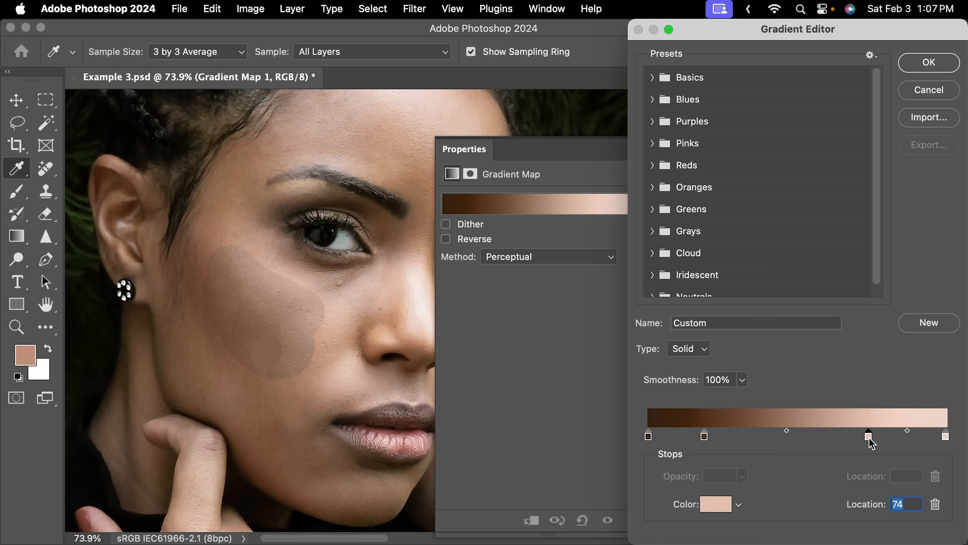
# Reposition the stops around 22% and 78%, recolour light and dark stops from face samples, and confirm the gradient.
pyautogui.moveTo(867, 435); pyautogui.dragTo(713, 436)
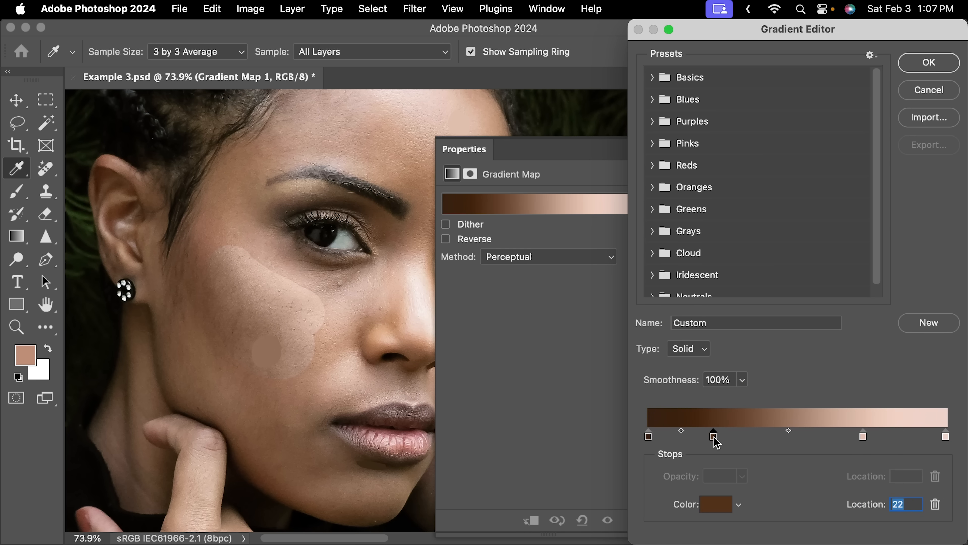
pyautogui.moveTo(713, 435); pyautogui.dragTo(880, 435)
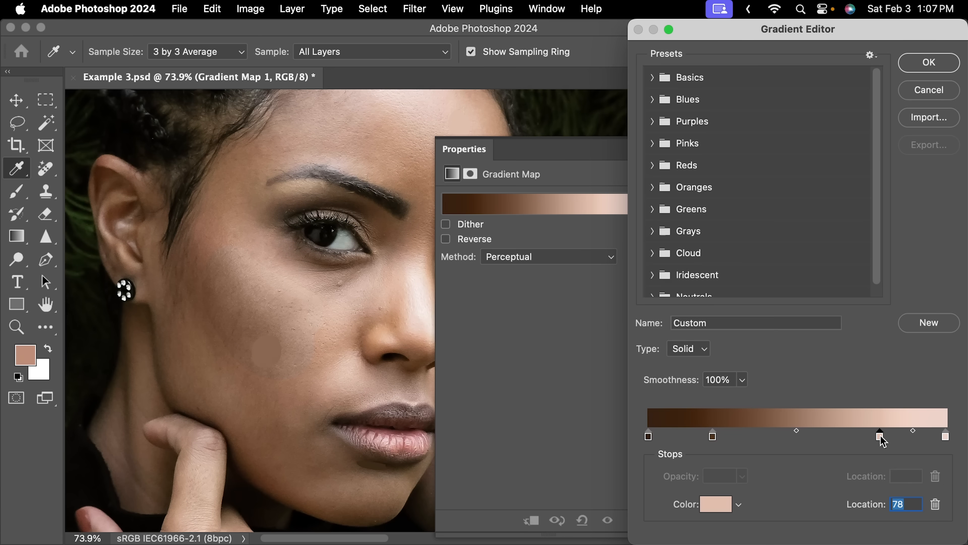
pyautogui.click(716, 504)
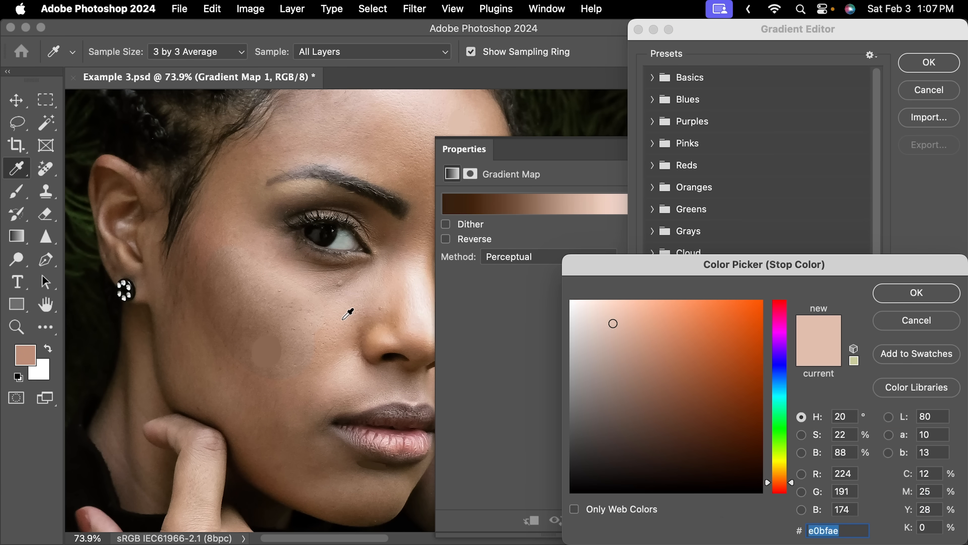
pyautogui.click(611, 327)
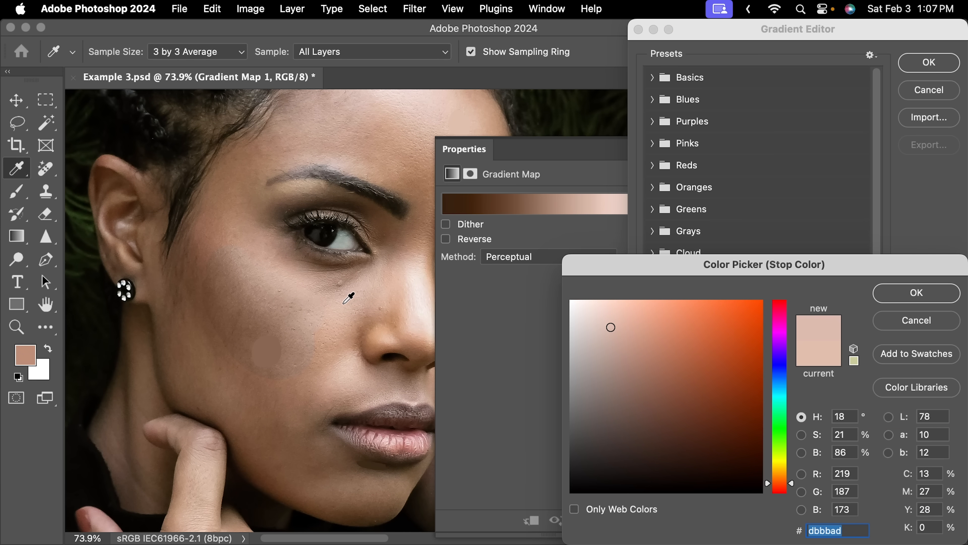
pyautogui.click(629, 329)
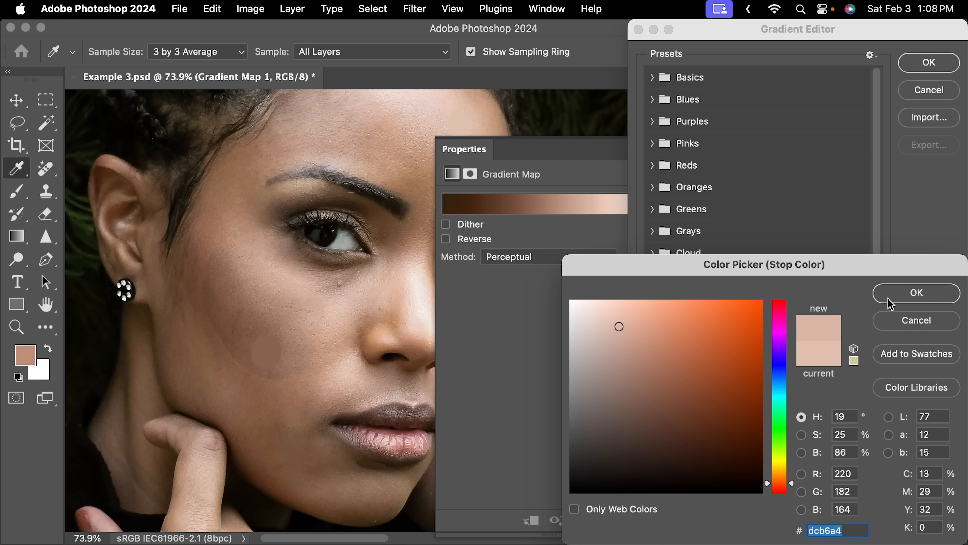
pyautogui.click(916, 292)
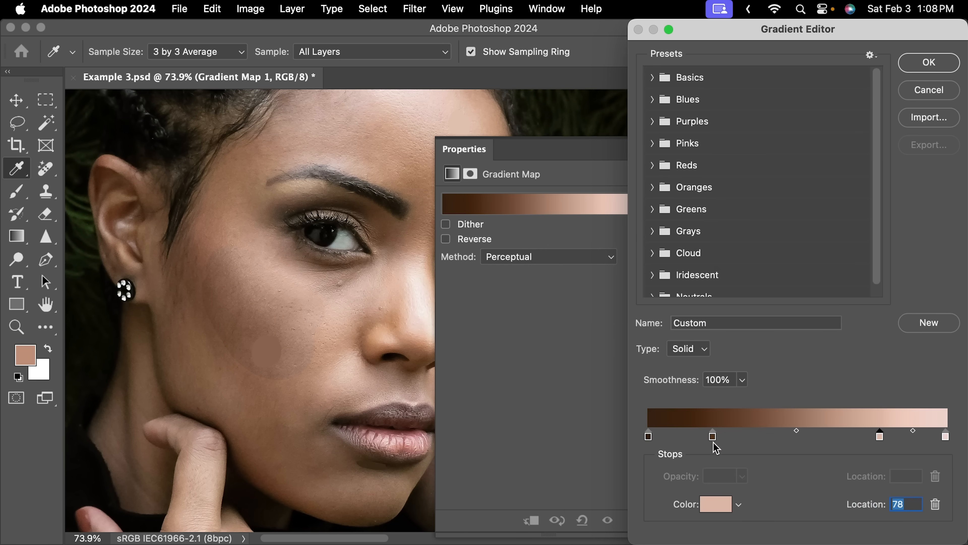
pyautogui.click(715, 504)
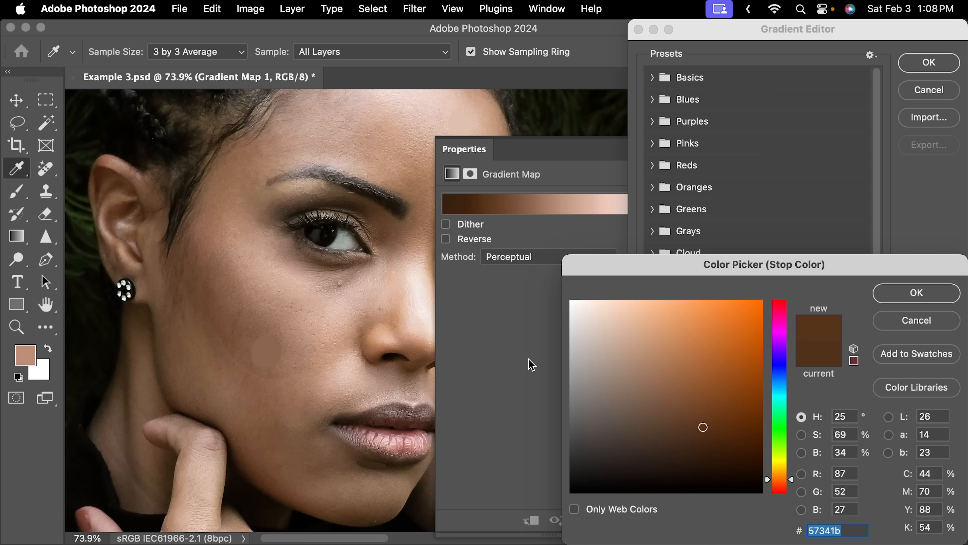
pyautogui.click(917, 292)
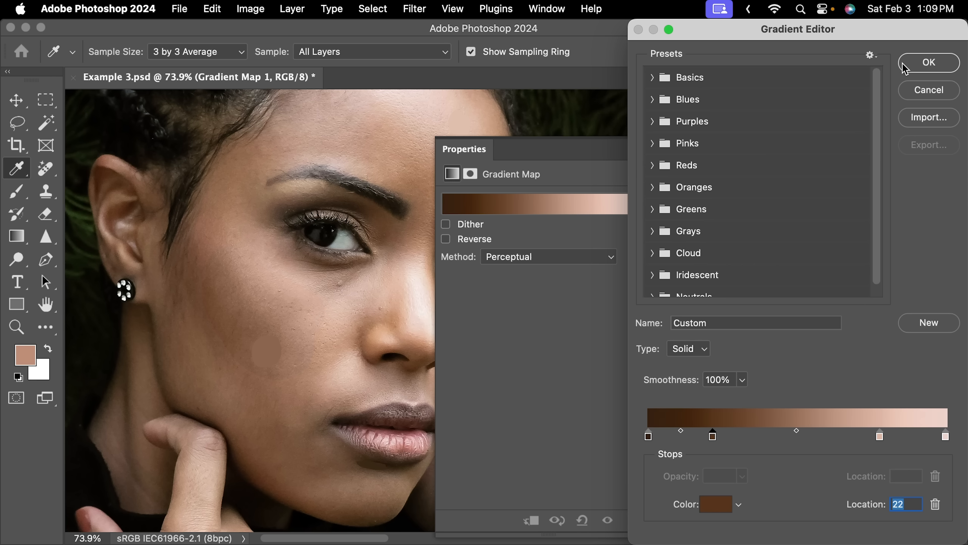
pyautogui.click(929, 63)
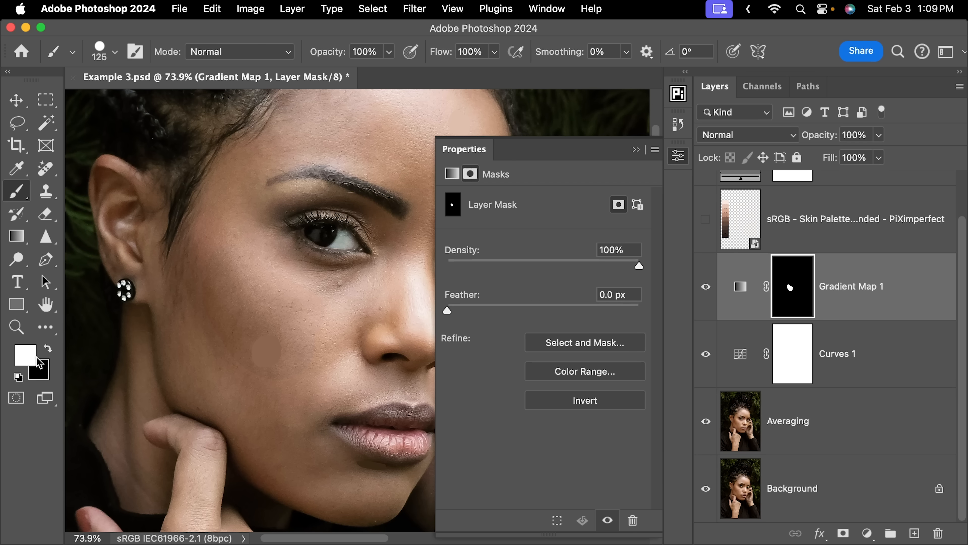
# Paint the mask white over face, neck and hands, then compare the Color-mode 60% tint on and off.
pyautogui.click(114, 52)
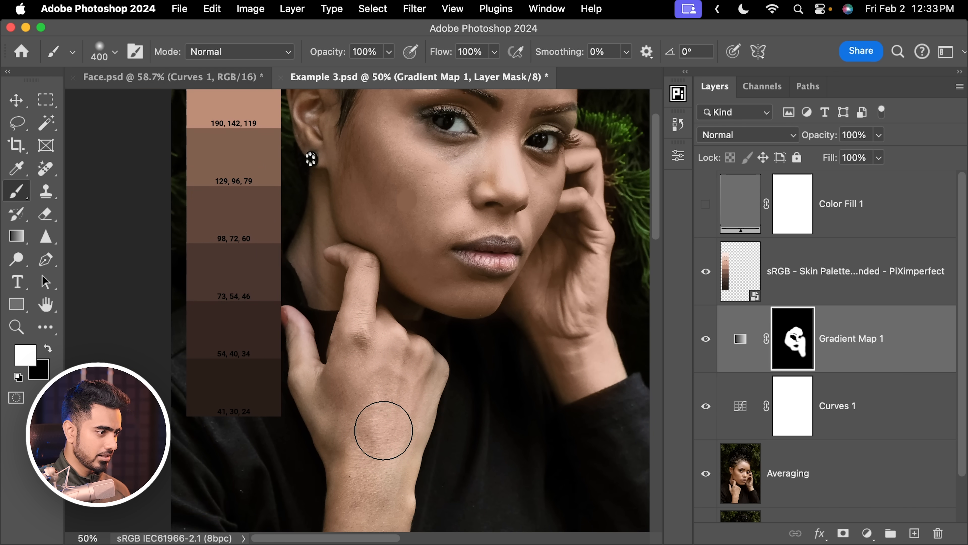
pyautogui.scroll(-3)
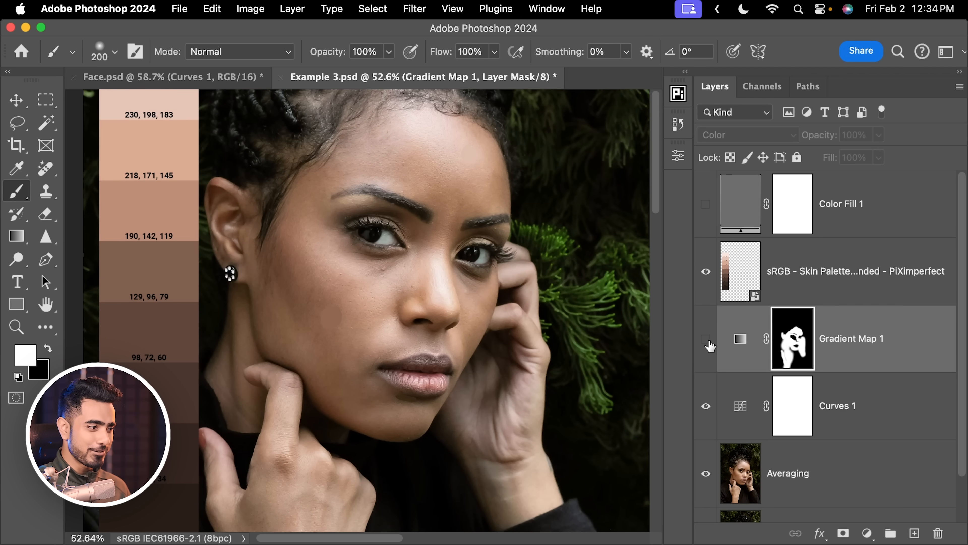
pyautogui.click(707, 339)
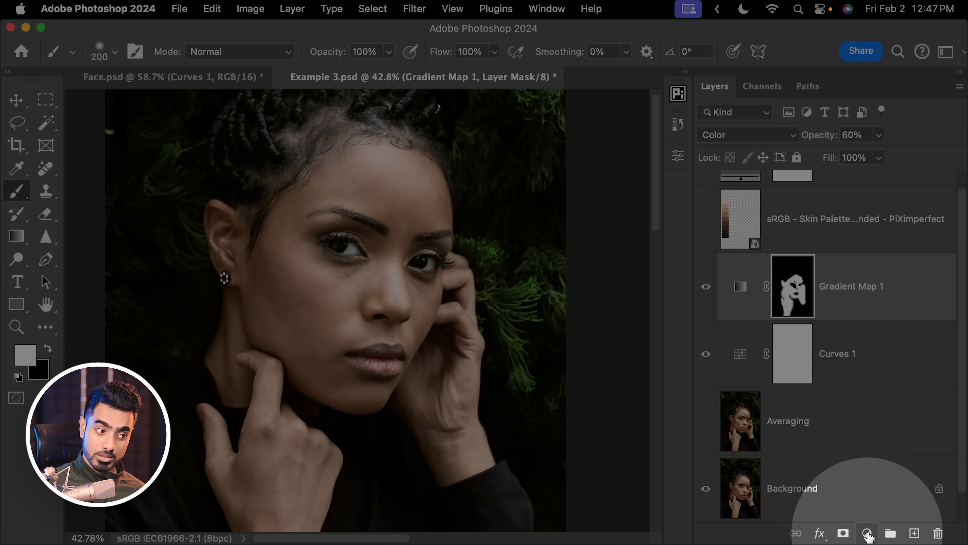
# Add Curves 2 above Gradient Map 1 and pull its curve down to darken the image.
pyautogui.click(867, 533)
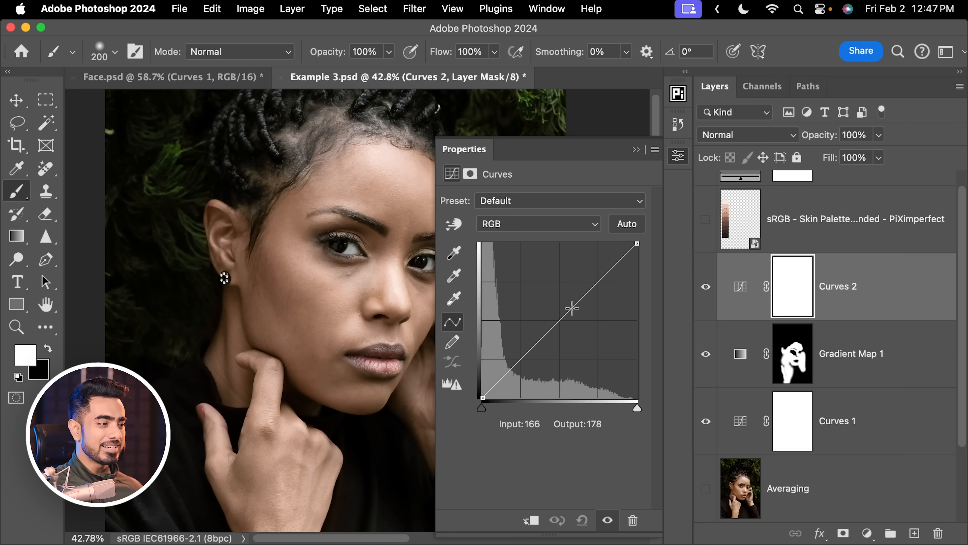
pyautogui.moveTo(572, 308); pyautogui.dragTo(579, 327)
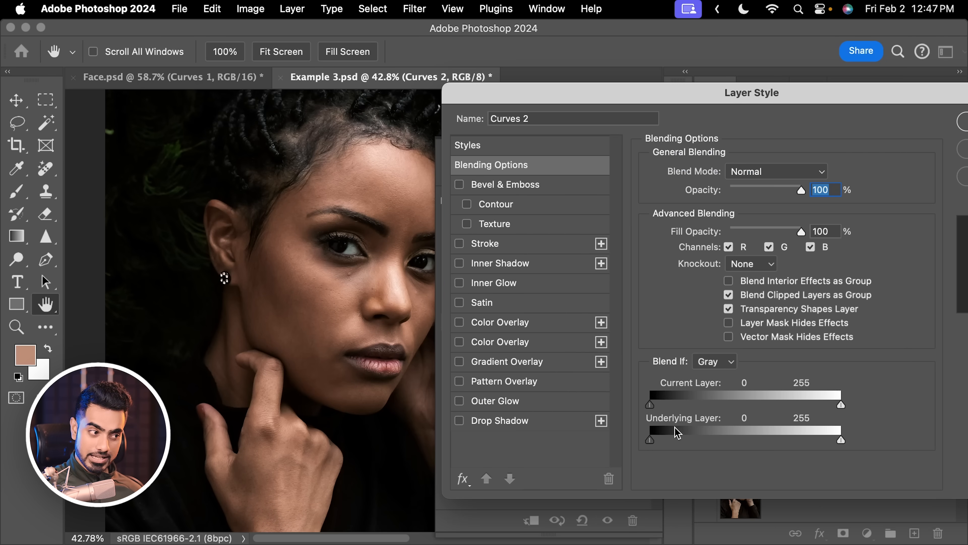
# Set Curves 2's Underlying Layer blend-if to tones above 105, split to 255 for a soft fade.
pyautogui.moveTo(649, 440); pyautogui.dragTo(722, 440)
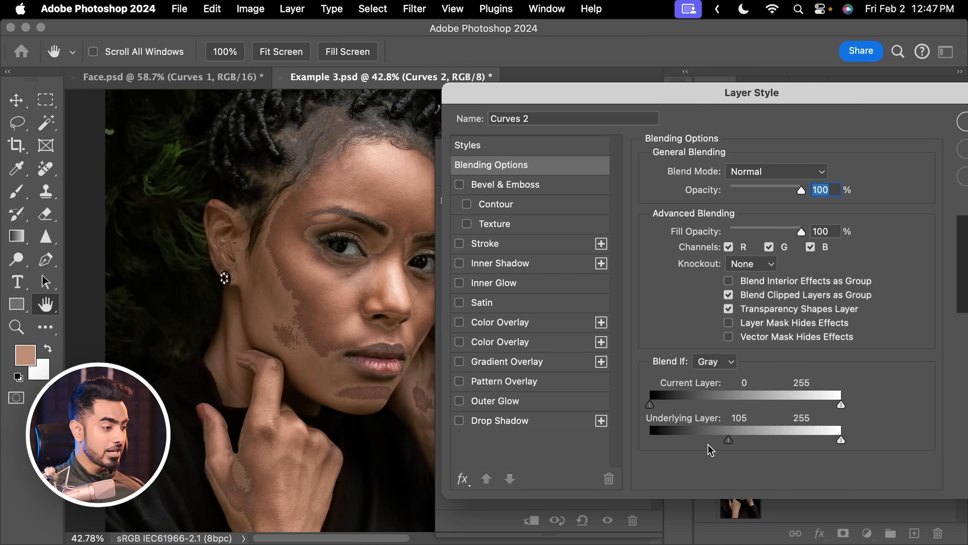
pyautogui.moveTo(728, 440); pyautogui.dragTo(725, 440)
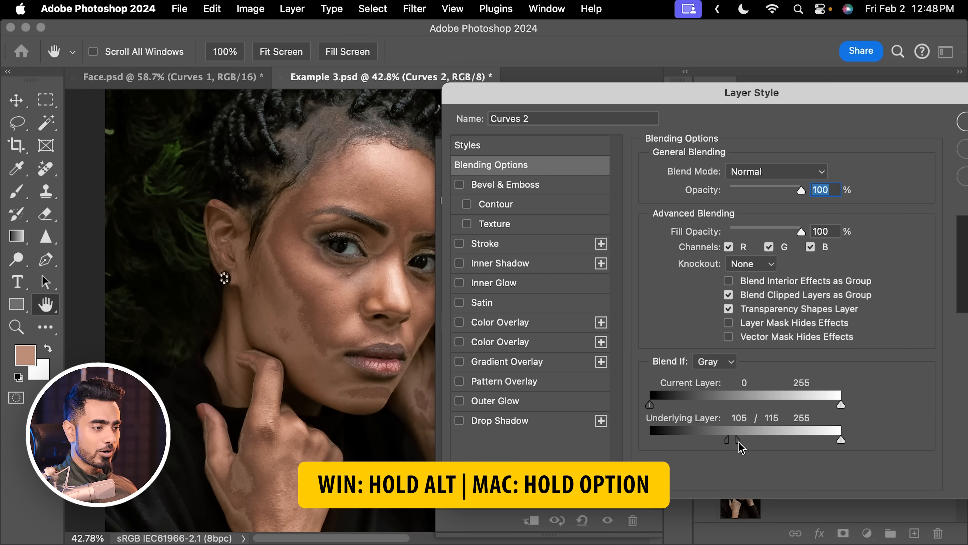
pyautogui.moveTo(743, 440); pyautogui.dragTo(732, 440)
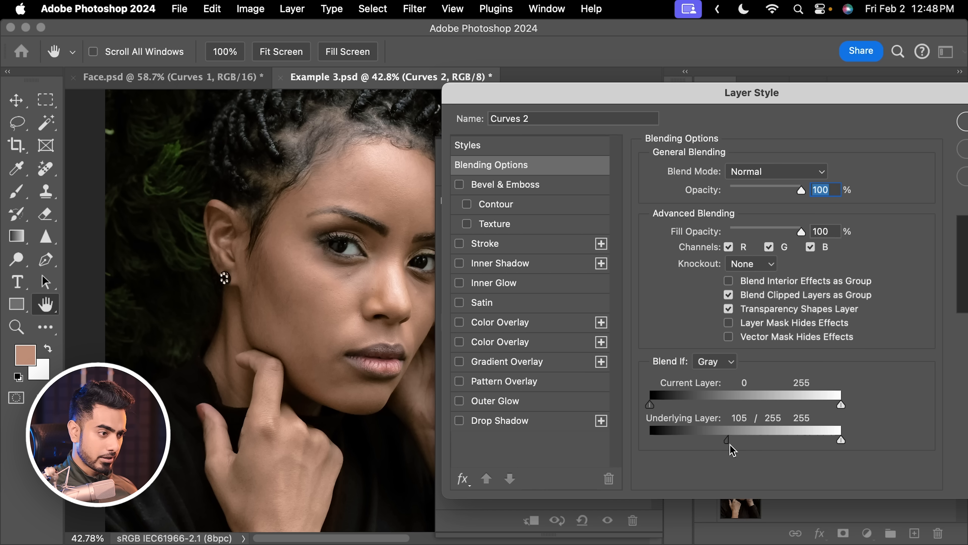
pyautogui.moveTo(730, 439); pyautogui.dragTo(702, 440)
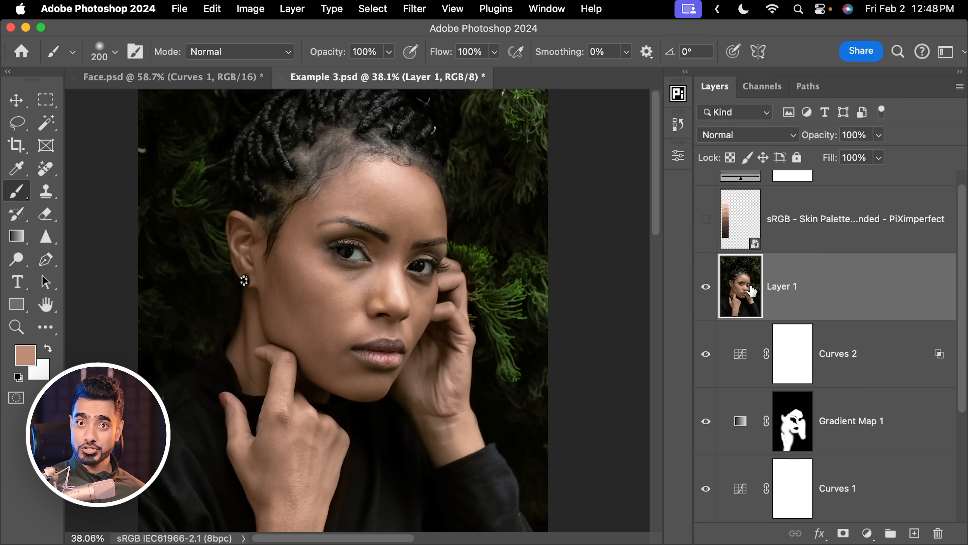
# Apply Retouch4me Heal with a slightly adjusted Sensitivity to clear skin blemishes.
pyautogui.click(415, 9)
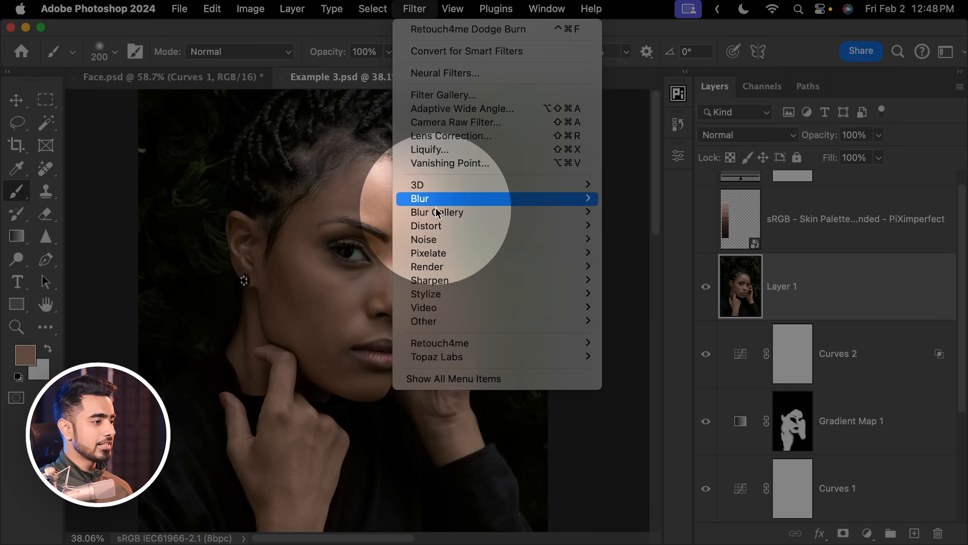
pyautogui.moveTo(440, 343)
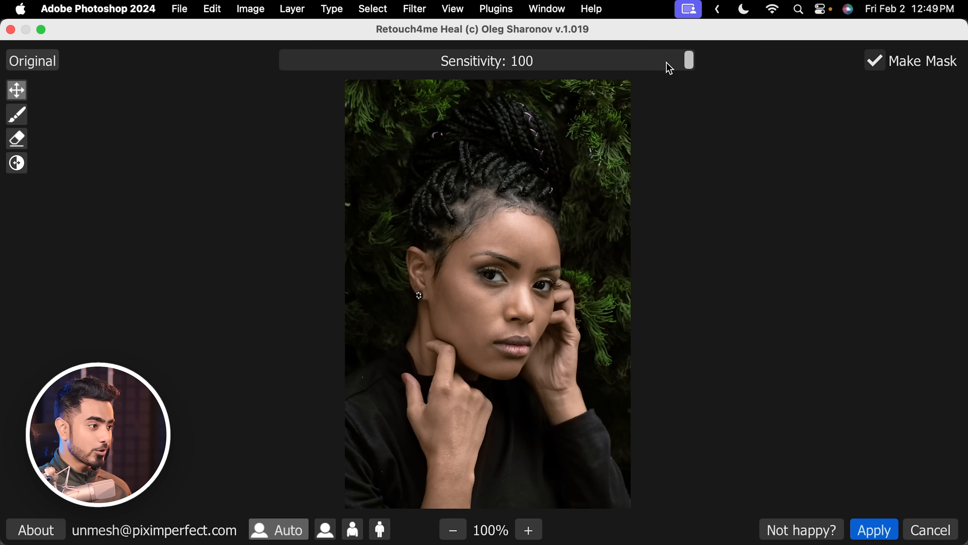
pyautogui.moveTo(688, 60); pyautogui.dragTo(673, 60)
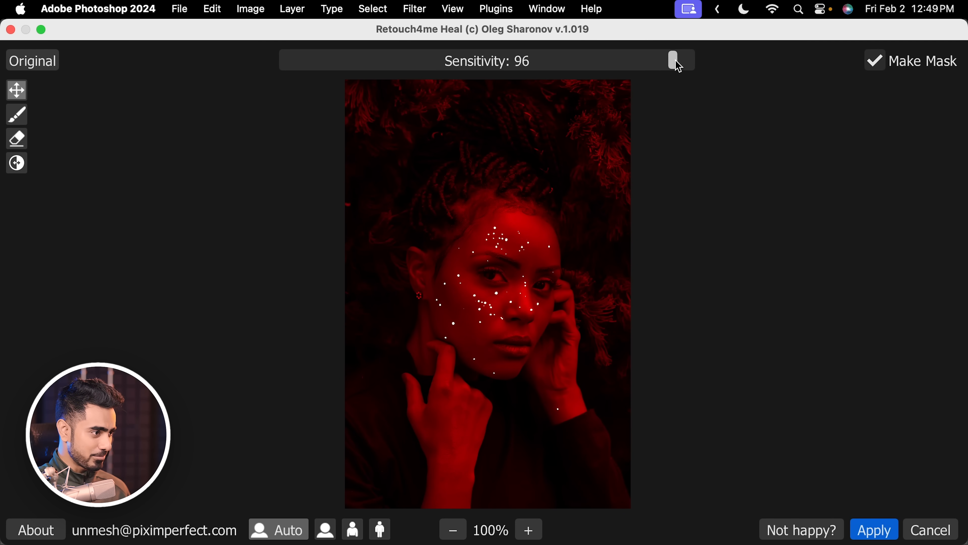
pyautogui.moveTo(672, 60); pyautogui.dragTo(688, 60)
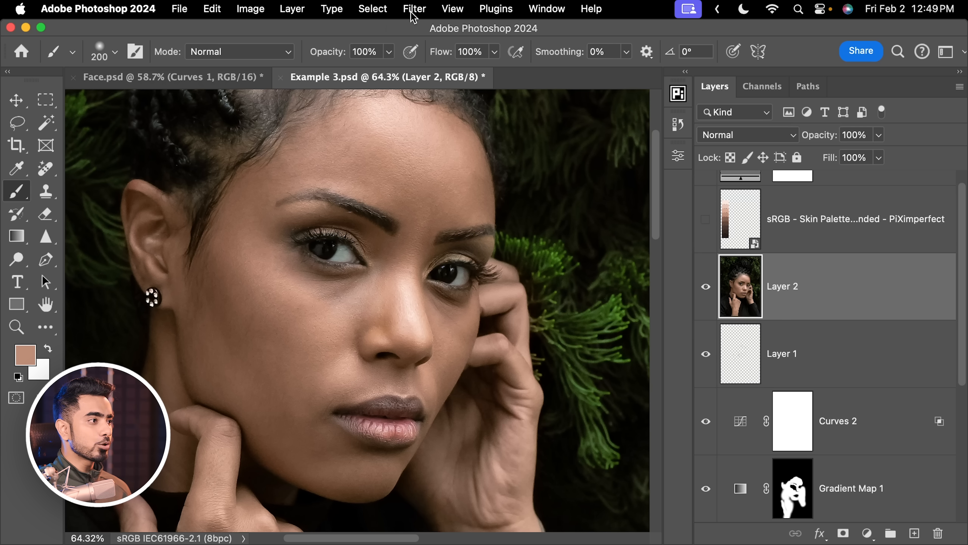
# Apply Retouch4me Dodge Burn to Layer 2 with the Blend strength raised.
pyautogui.click(414, 9)
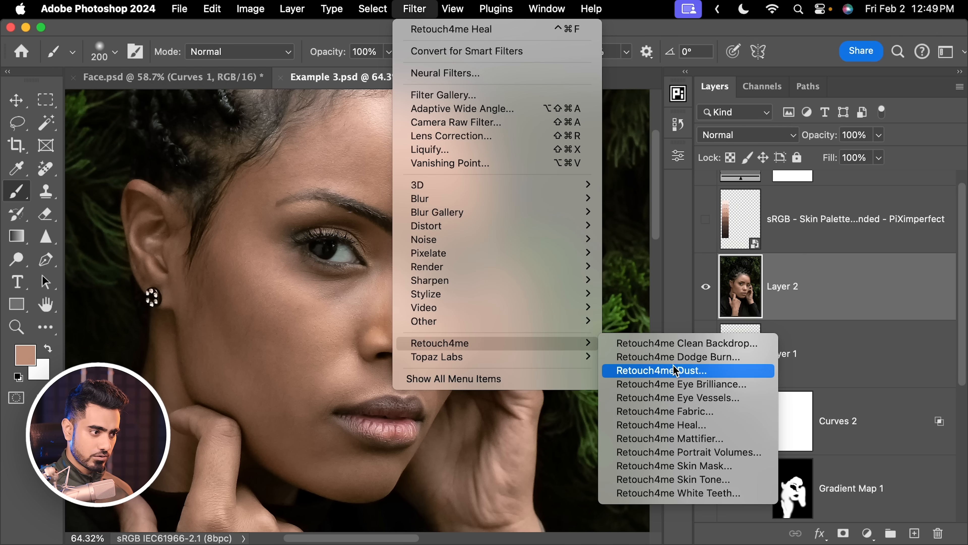
pyautogui.click(676, 356)
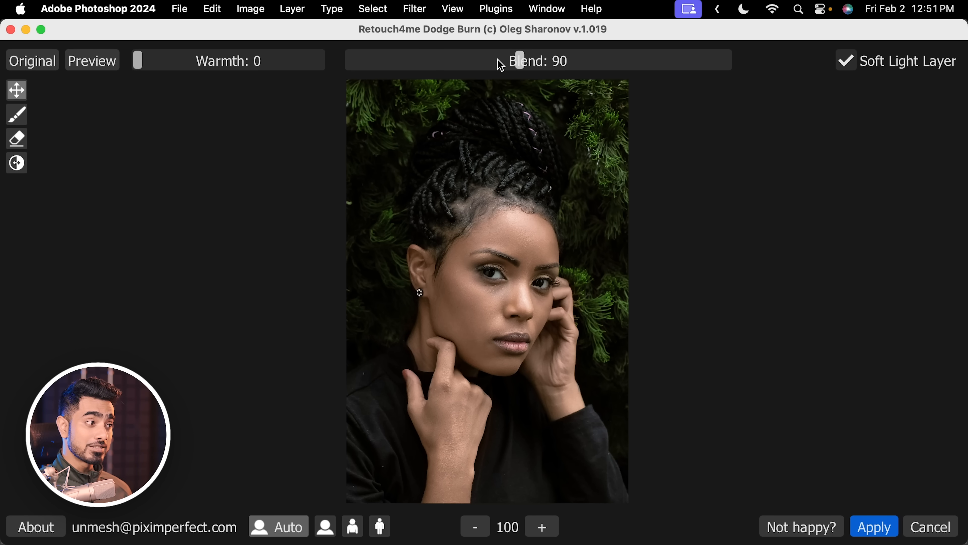
pyautogui.moveTo(519, 60); pyautogui.dragTo(484, 60)
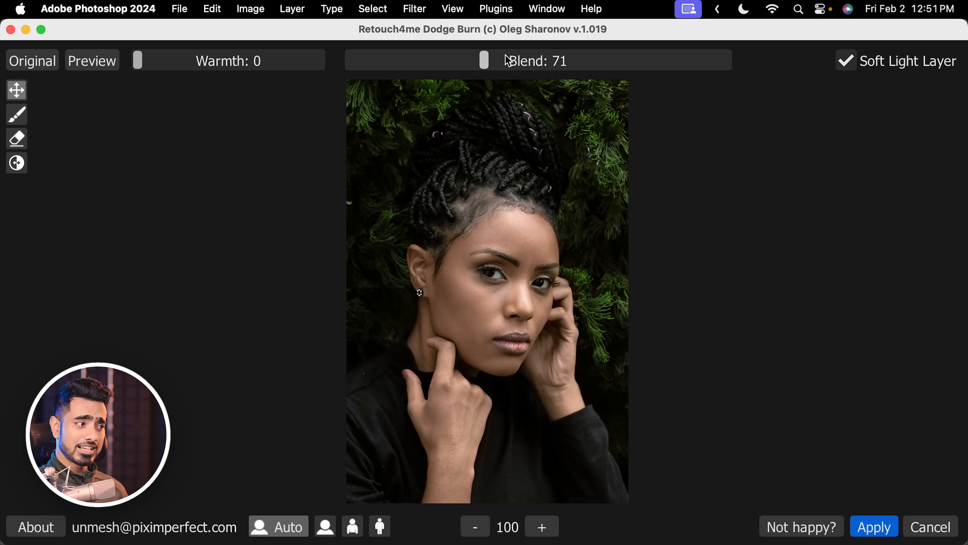
pyautogui.moveTo(484, 60); pyautogui.dragTo(590, 60)
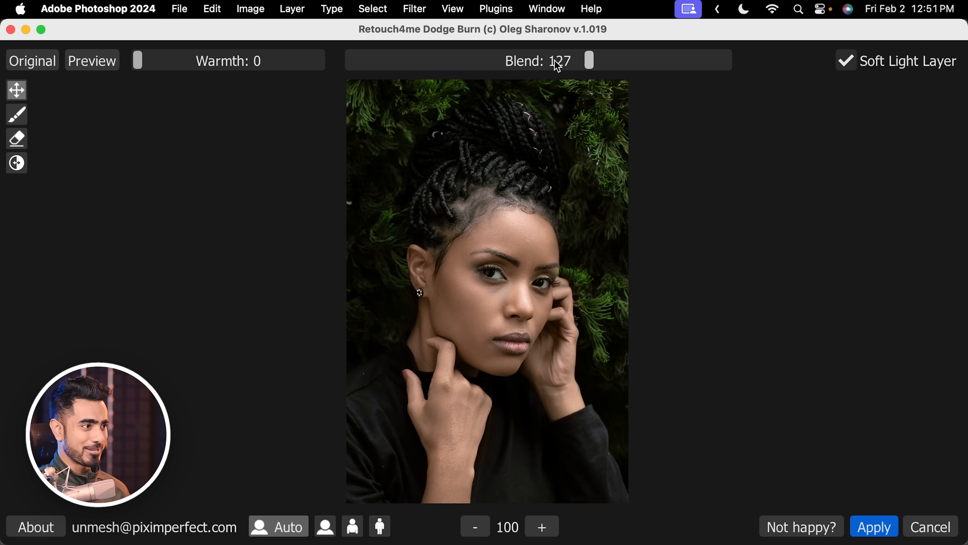
pyautogui.moveTo(588, 61); pyautogui.dragTo(580, 60)
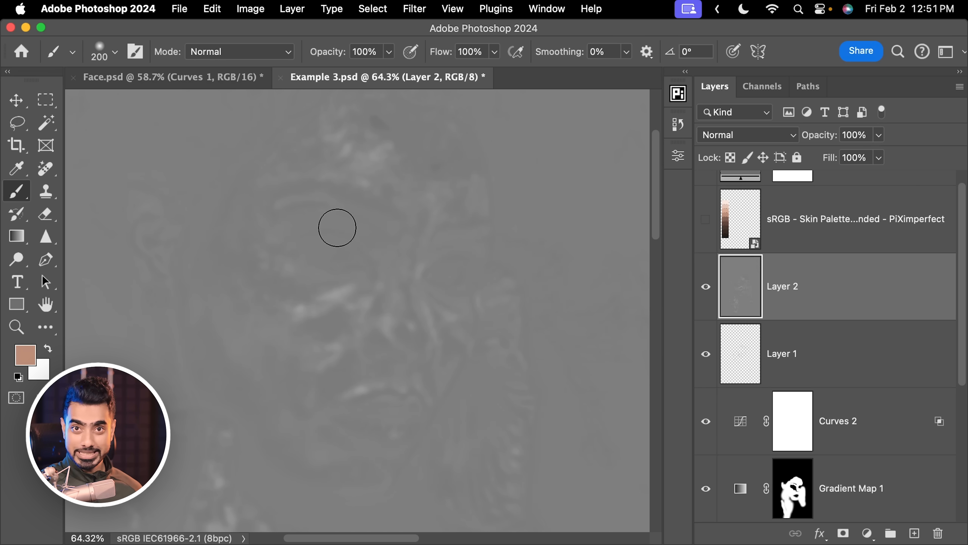
# Set the dodge-and-burn Layer 2 to Soft Light and toggle it to compare.
pyautogui.click(745, 135)
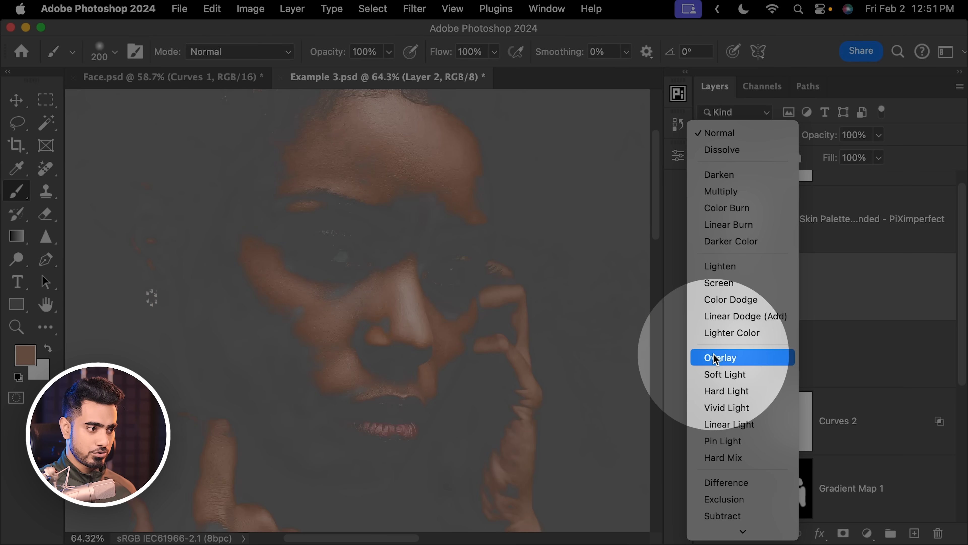
pyautogui.click(726, 375)
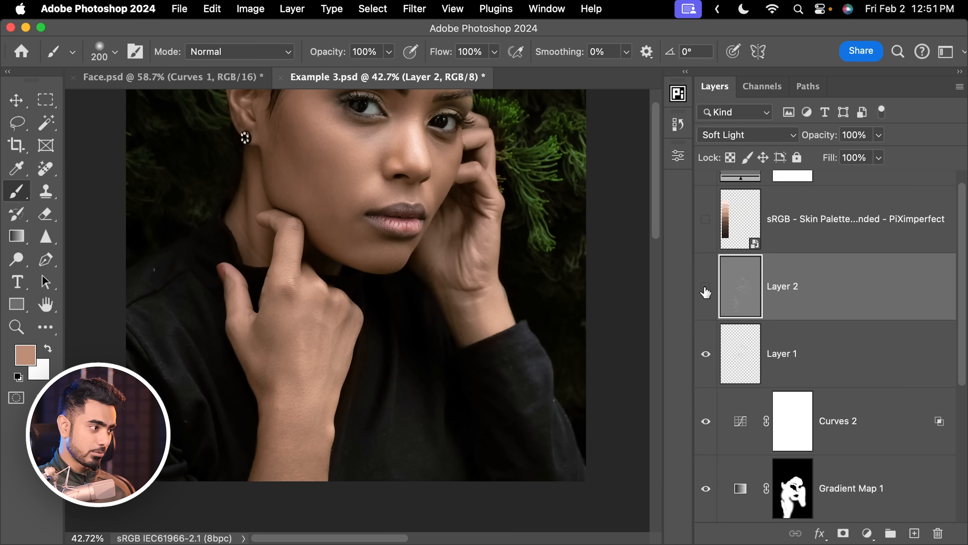
pyautogui.click(706, 291)
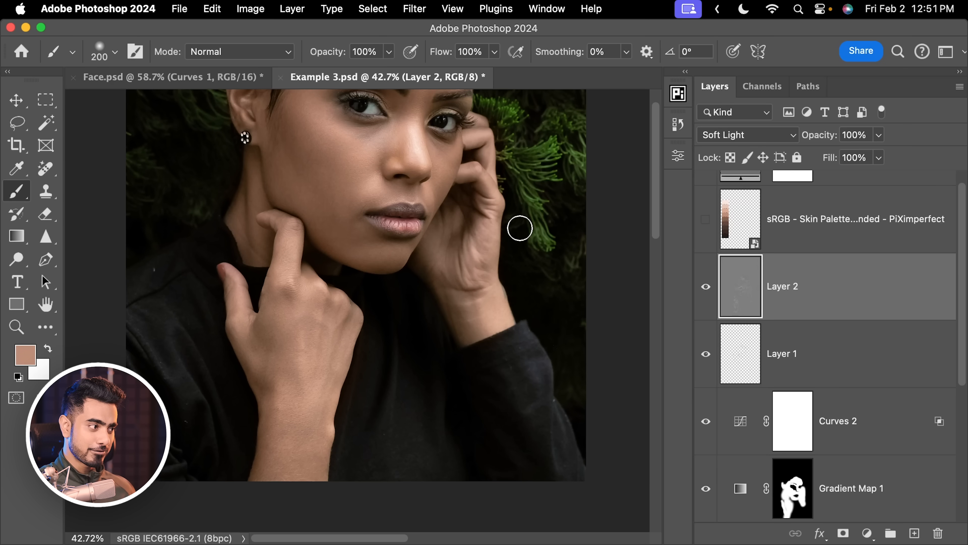